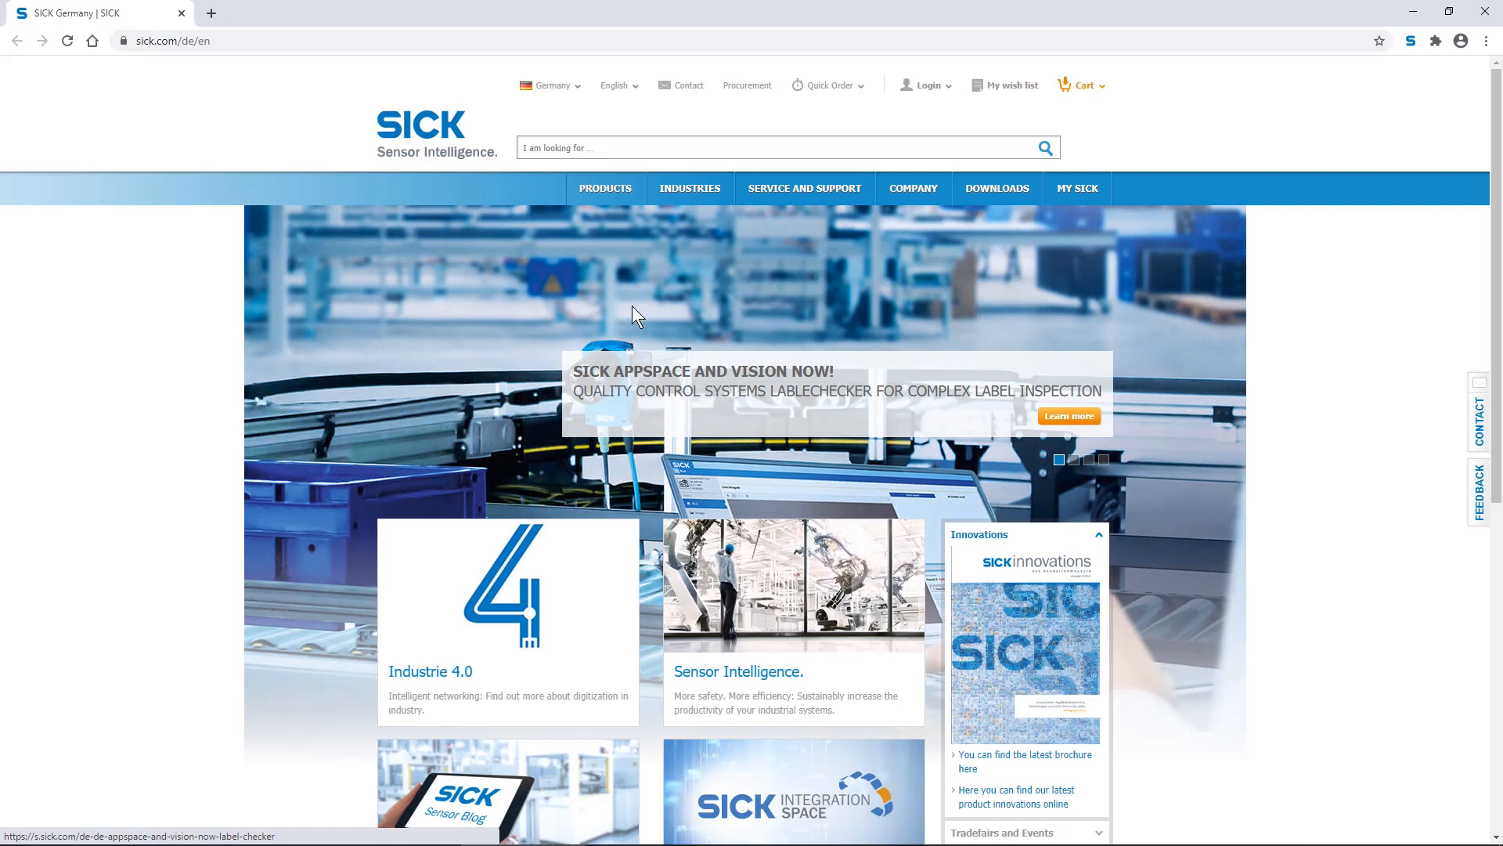
Load the MRS1xxxA device page at 192.168.0.1 from the Chrome address bar.
click(173, 41)
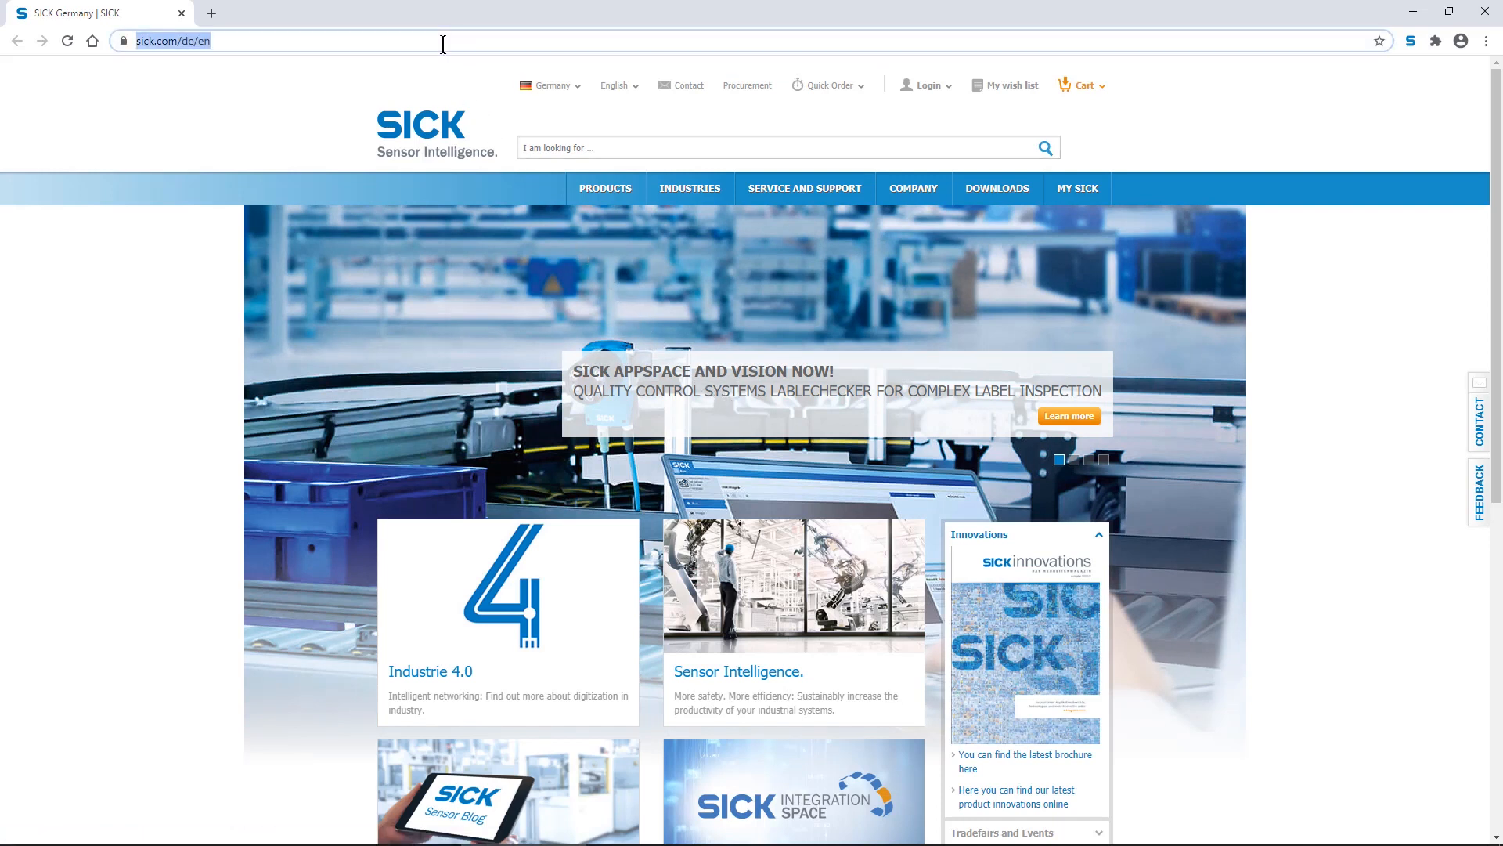
text(192)
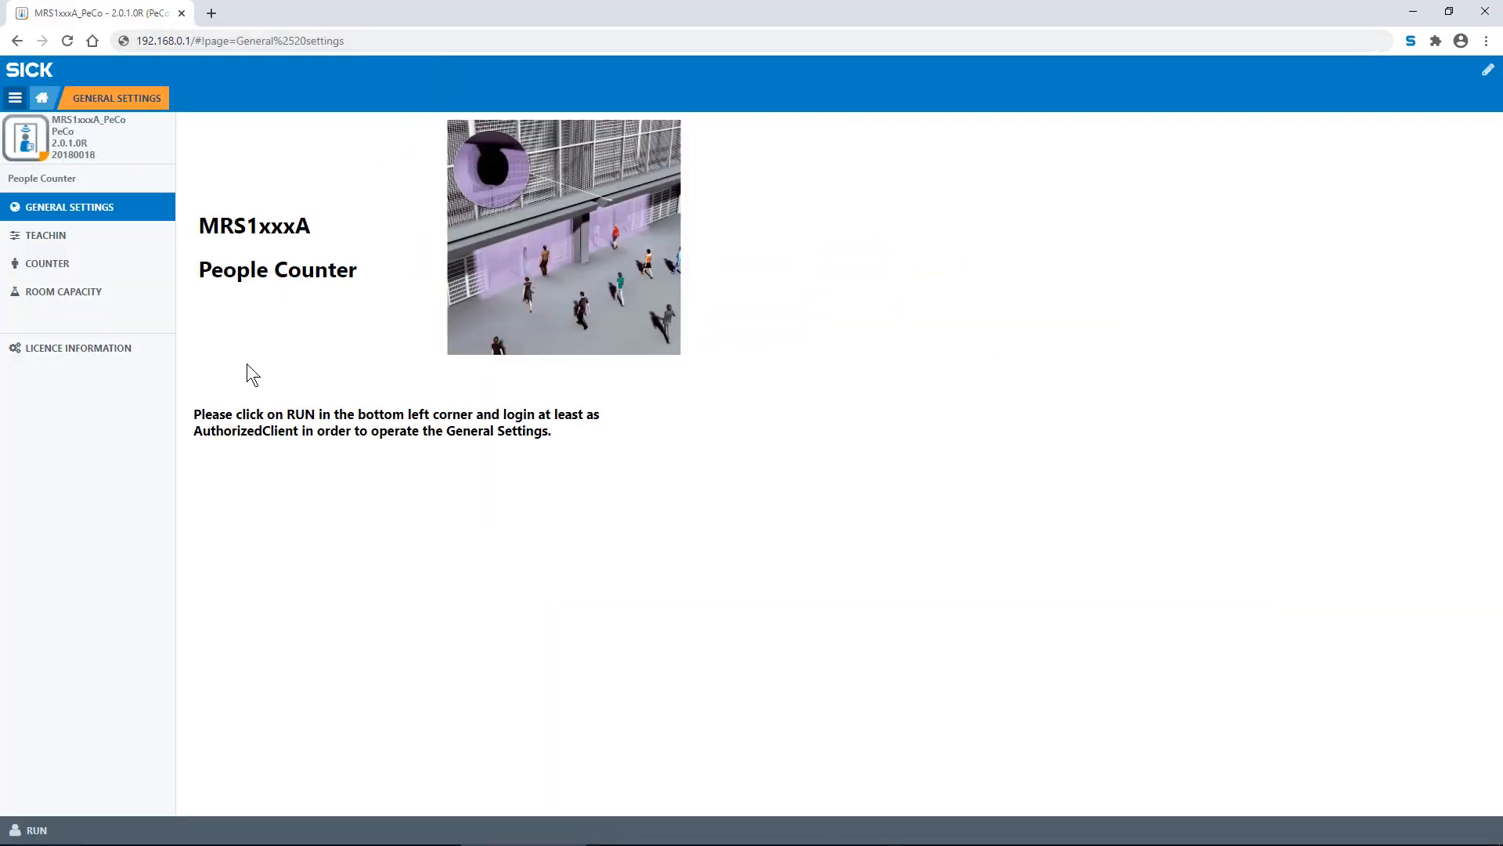
click(32, 830)
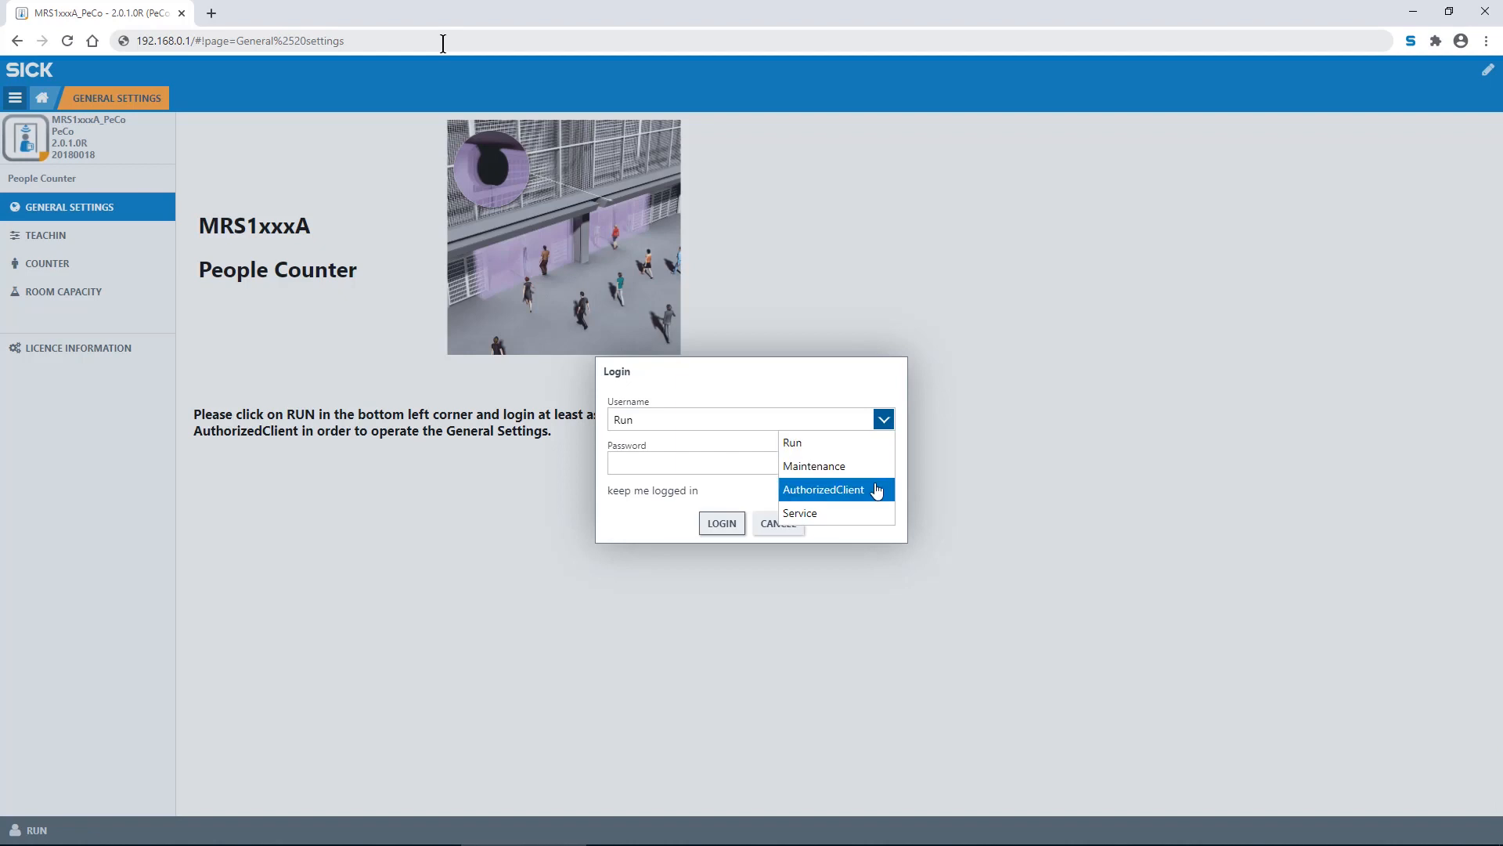
click(823, 489)
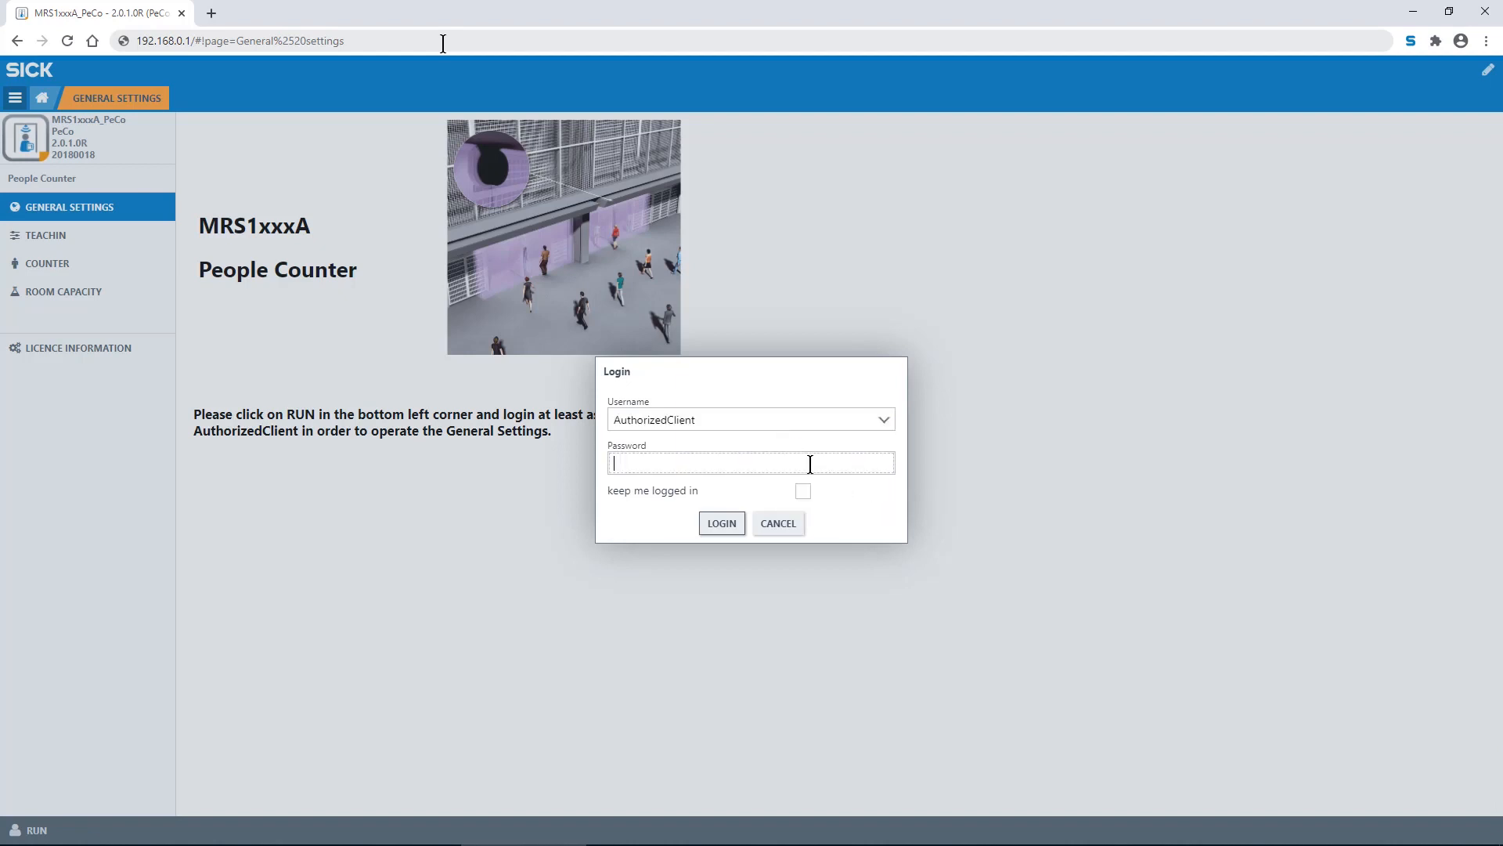
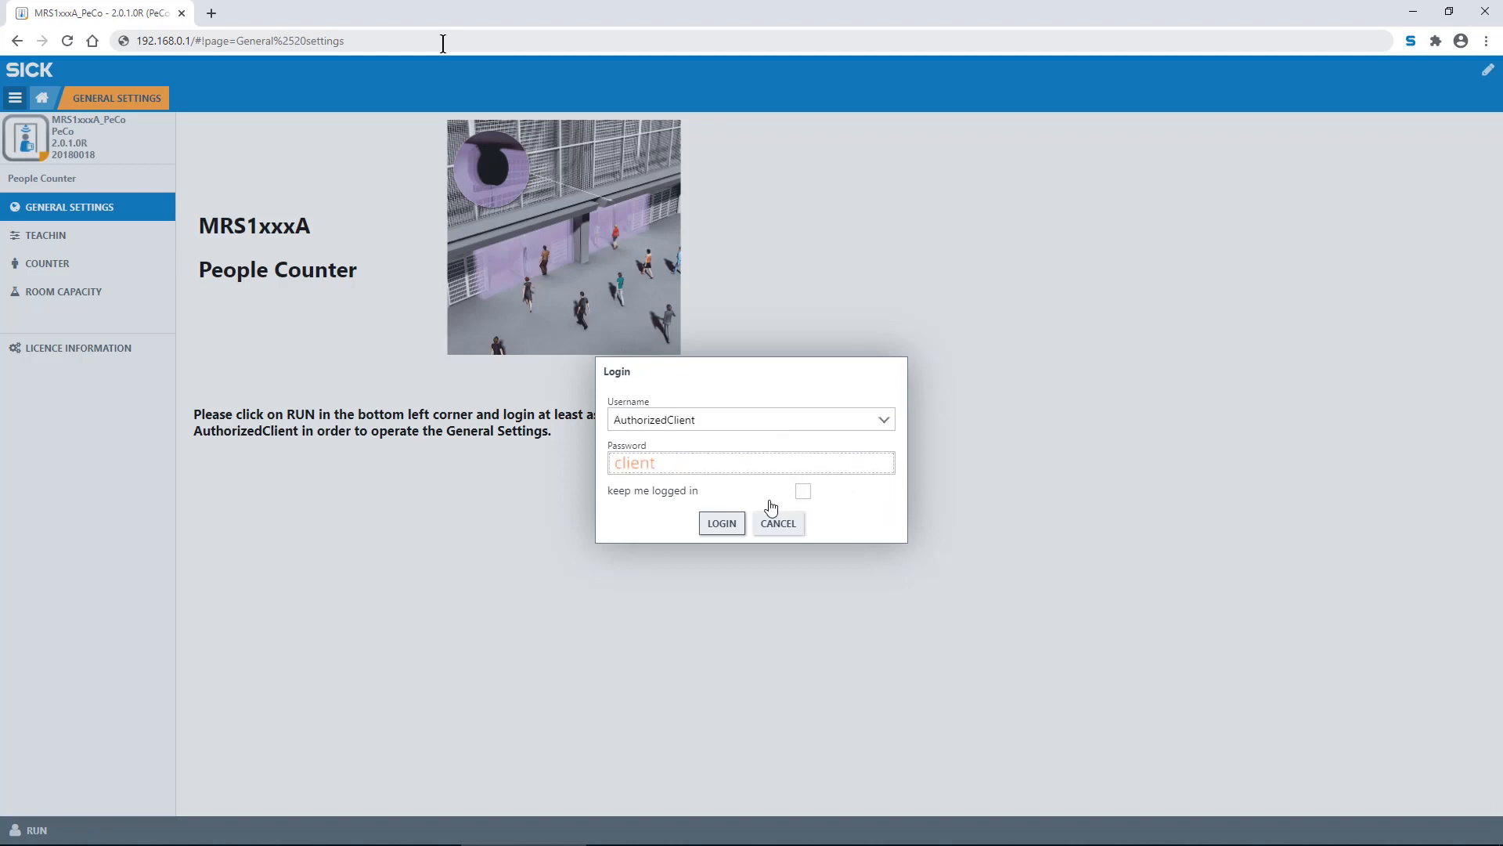
click(722, 523)
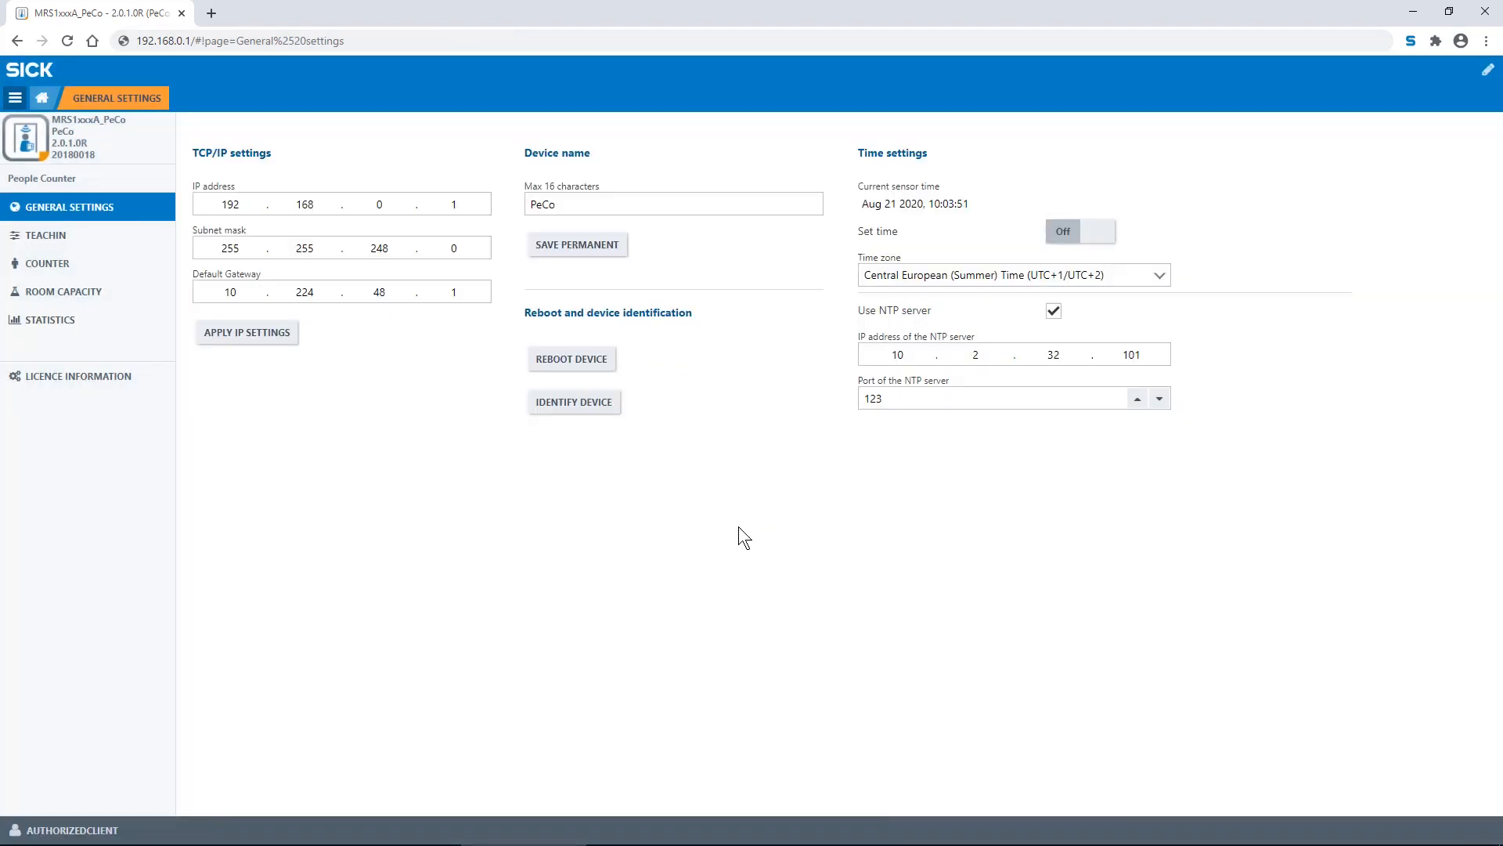
mouse_move(642, 493)
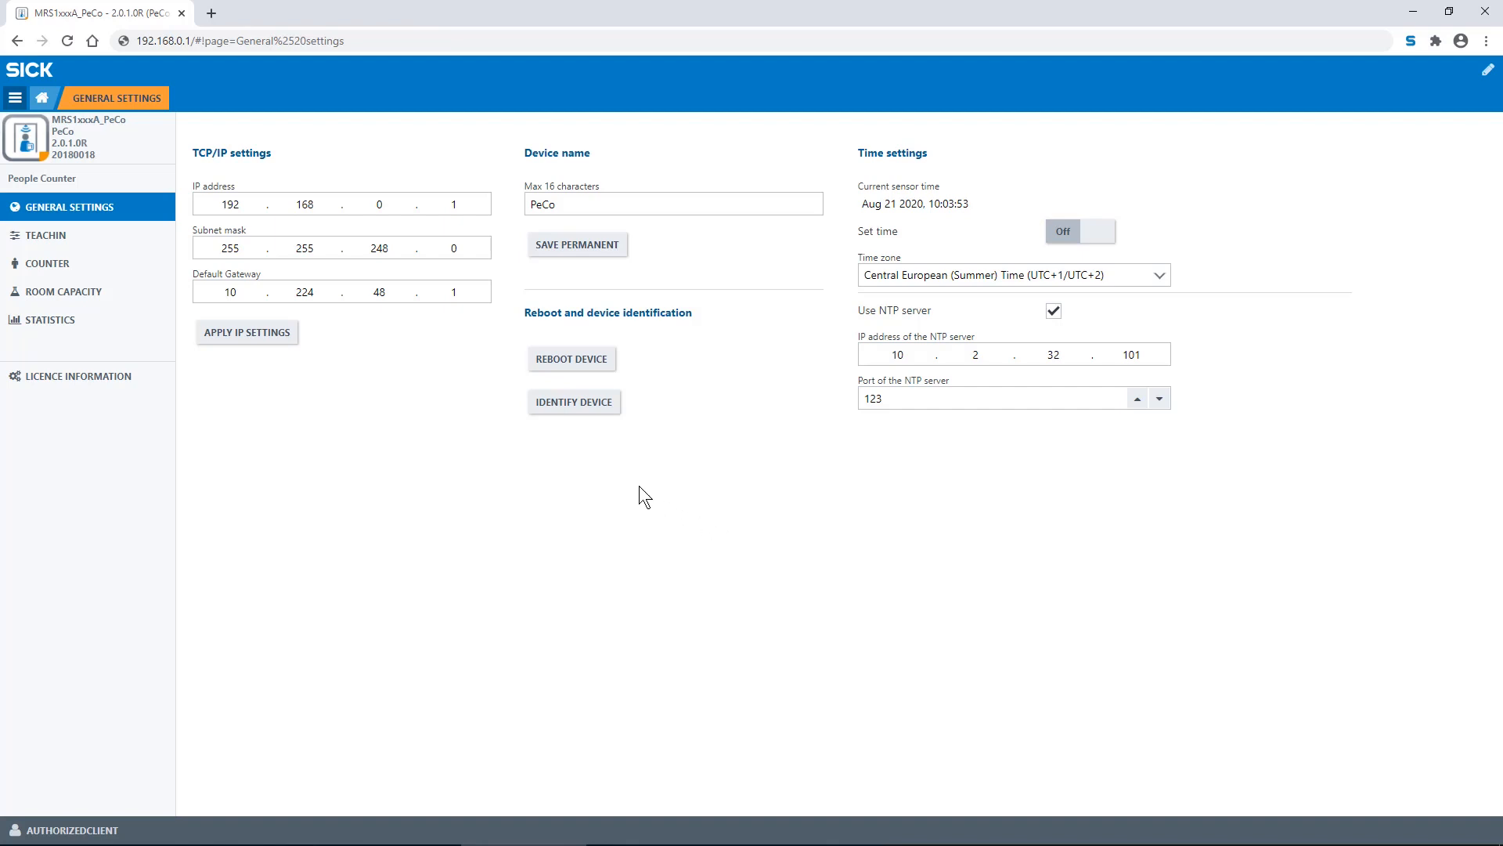
mouse_move(228, 183)
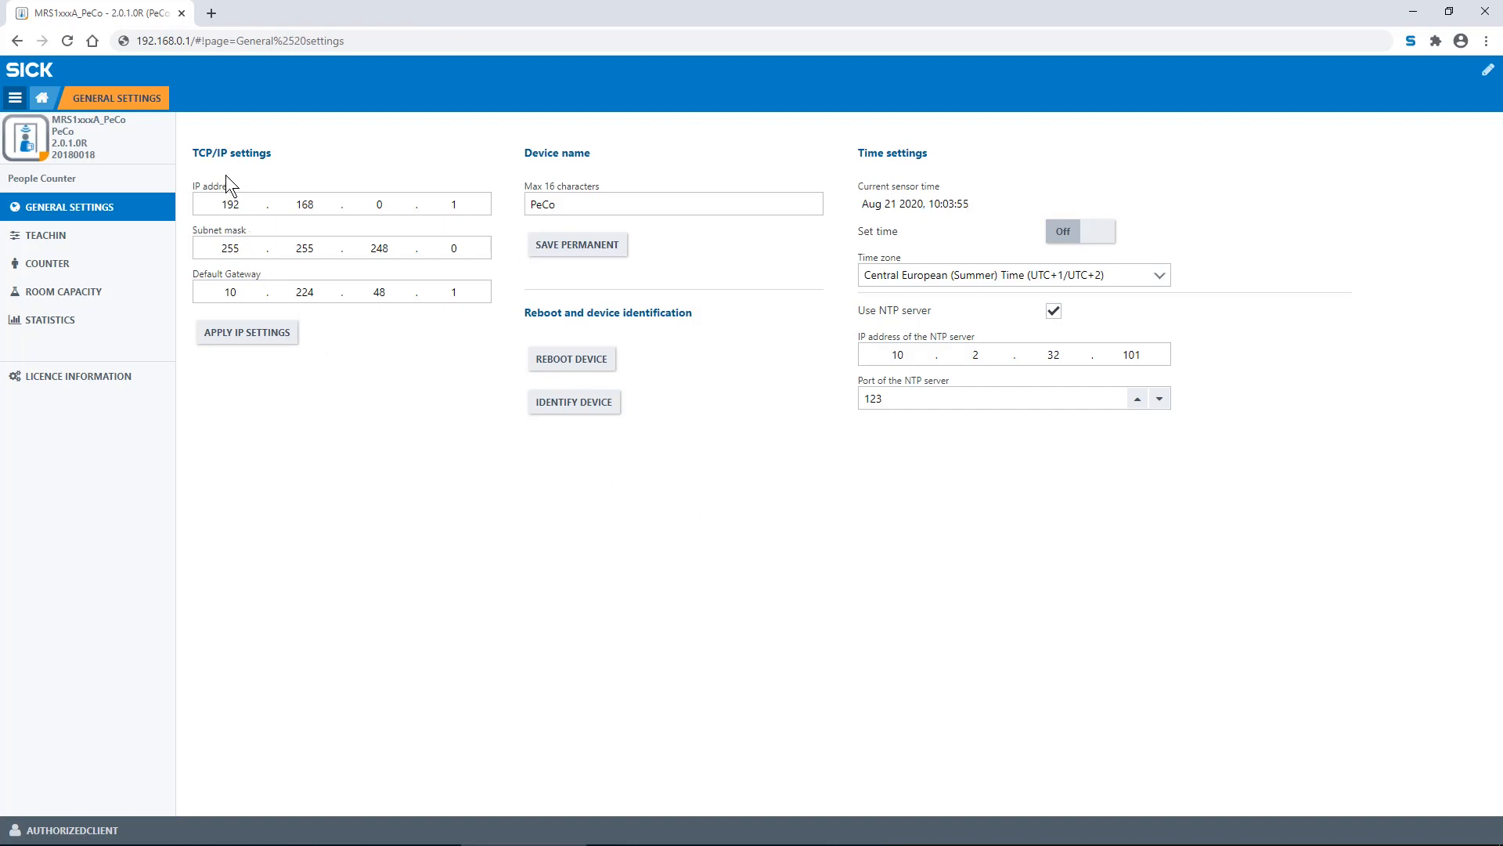
mouse_move(226, 177)
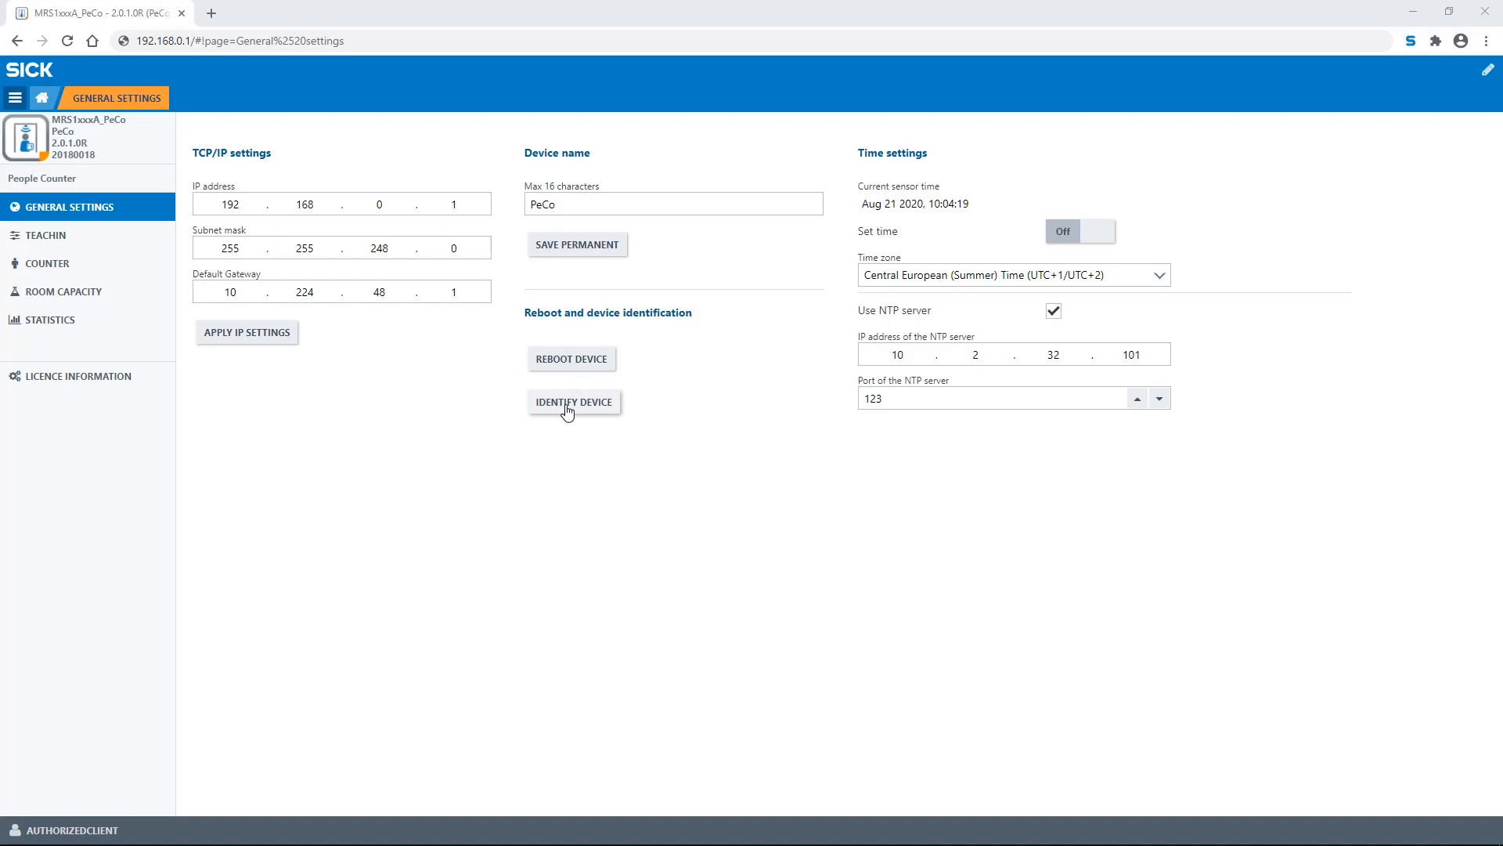
mouse_move(653, 394)
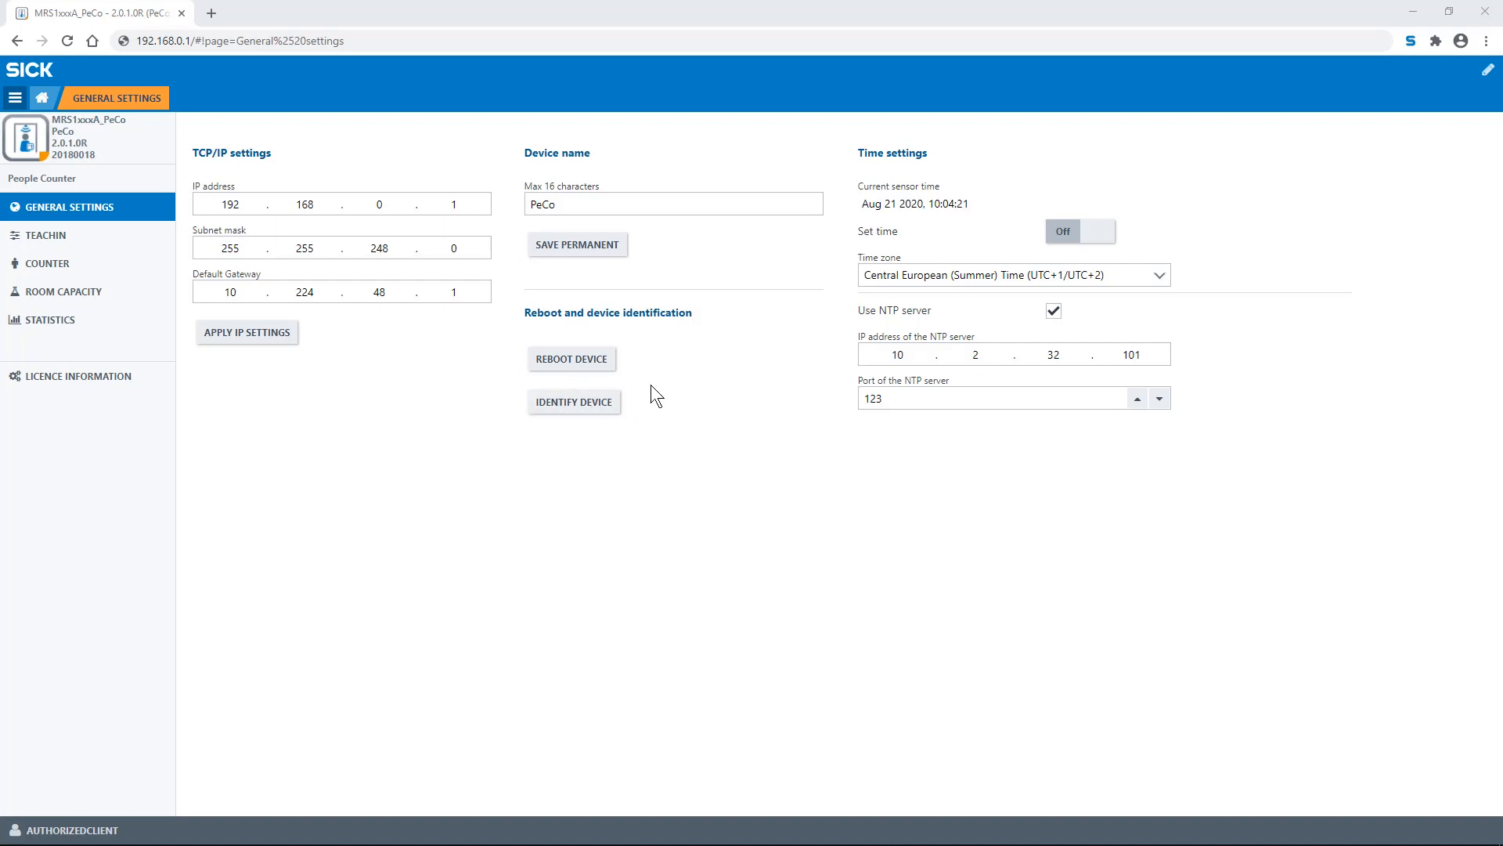
mouse_move(1076, 257)
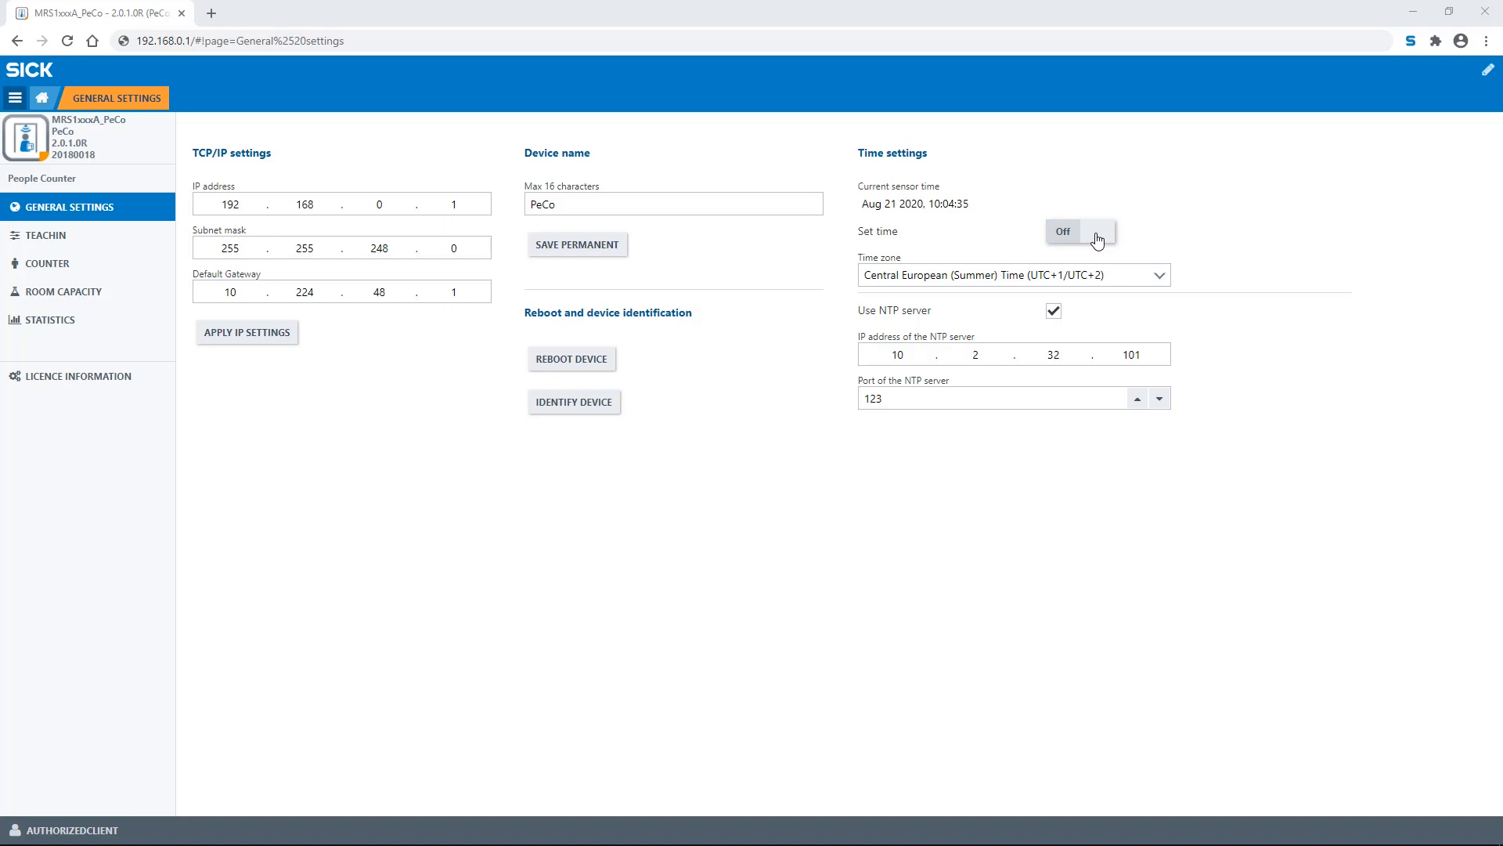
mouse_move(1159, 279)
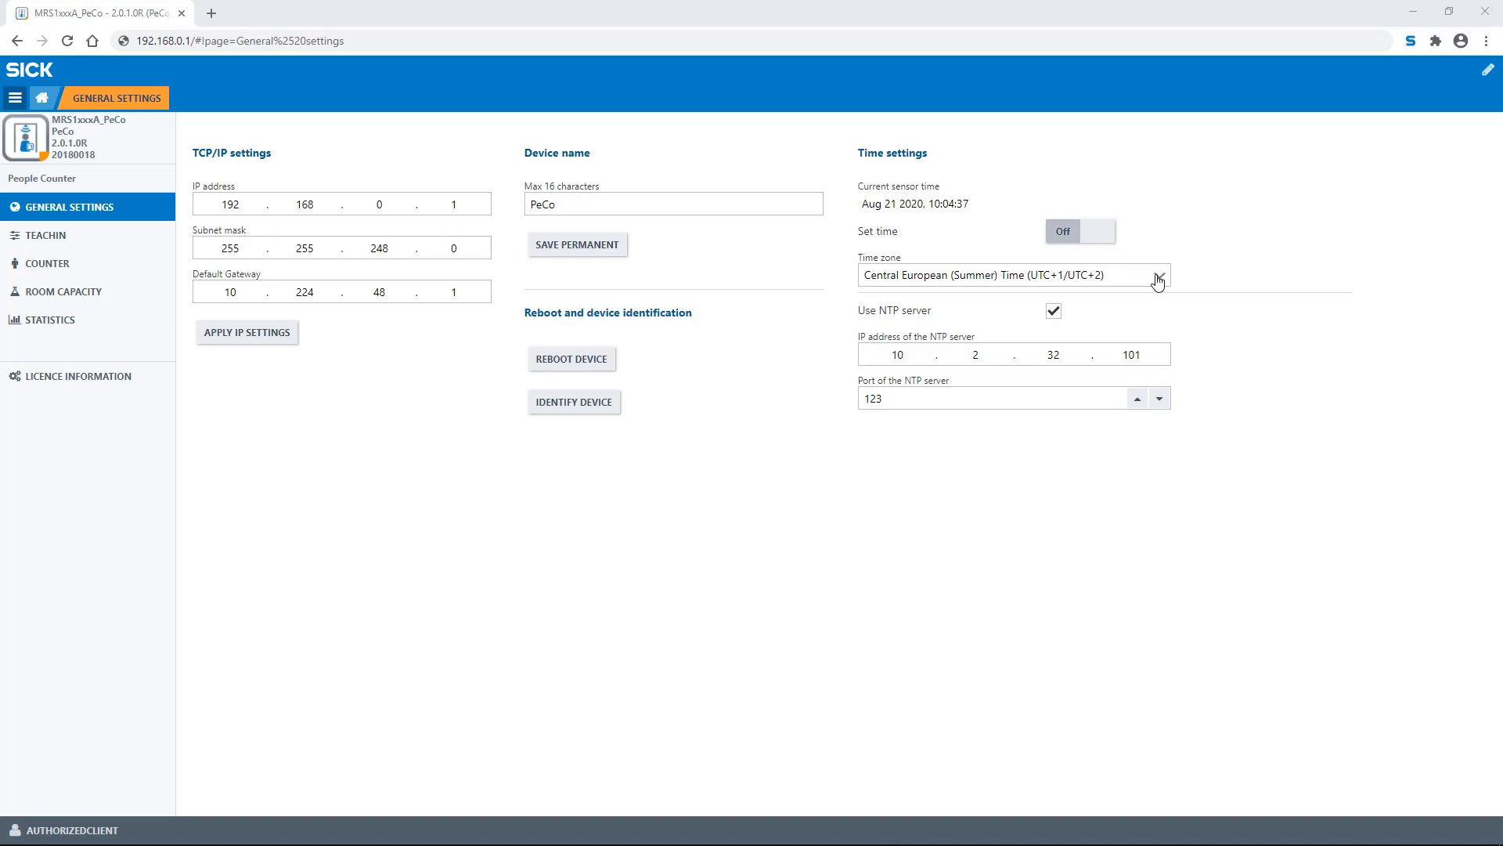
Browse the time zone list, enable Use NTP server, and go to the TeachIn page.
click(1159, 274)
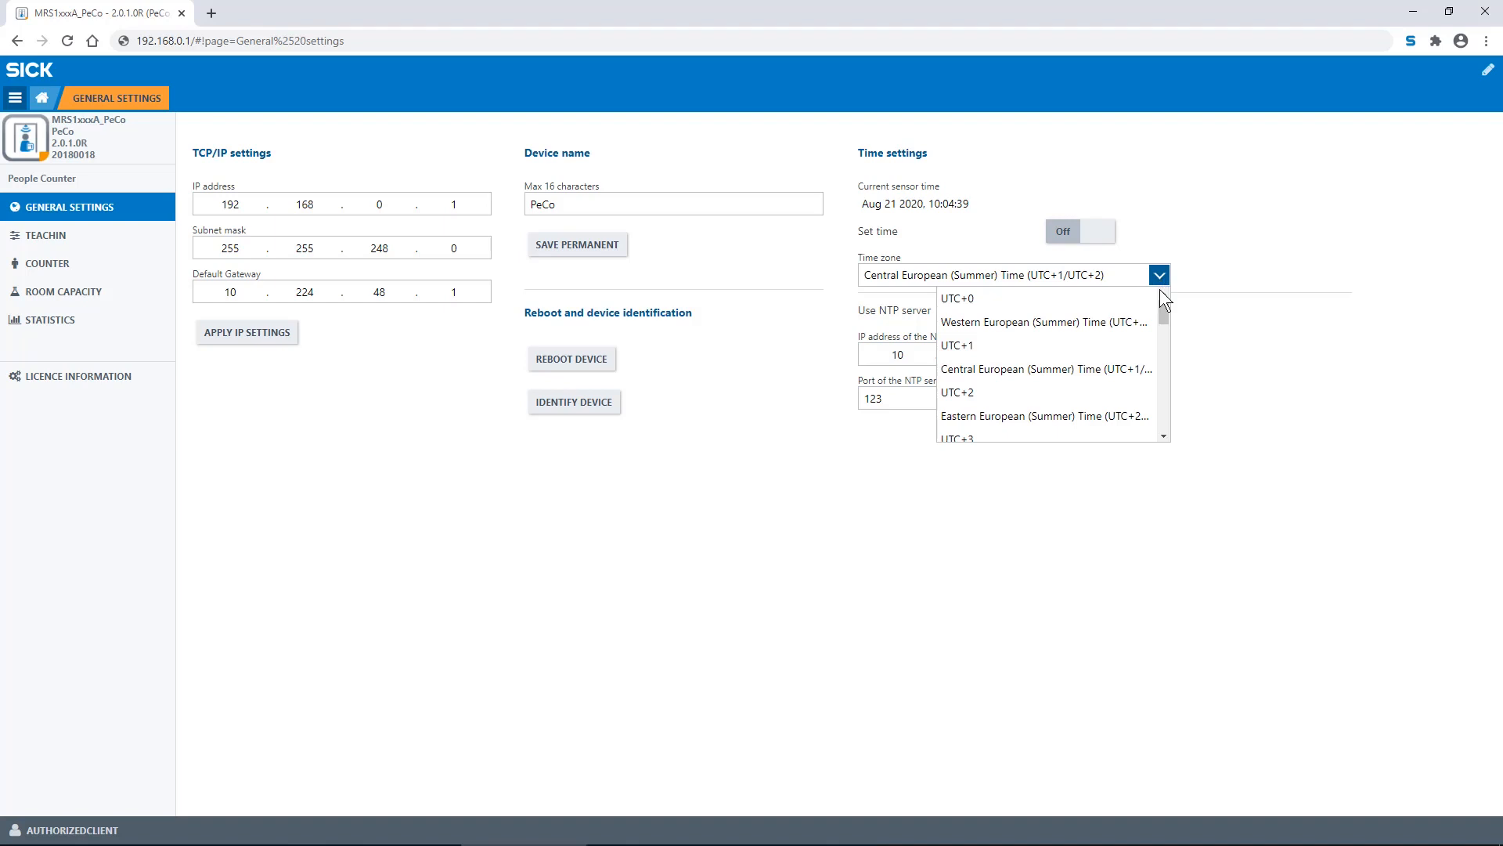
scroll(down, 3)
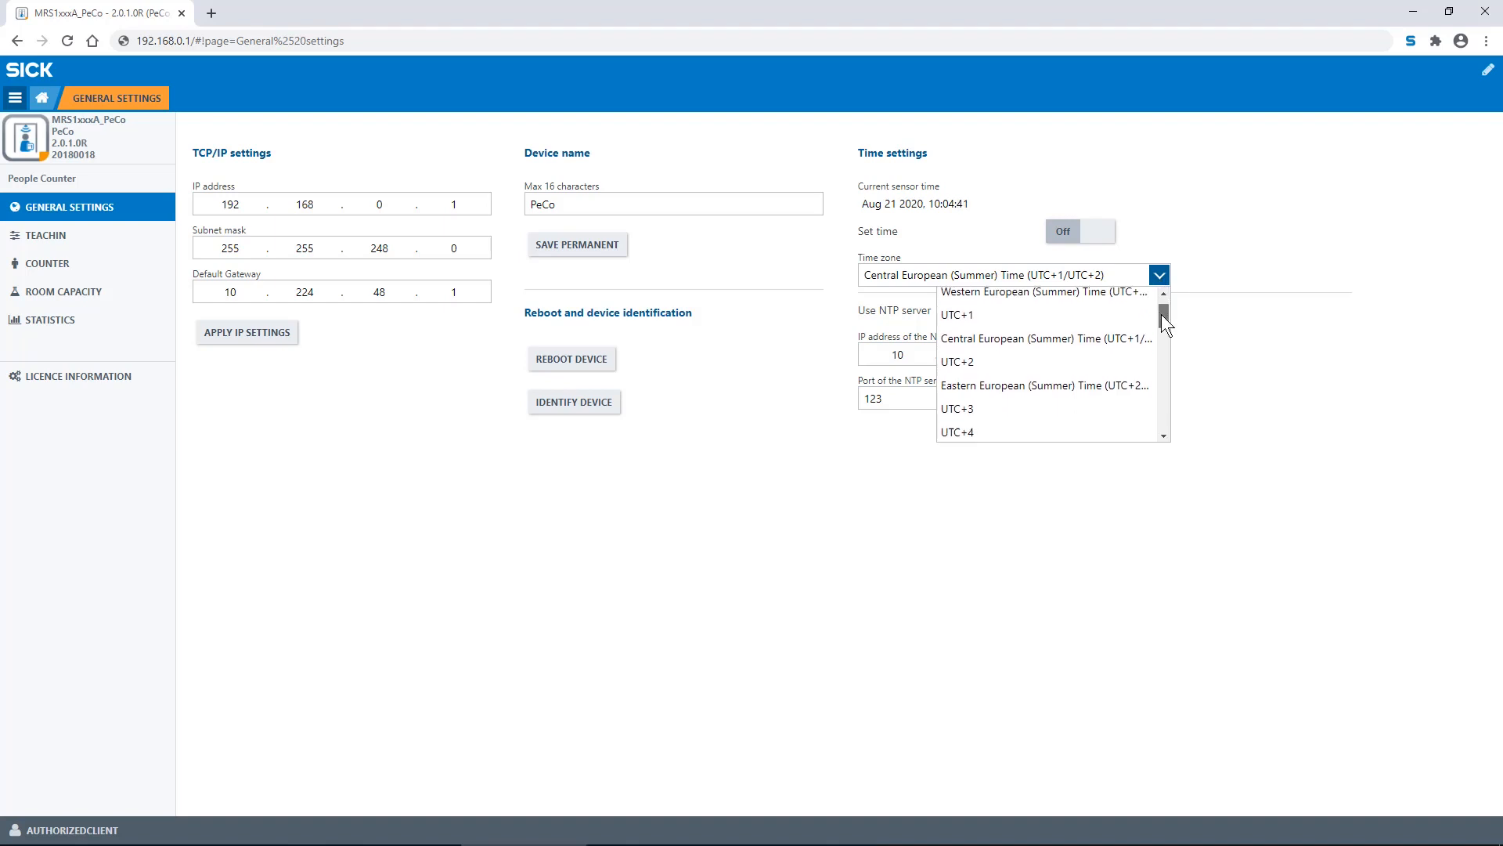
scroll(down, 3)
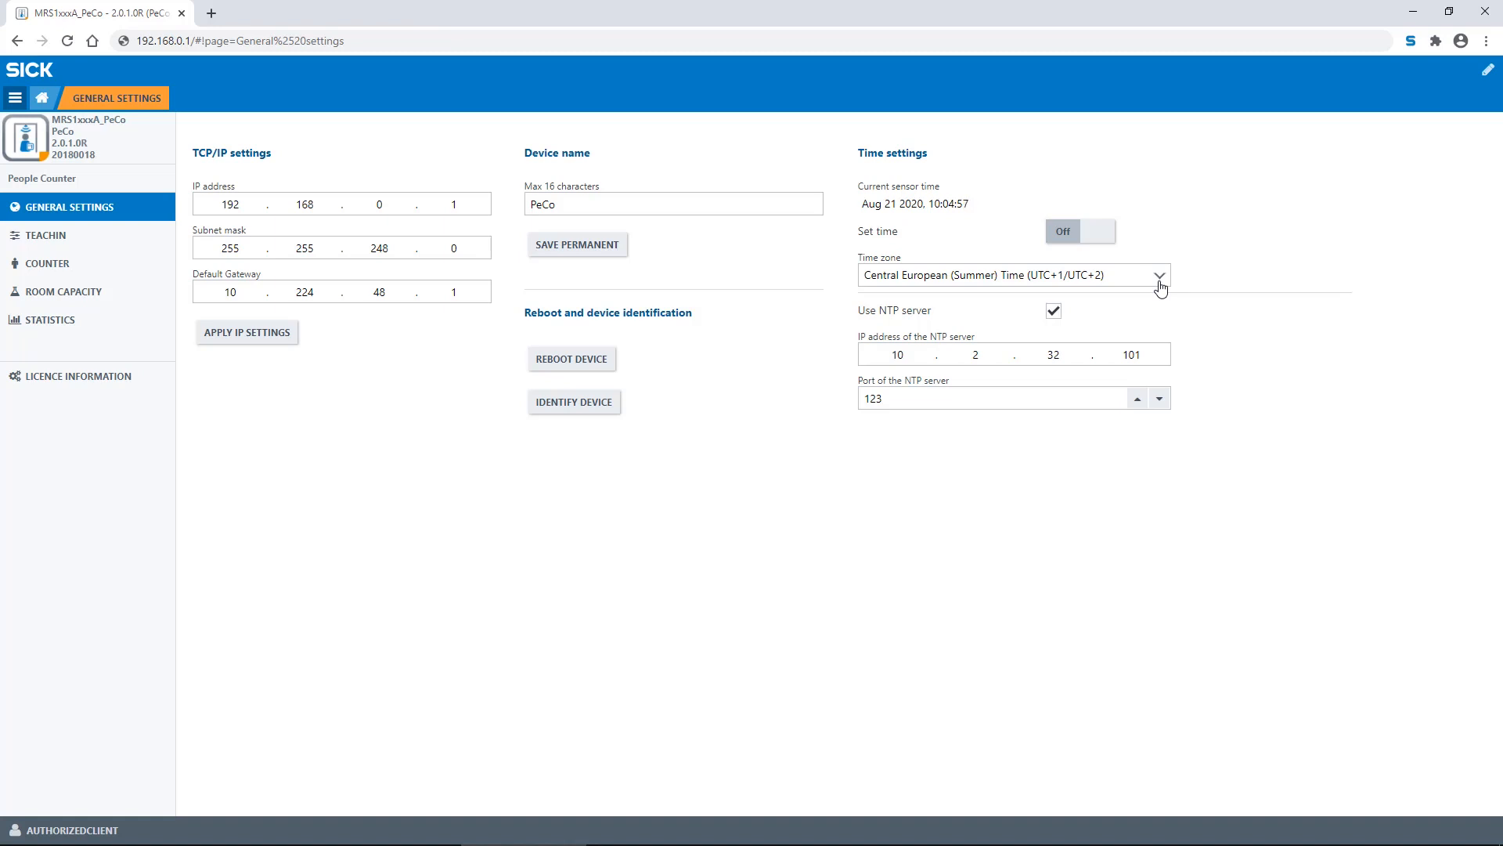
mouse_move(1103, 304)
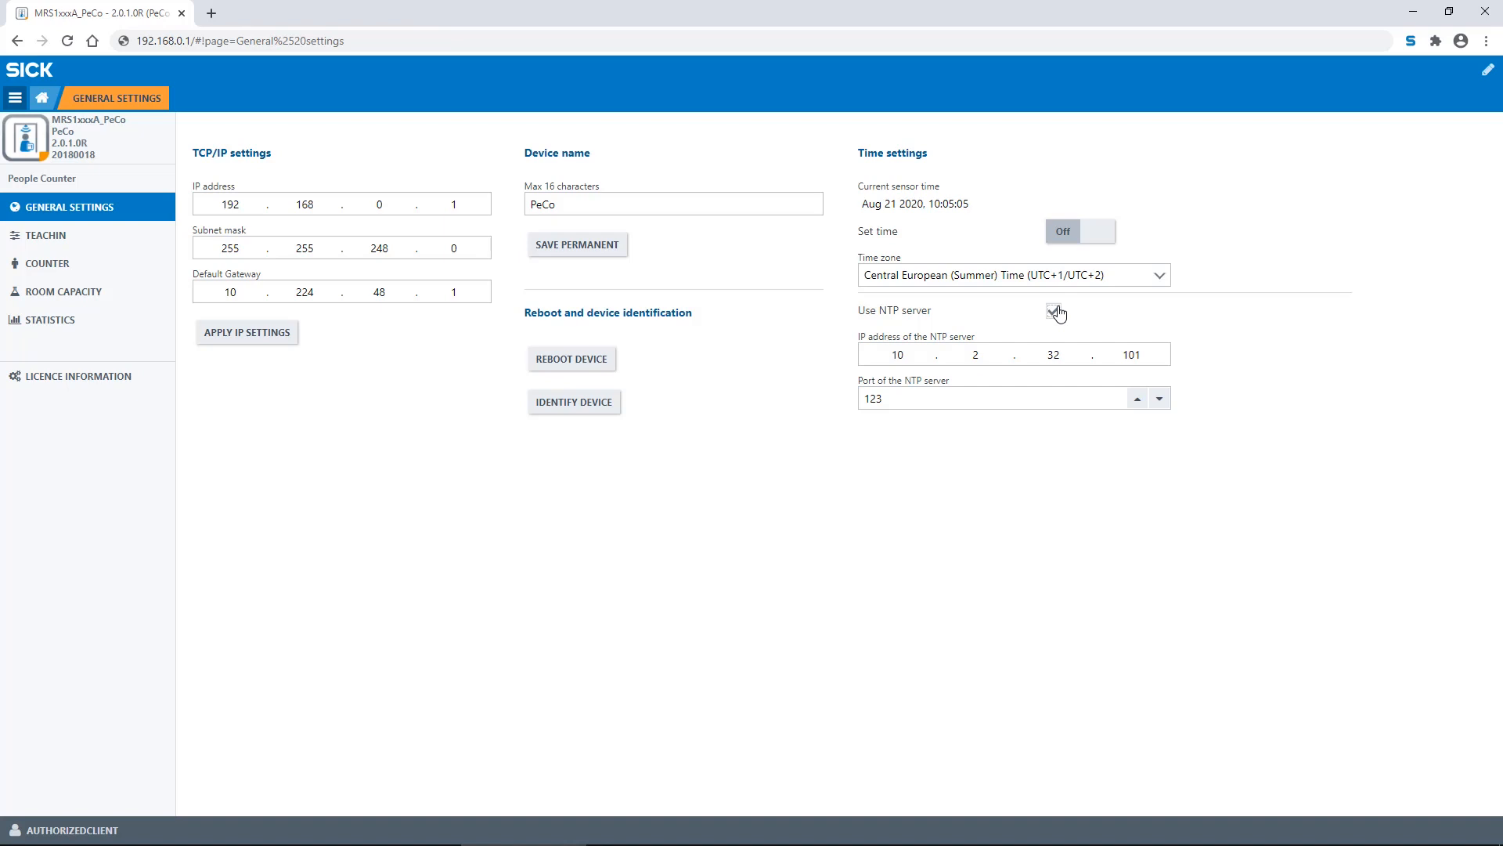
click(1056, 311)
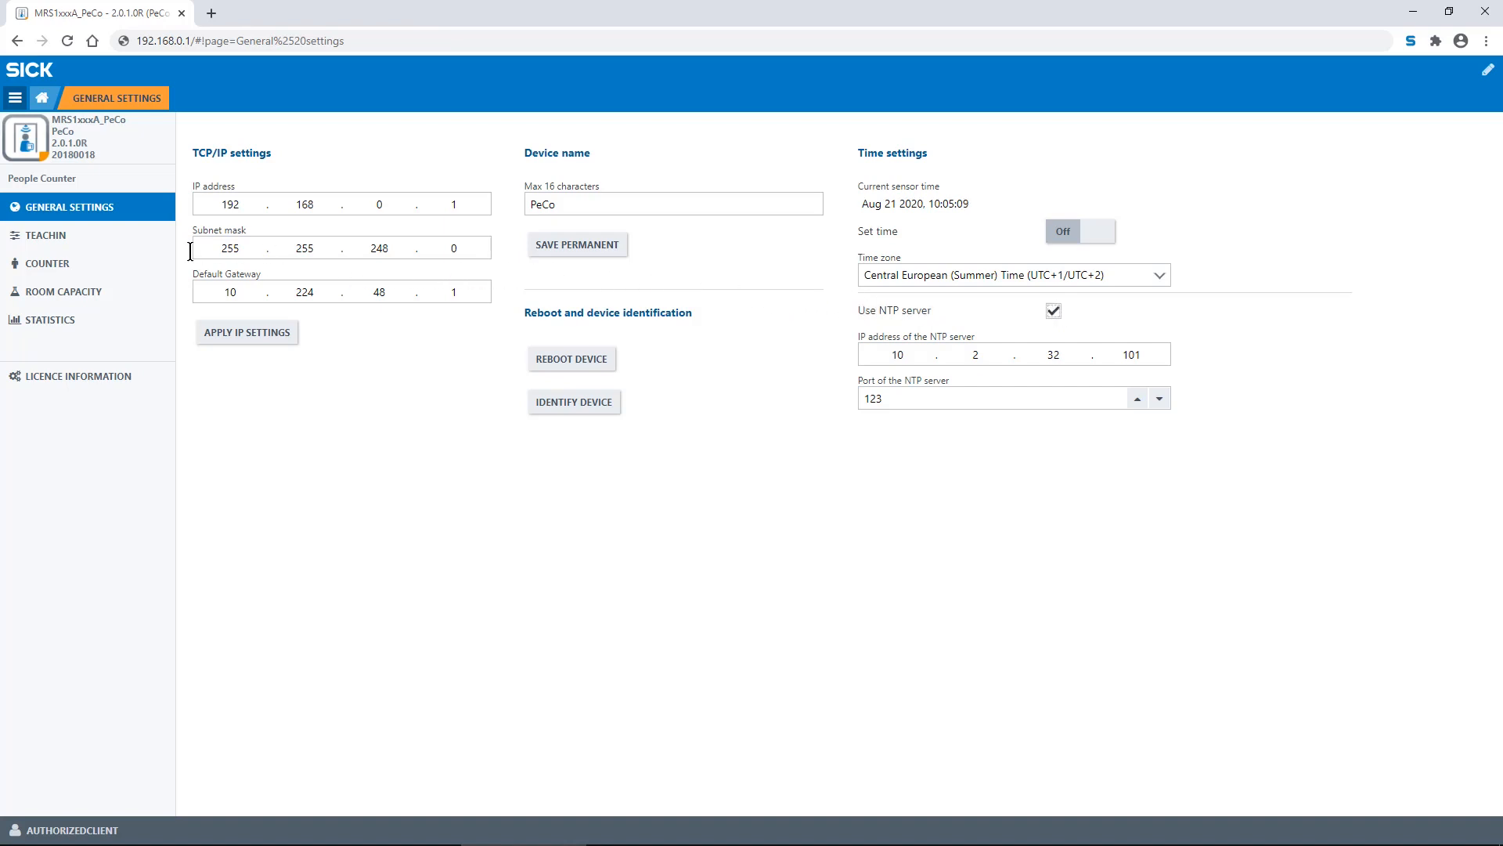
click(46, 235)
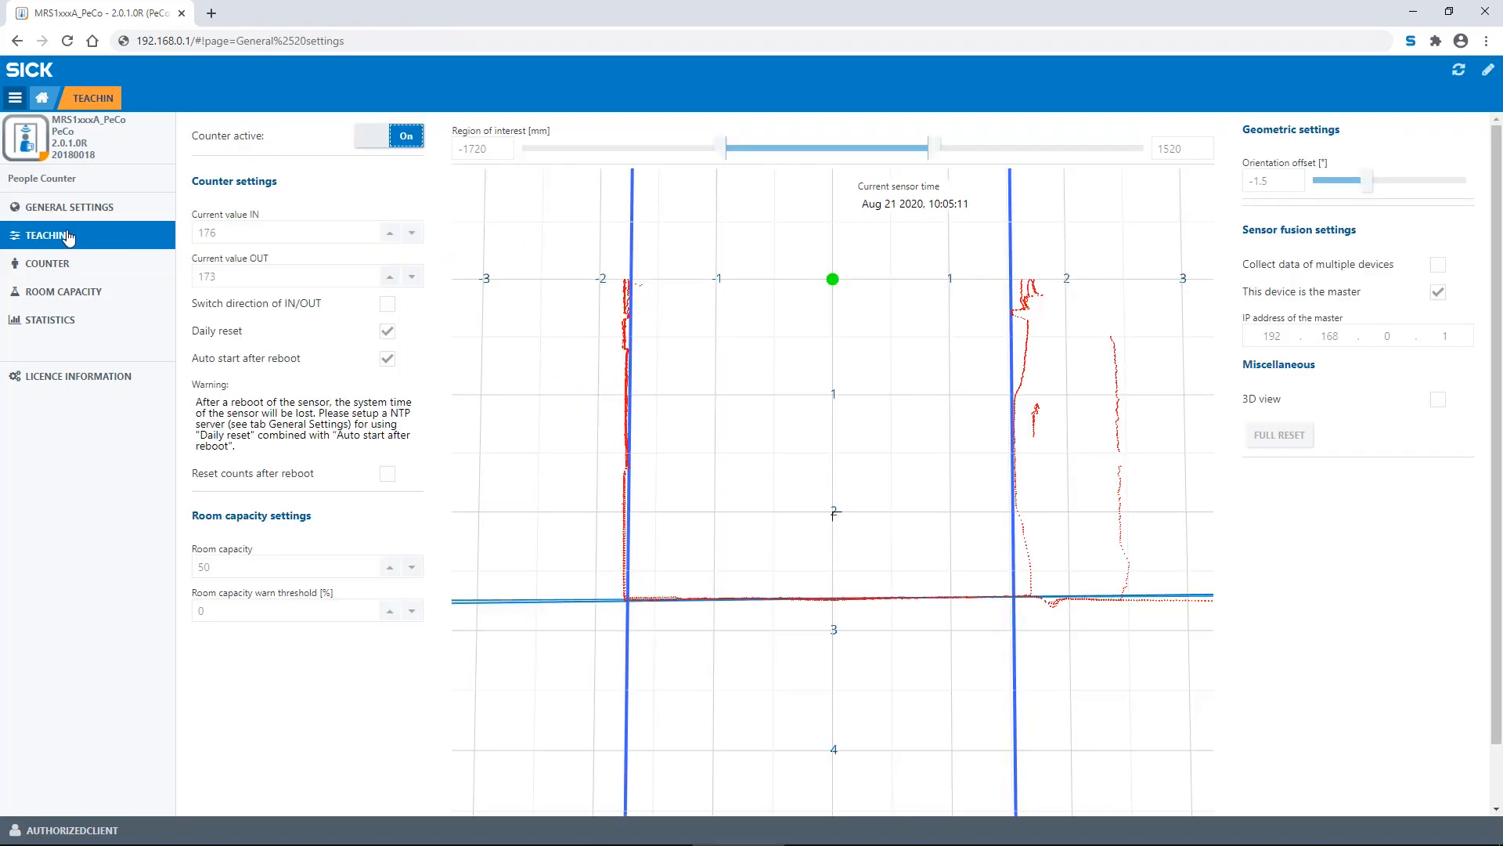
click(42, 235)
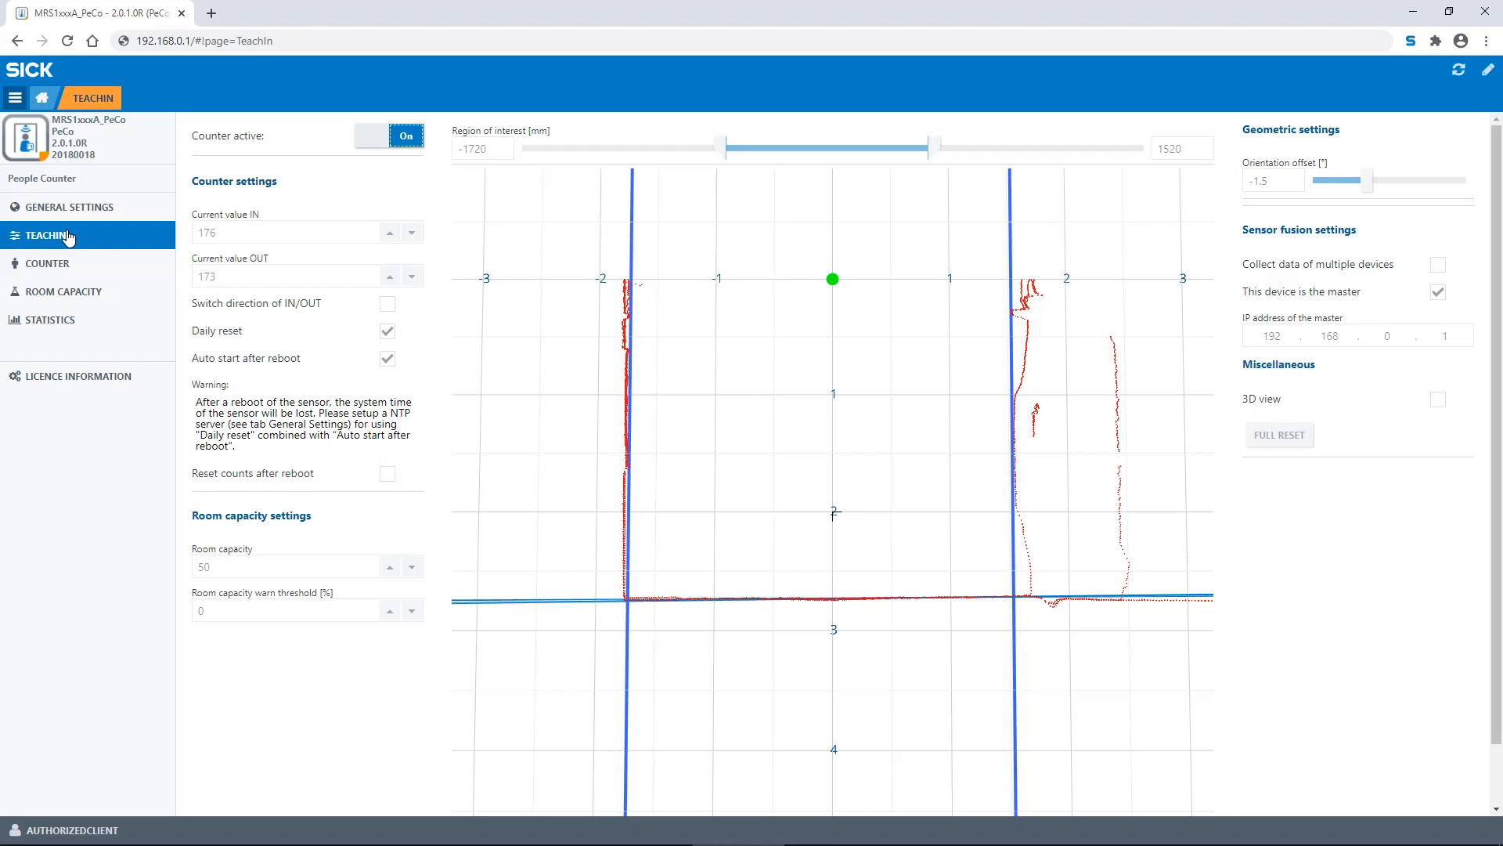
mouse_move(320, 165)
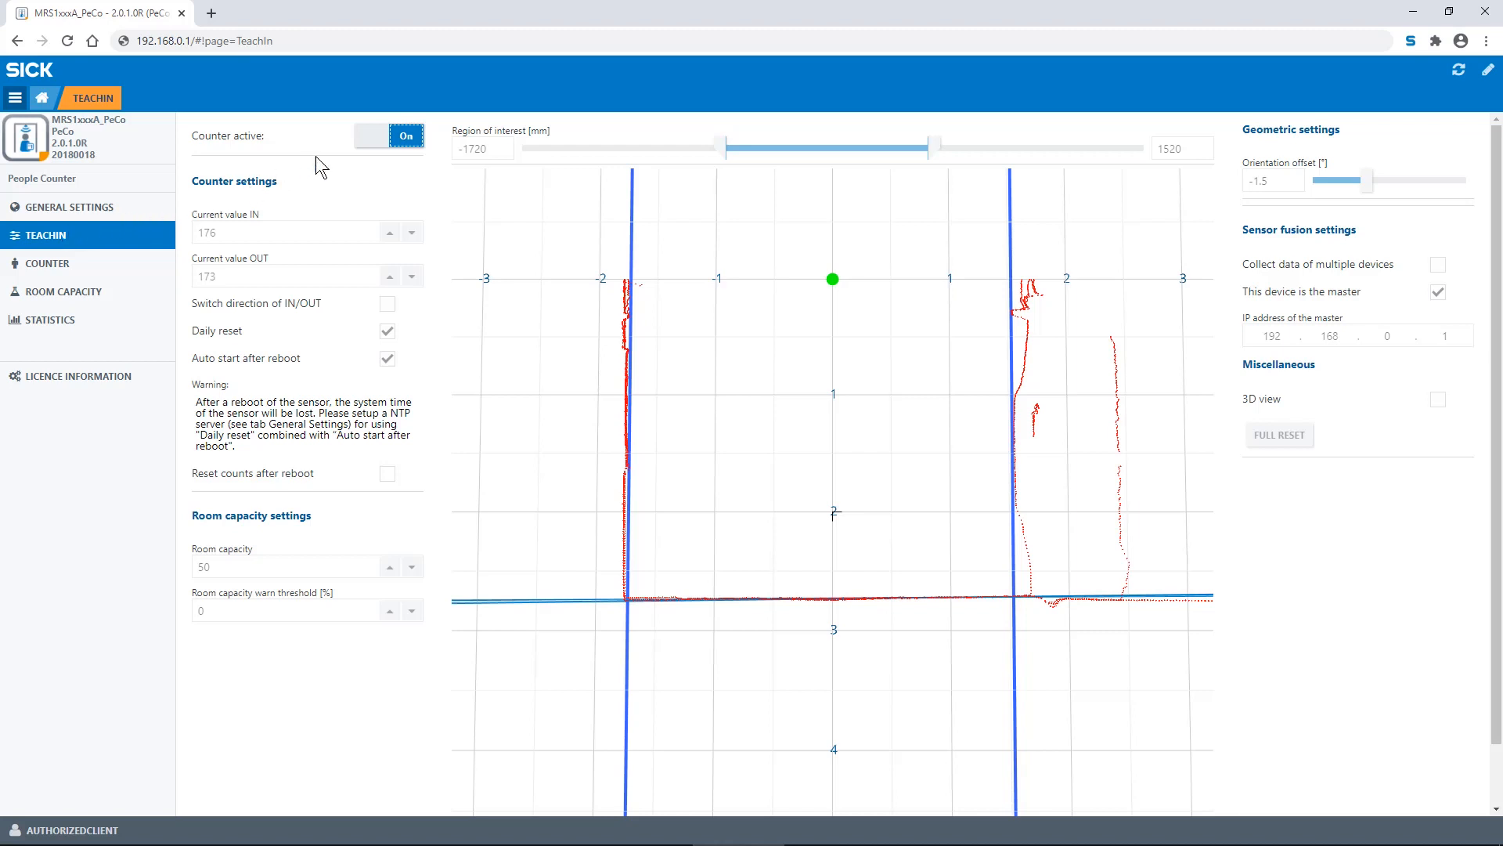
click(389, 134)
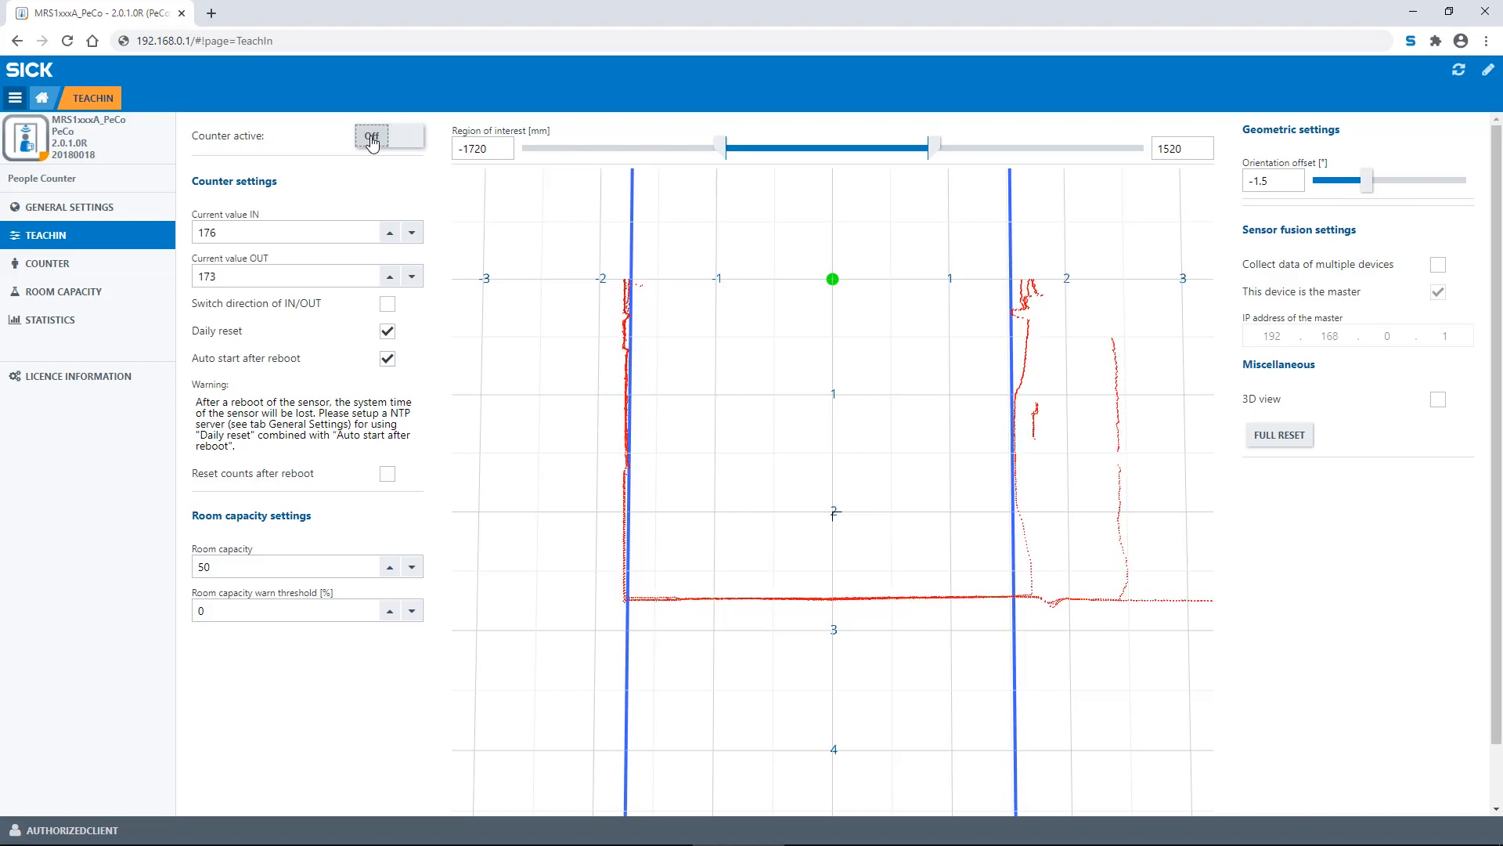
mouse_move(811, 179)
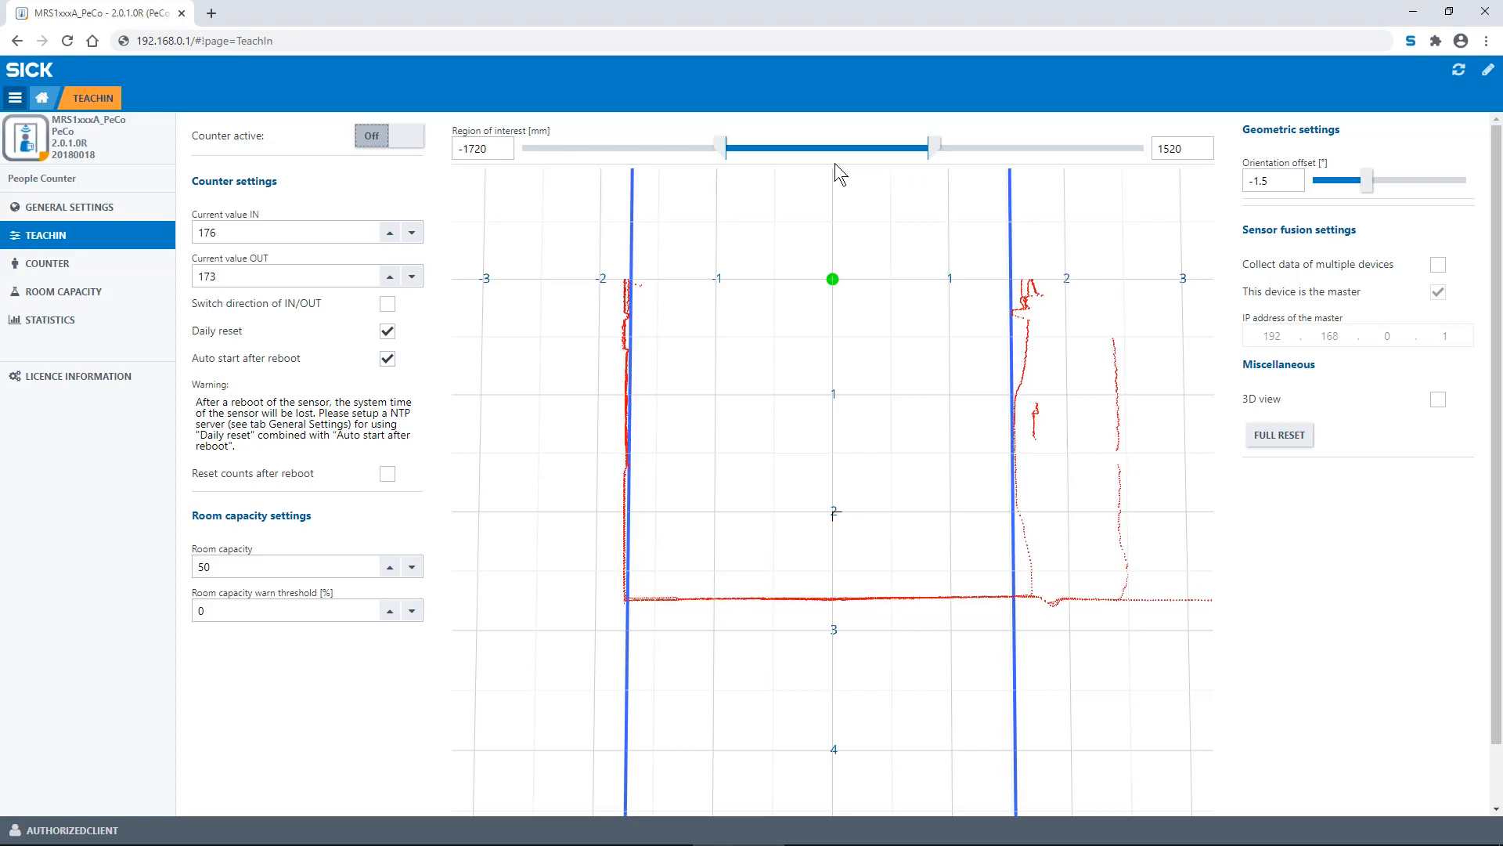
mouse_move(552, 171)
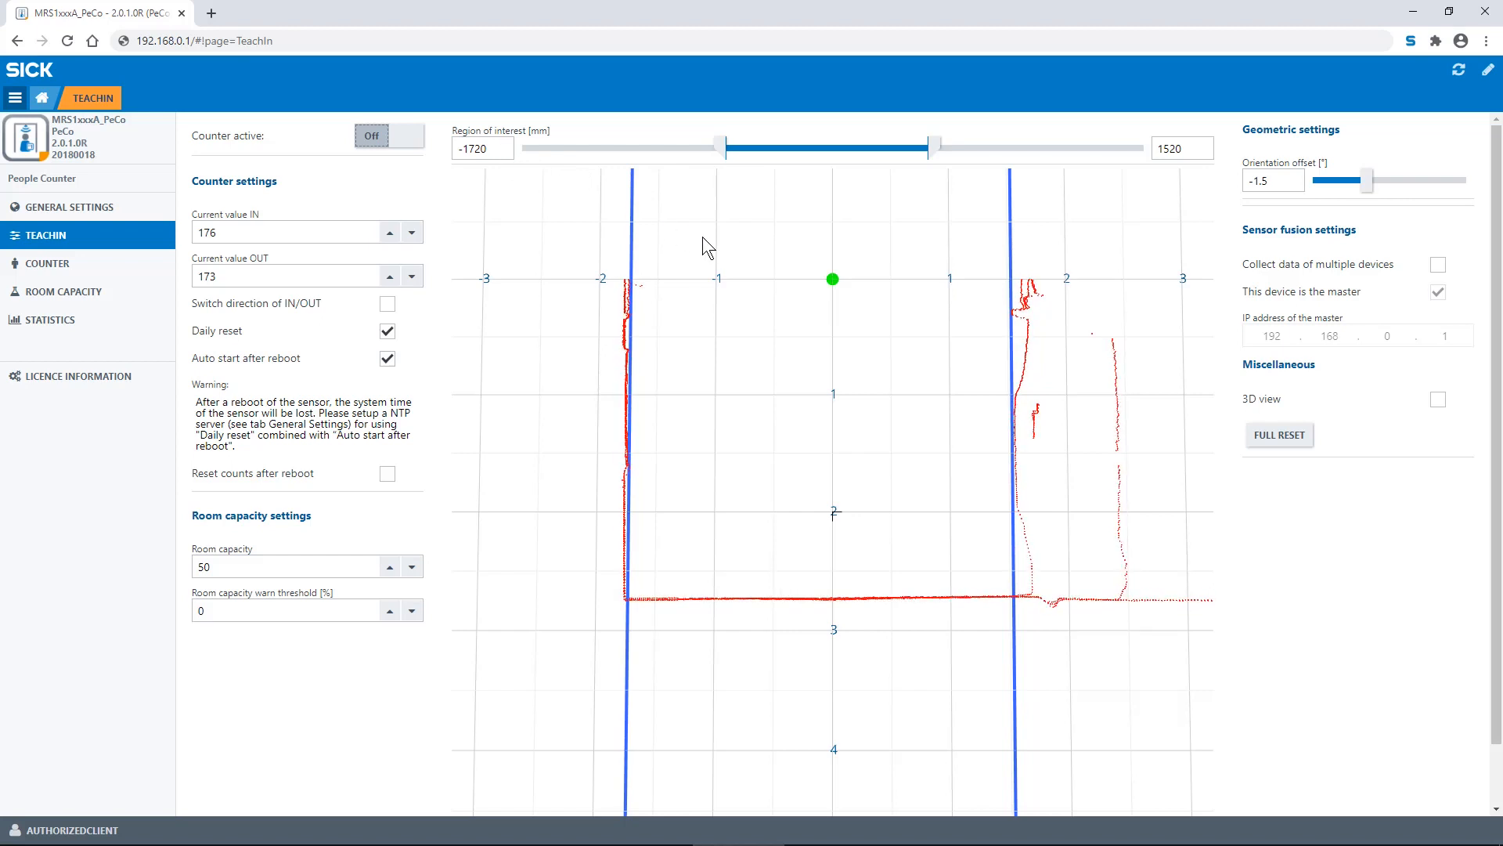
mouse_move(1373, 392)
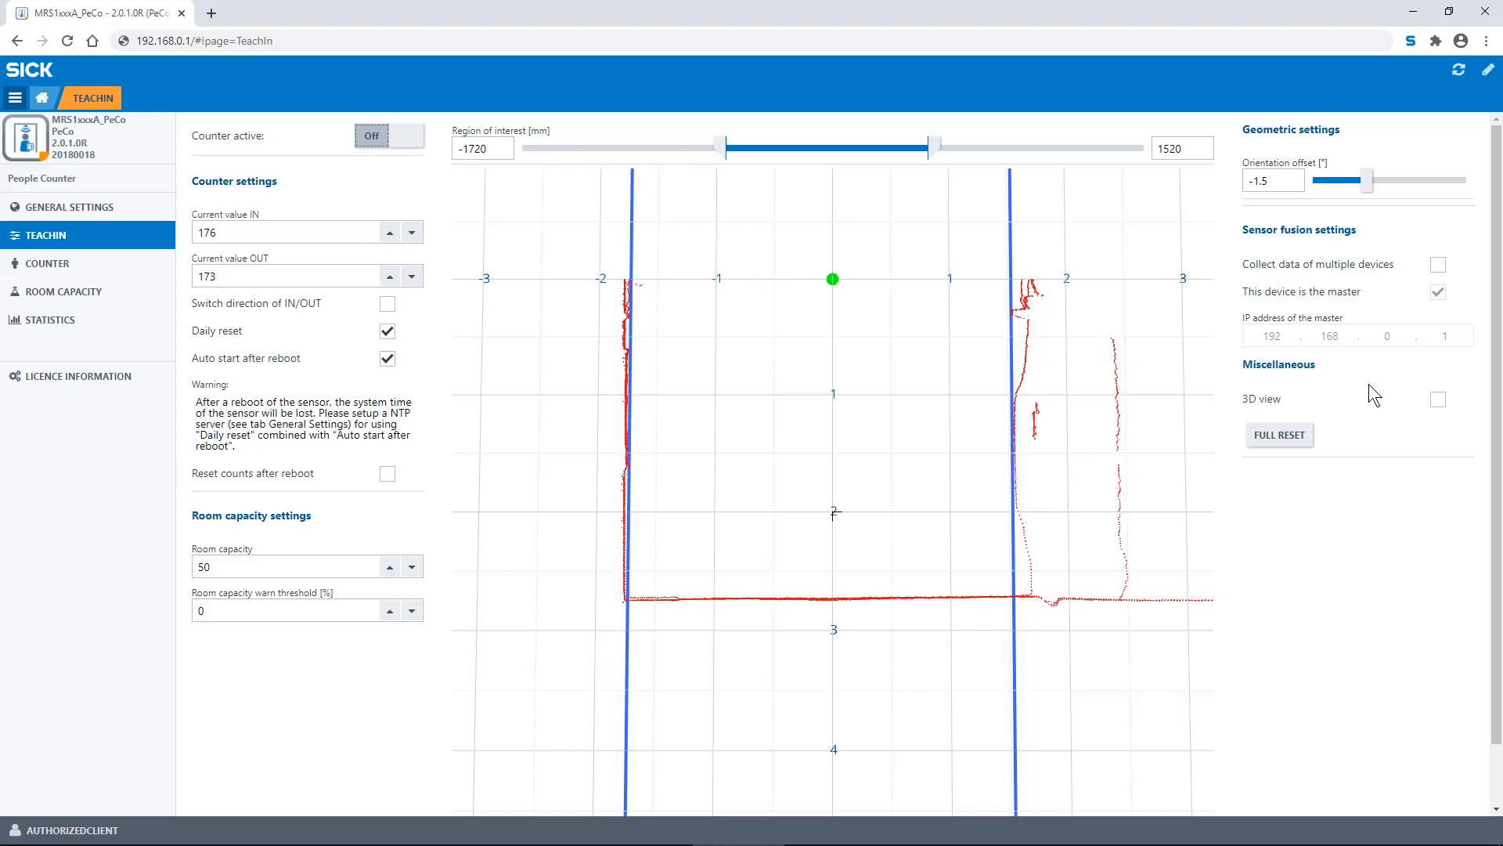
click(1437, 399)
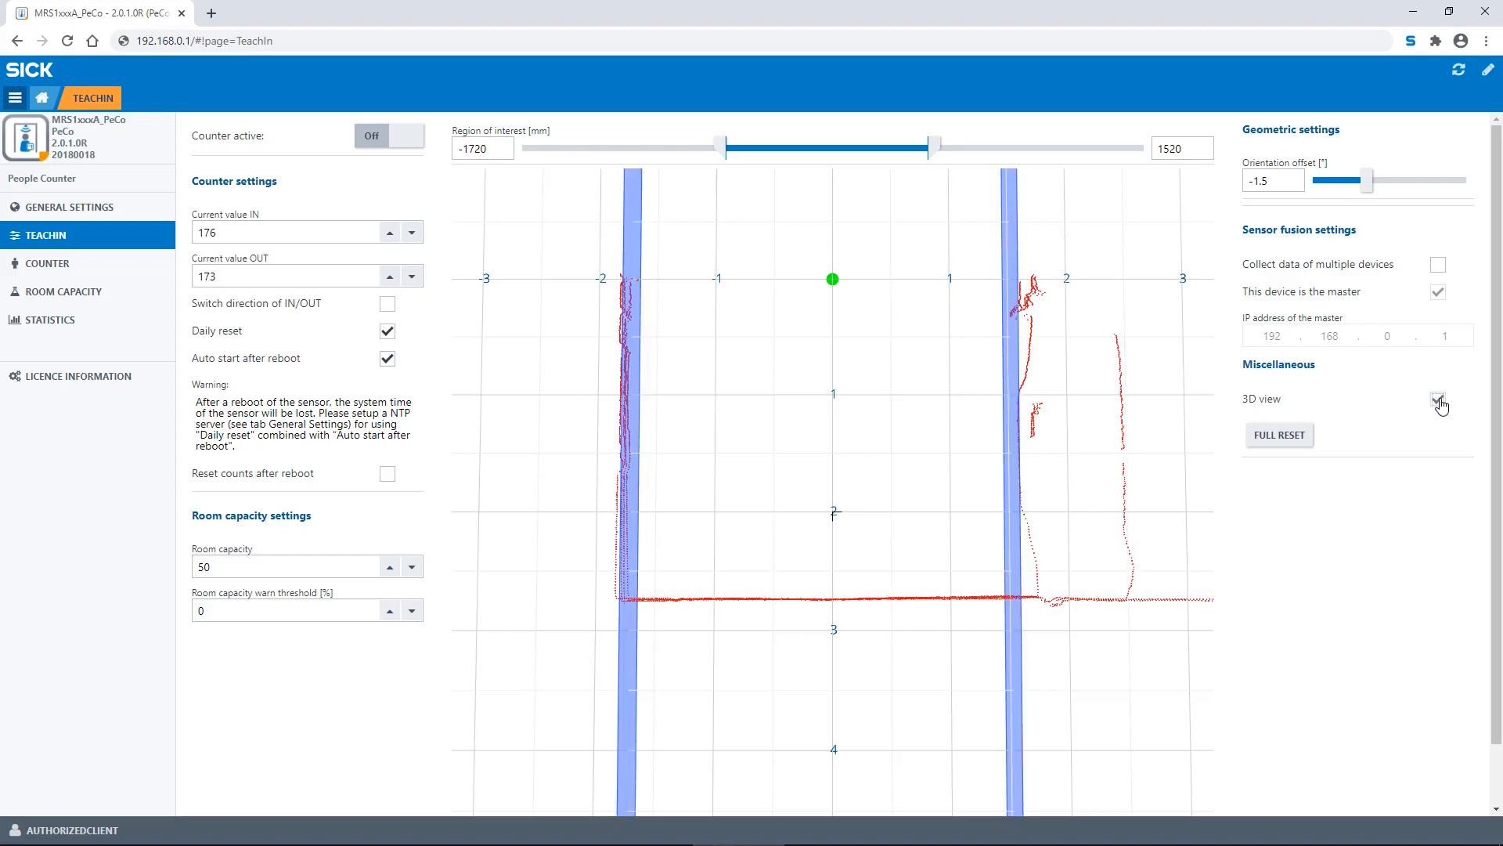
click(1437, 399)
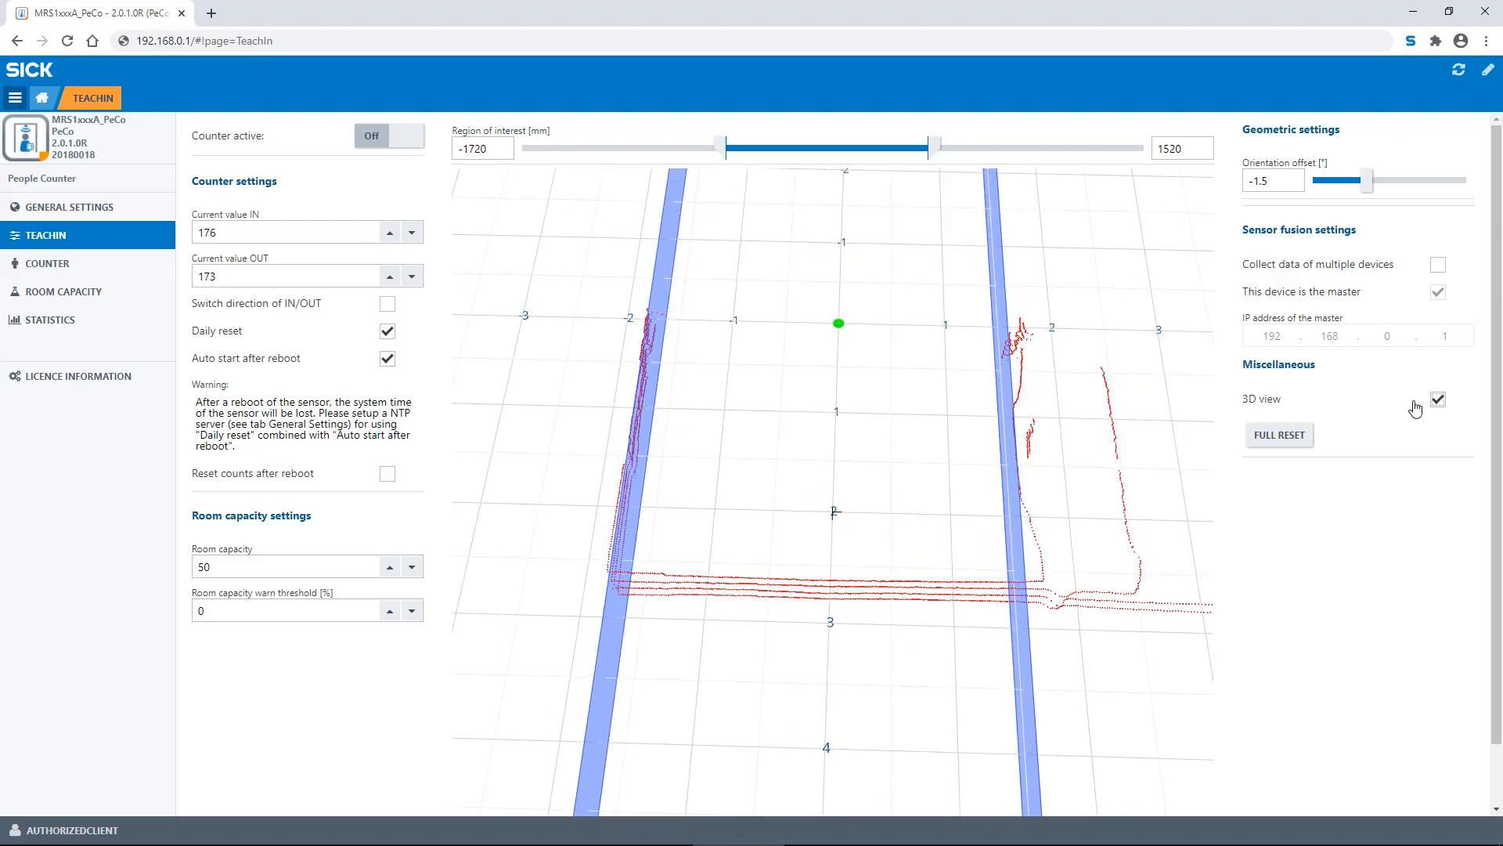
click(1437, 399)
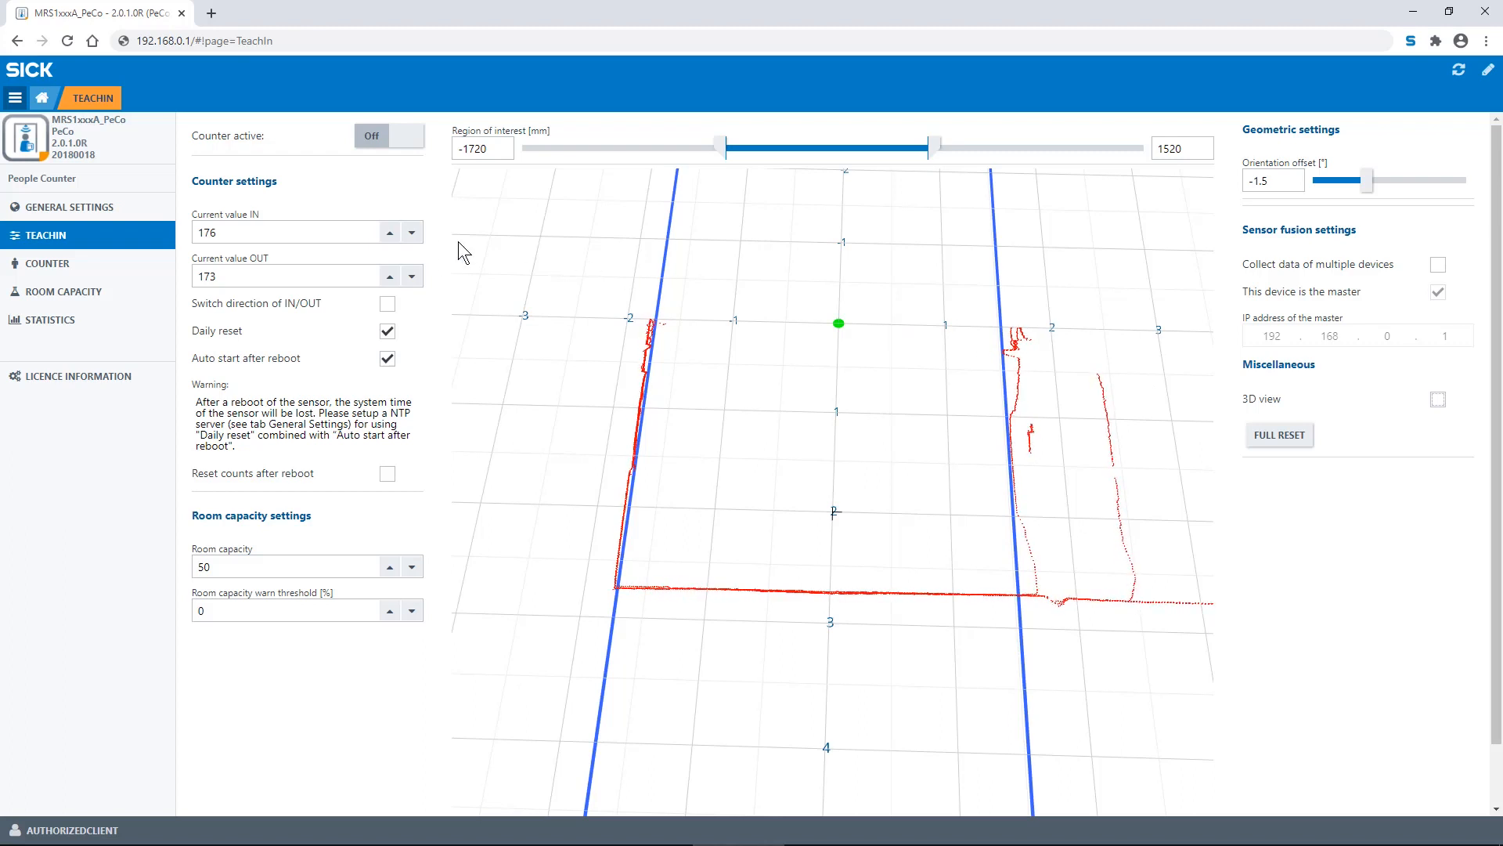
click(388, 227)
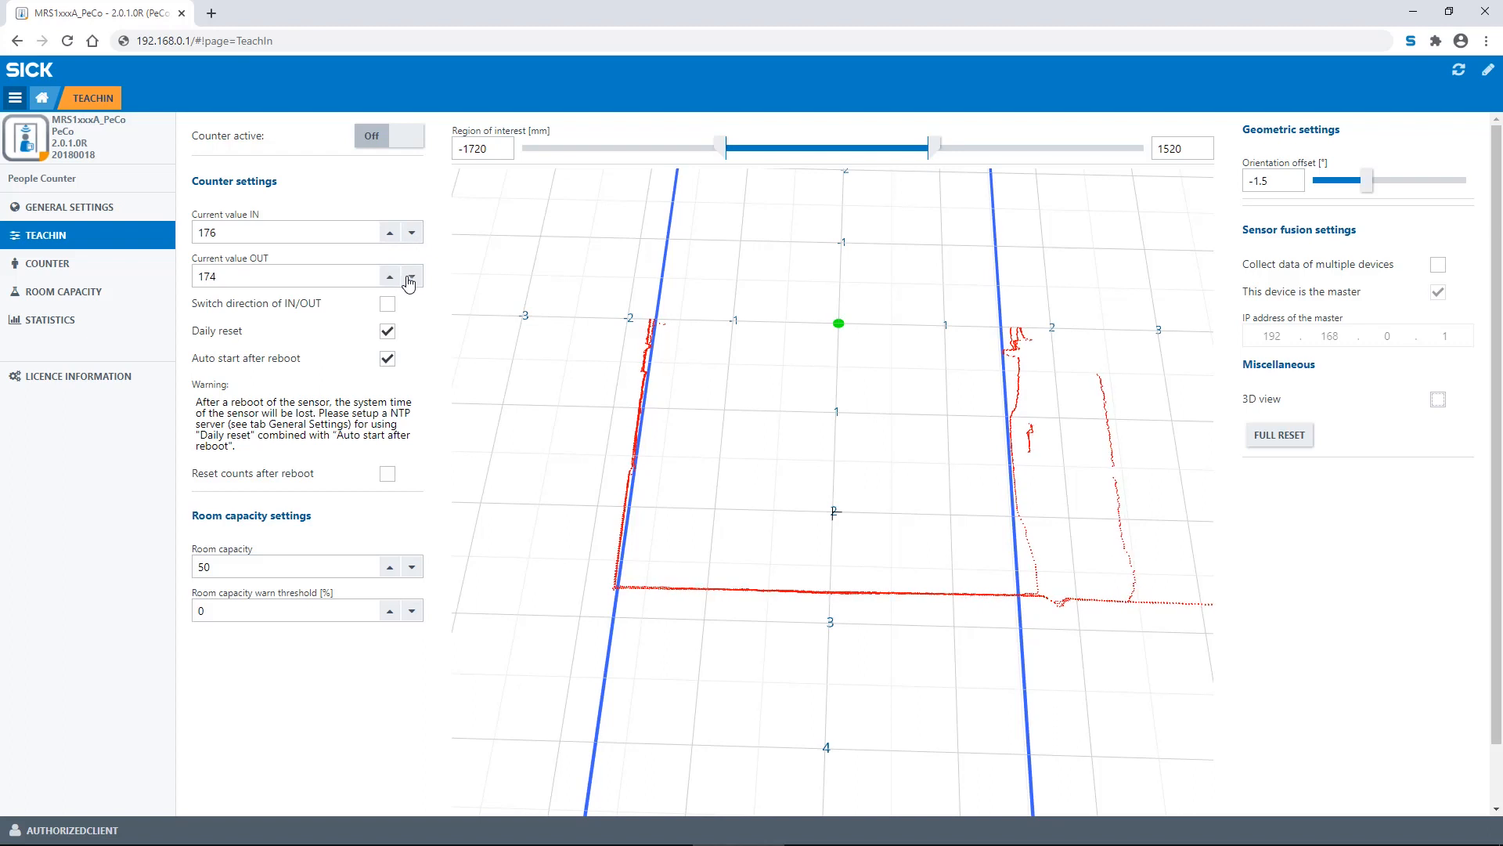
click(411, 275)
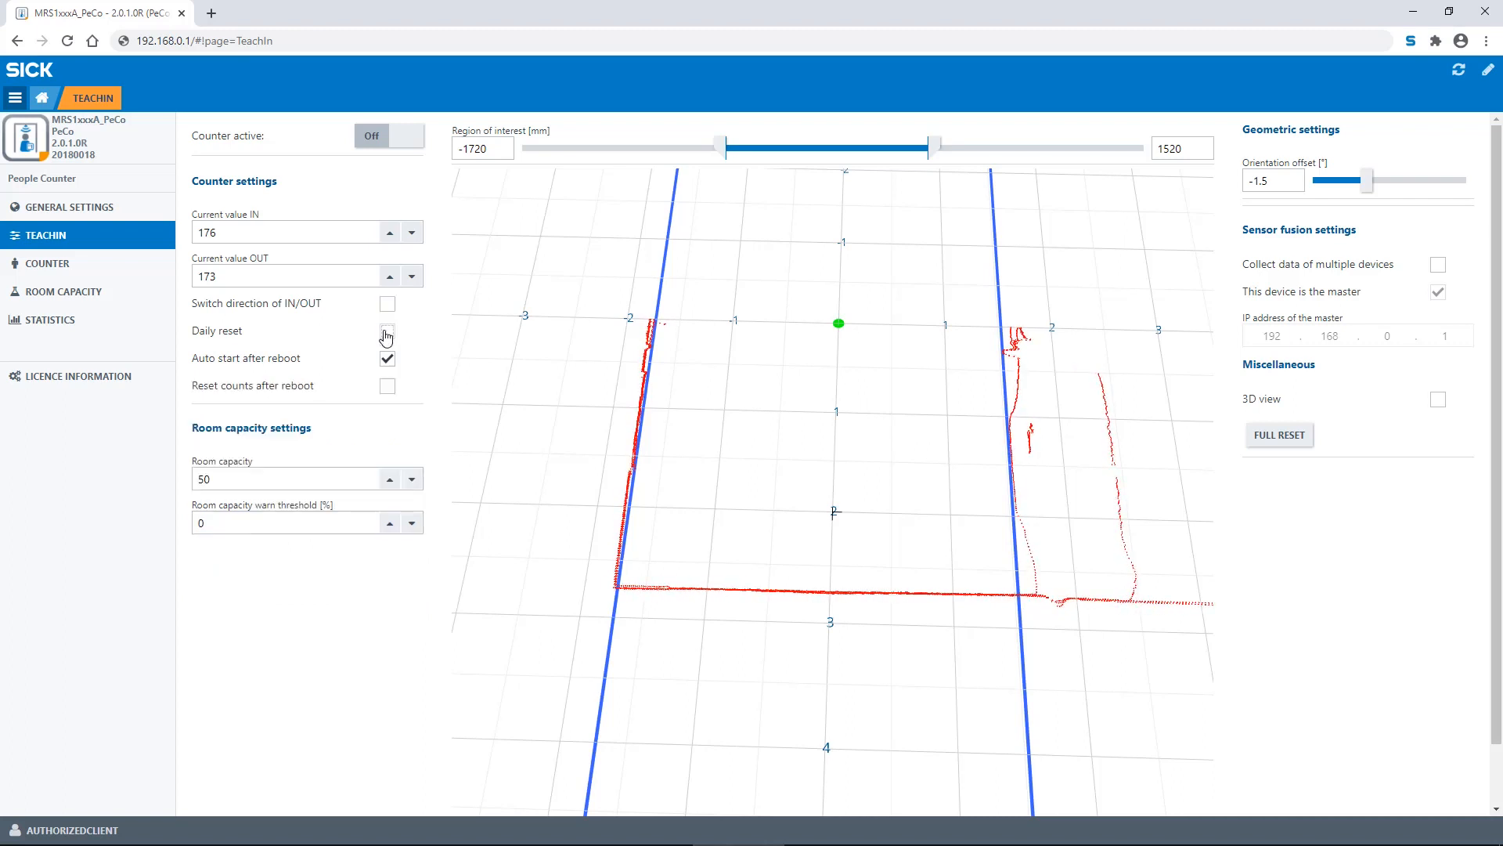
click(387, 332)
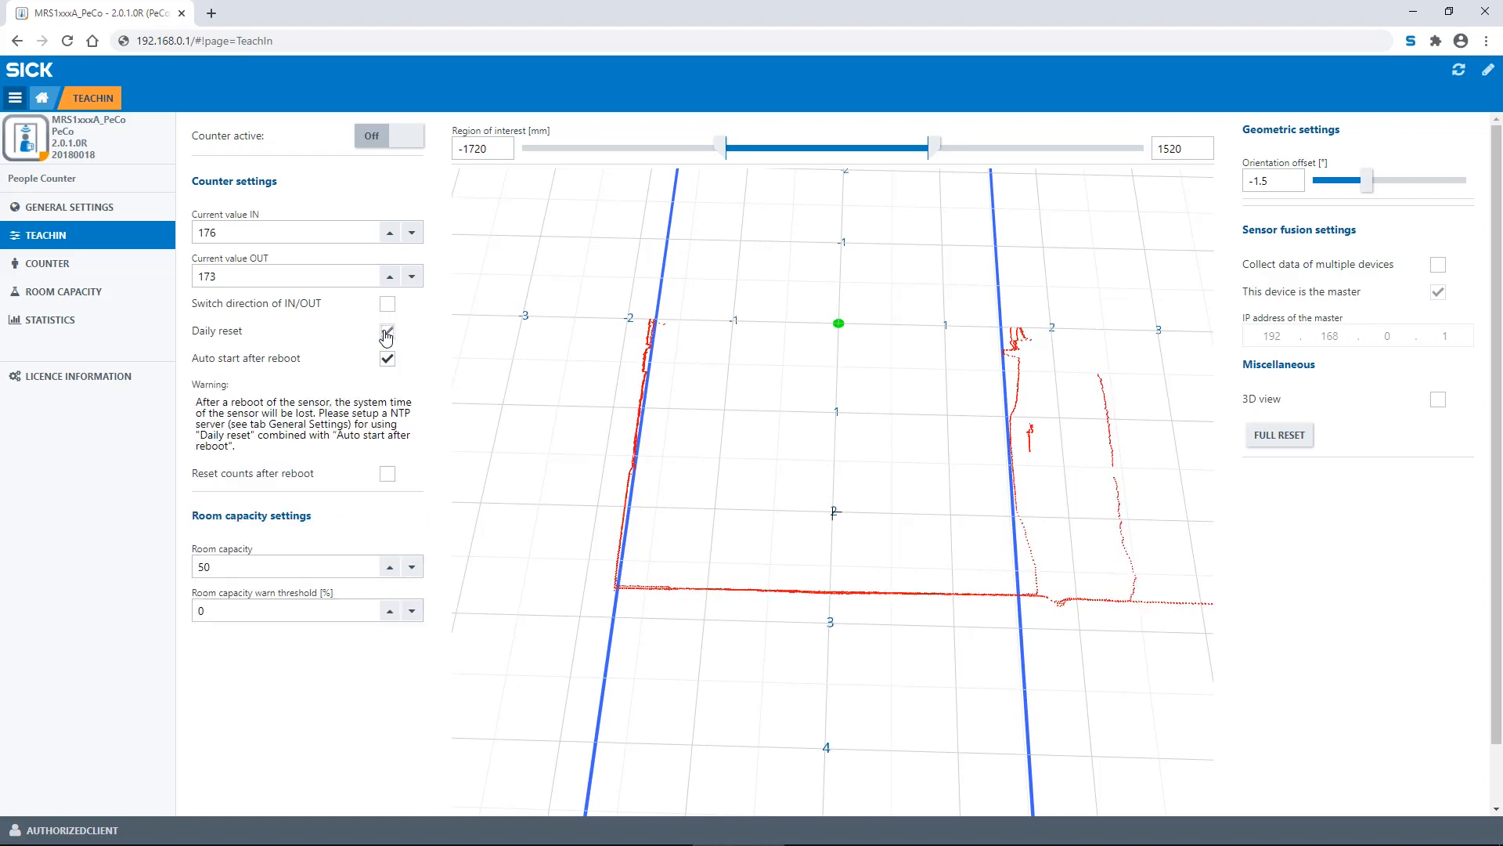
click(386, 331)
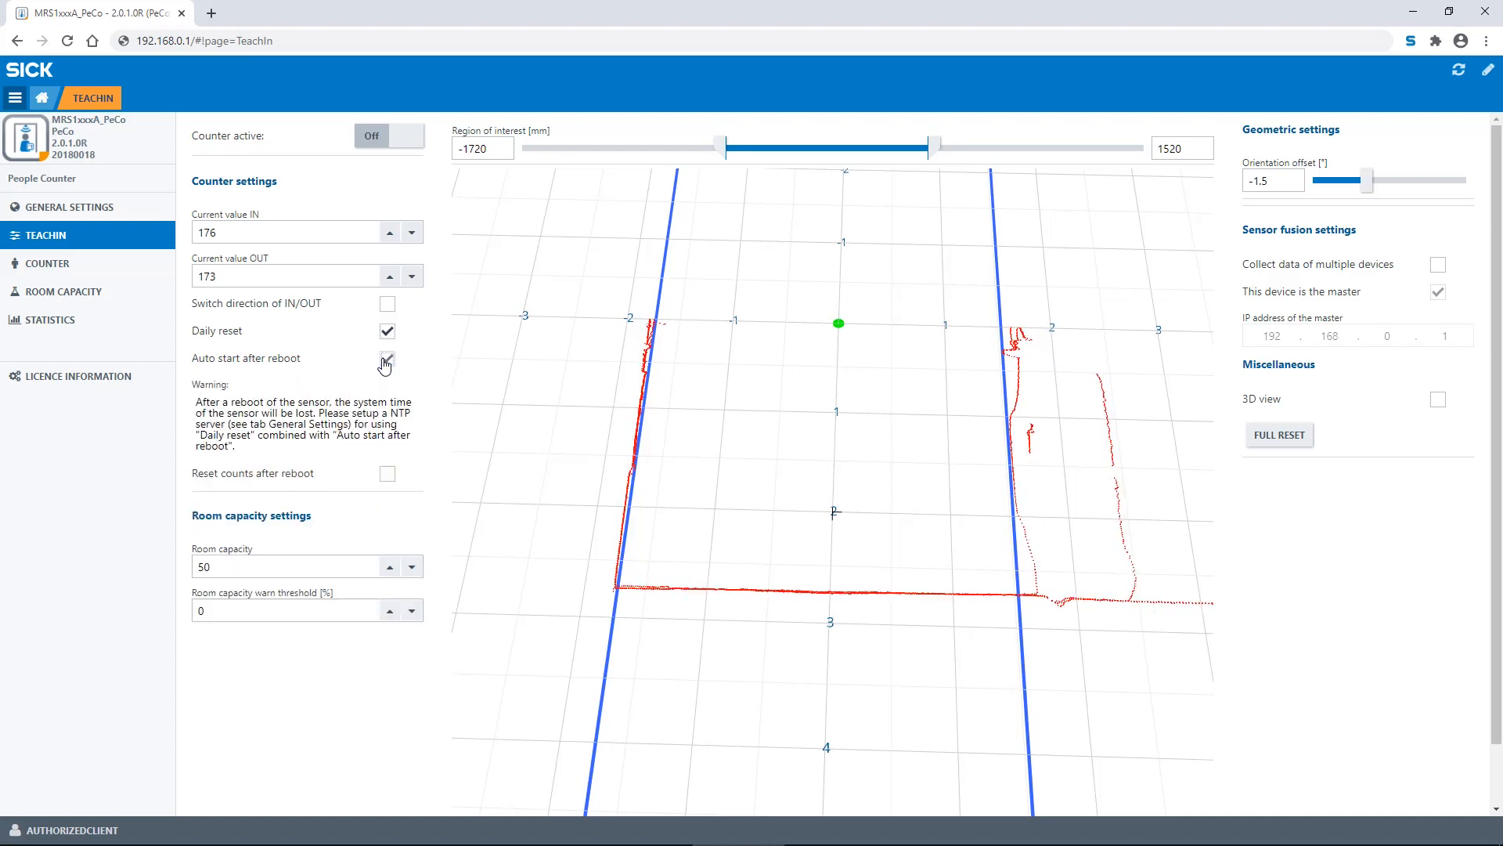
click(387, 357)
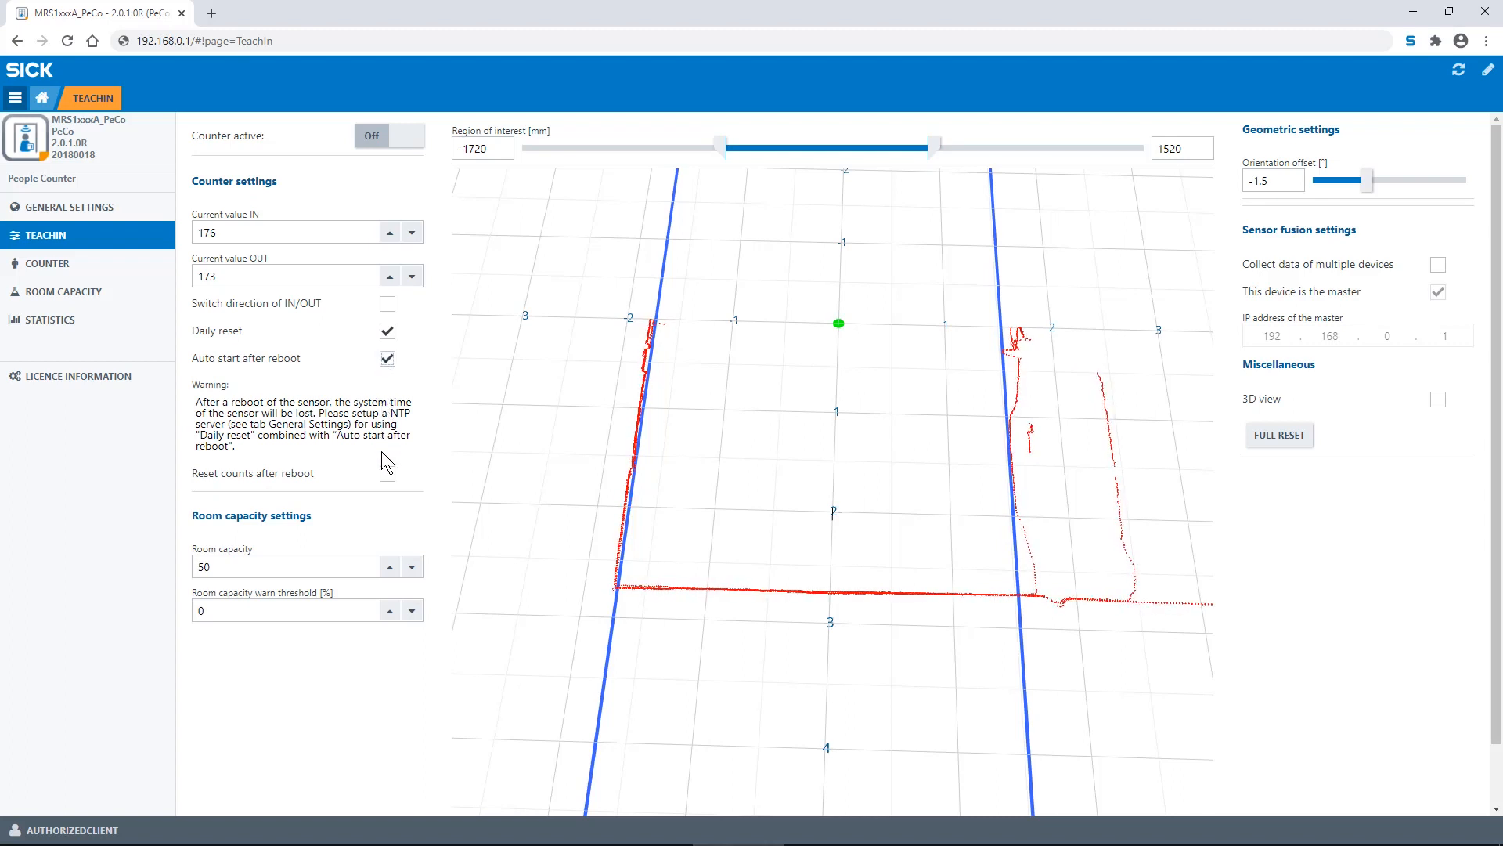
click(387, 473)
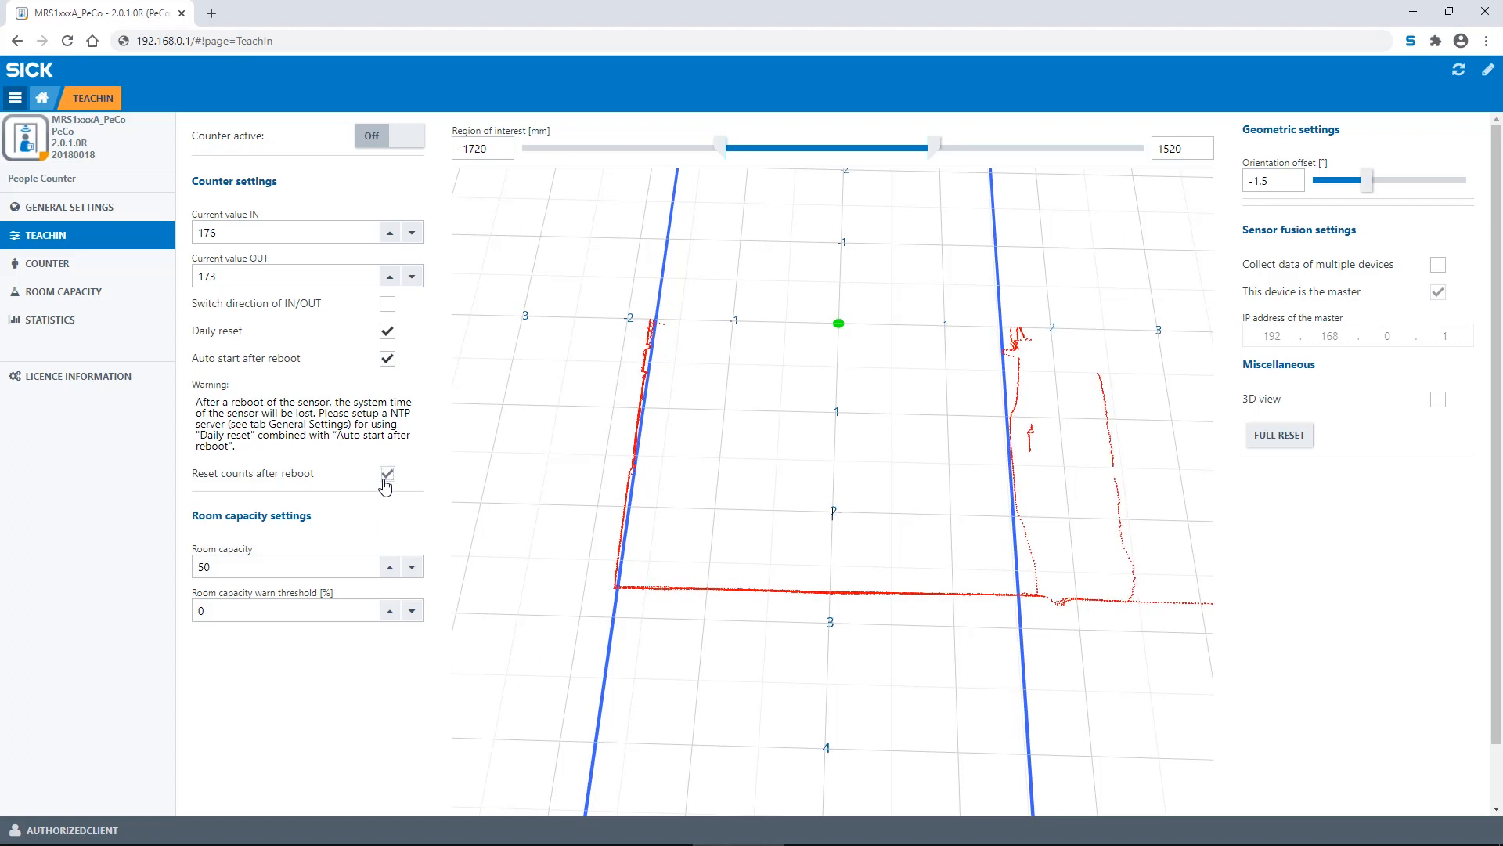
click(386, 473)
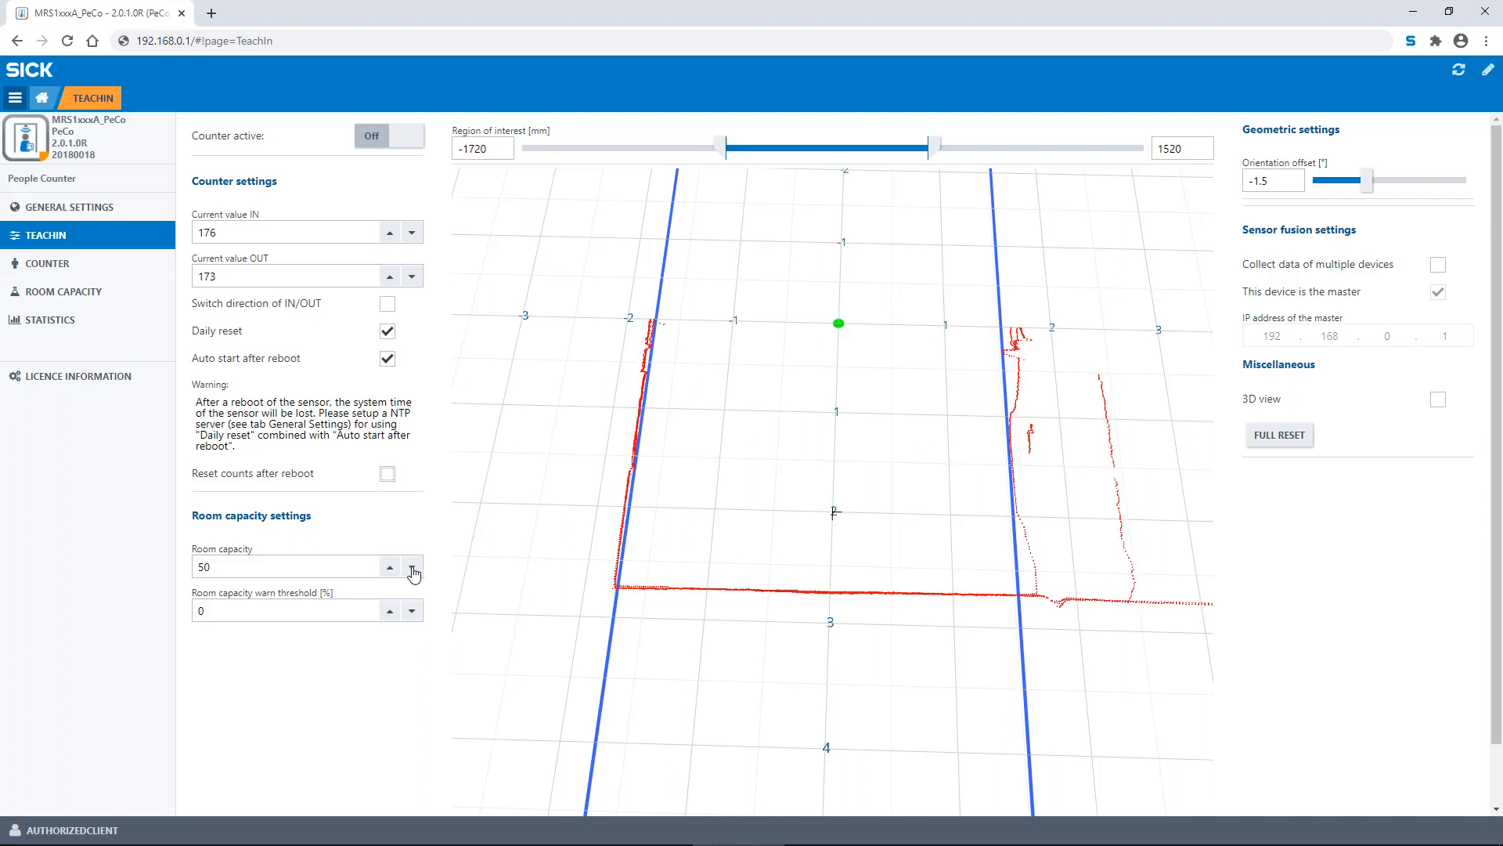
mouse_move(397, 609)
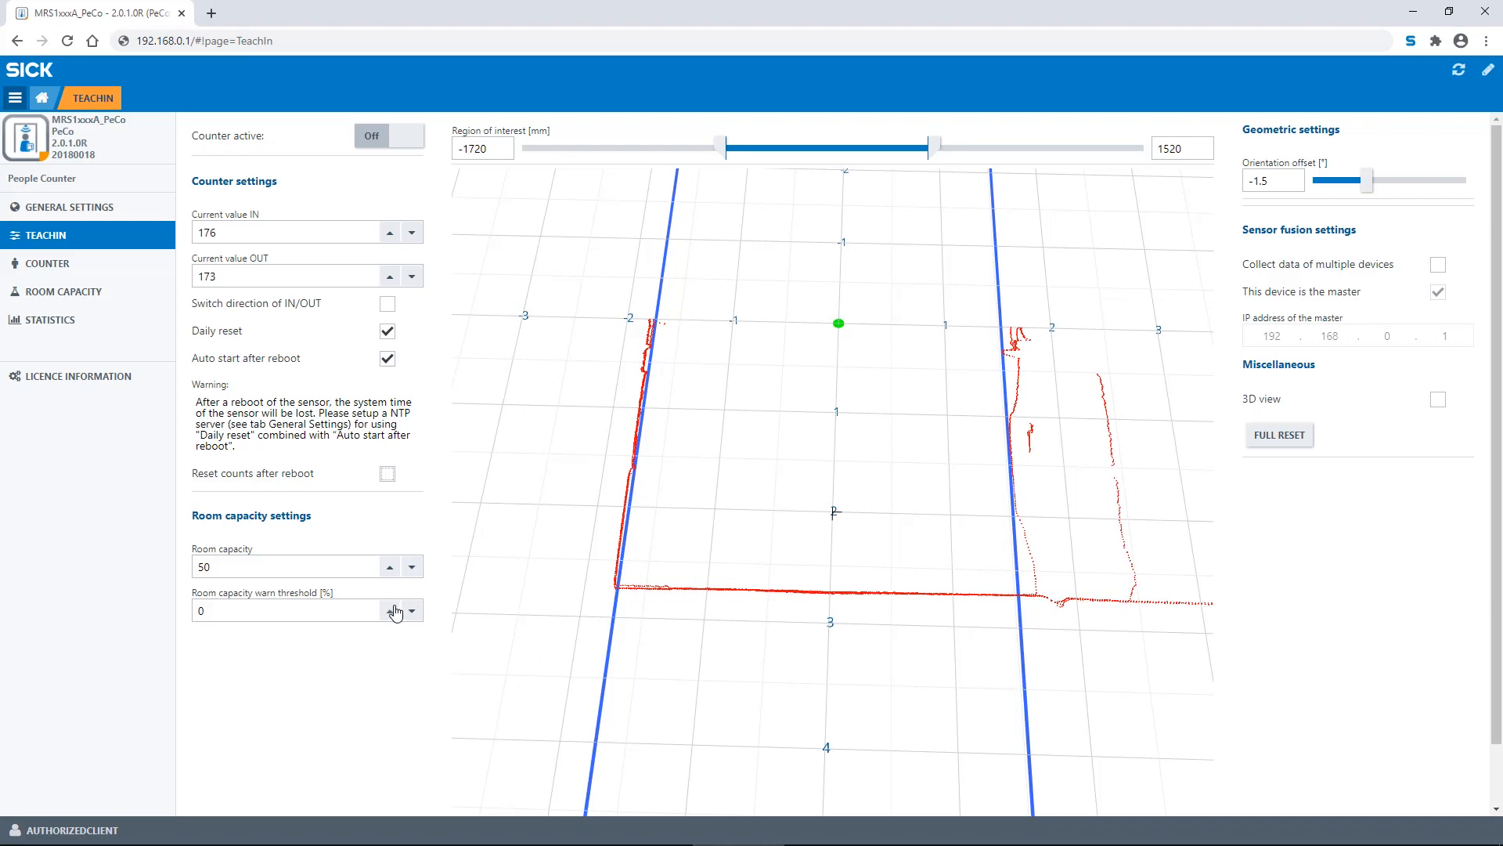
click(388, 604)
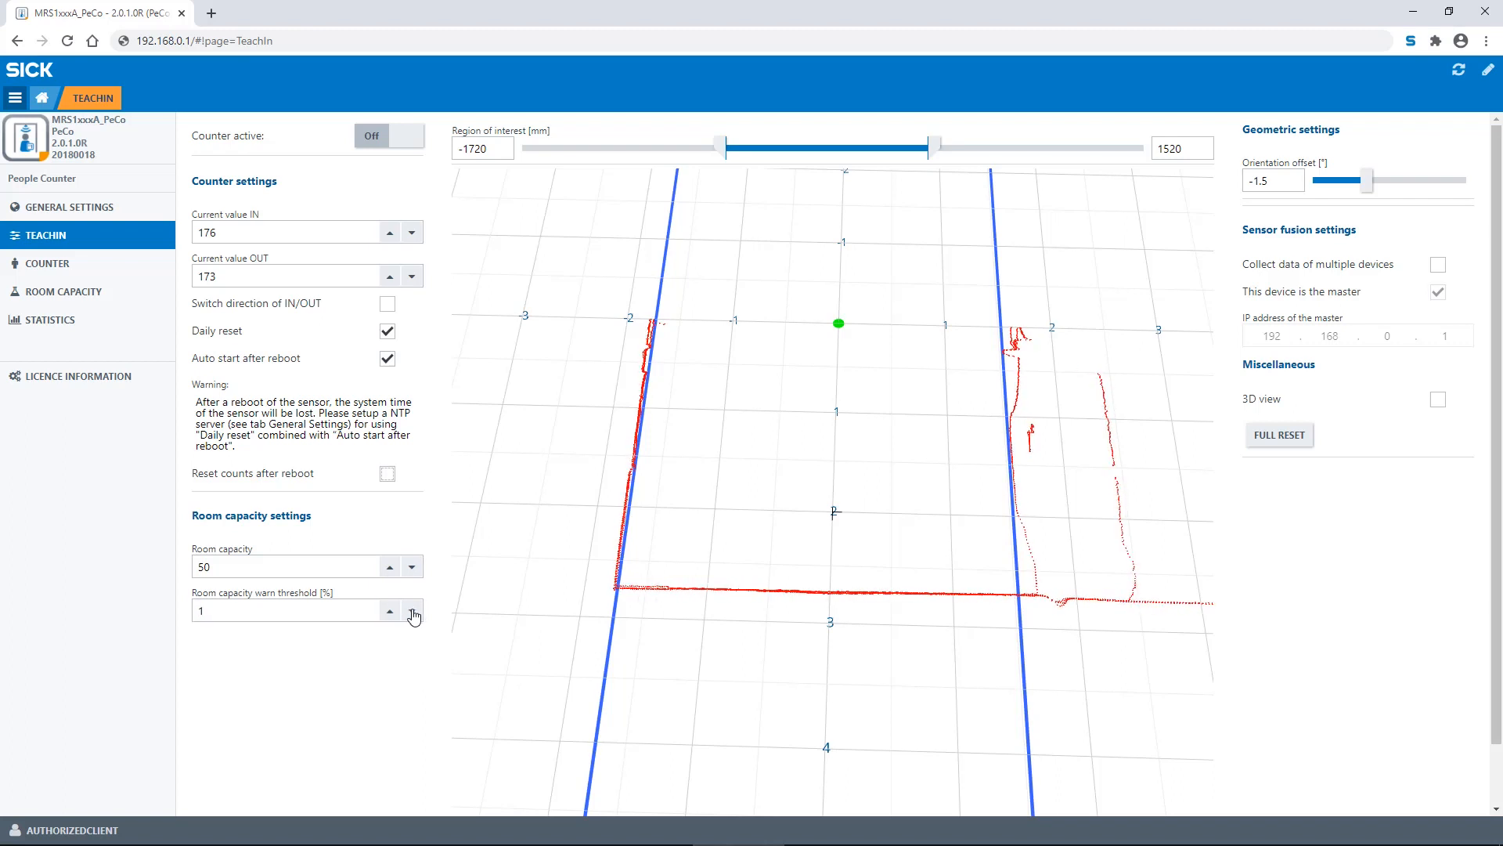
click(412, 617)
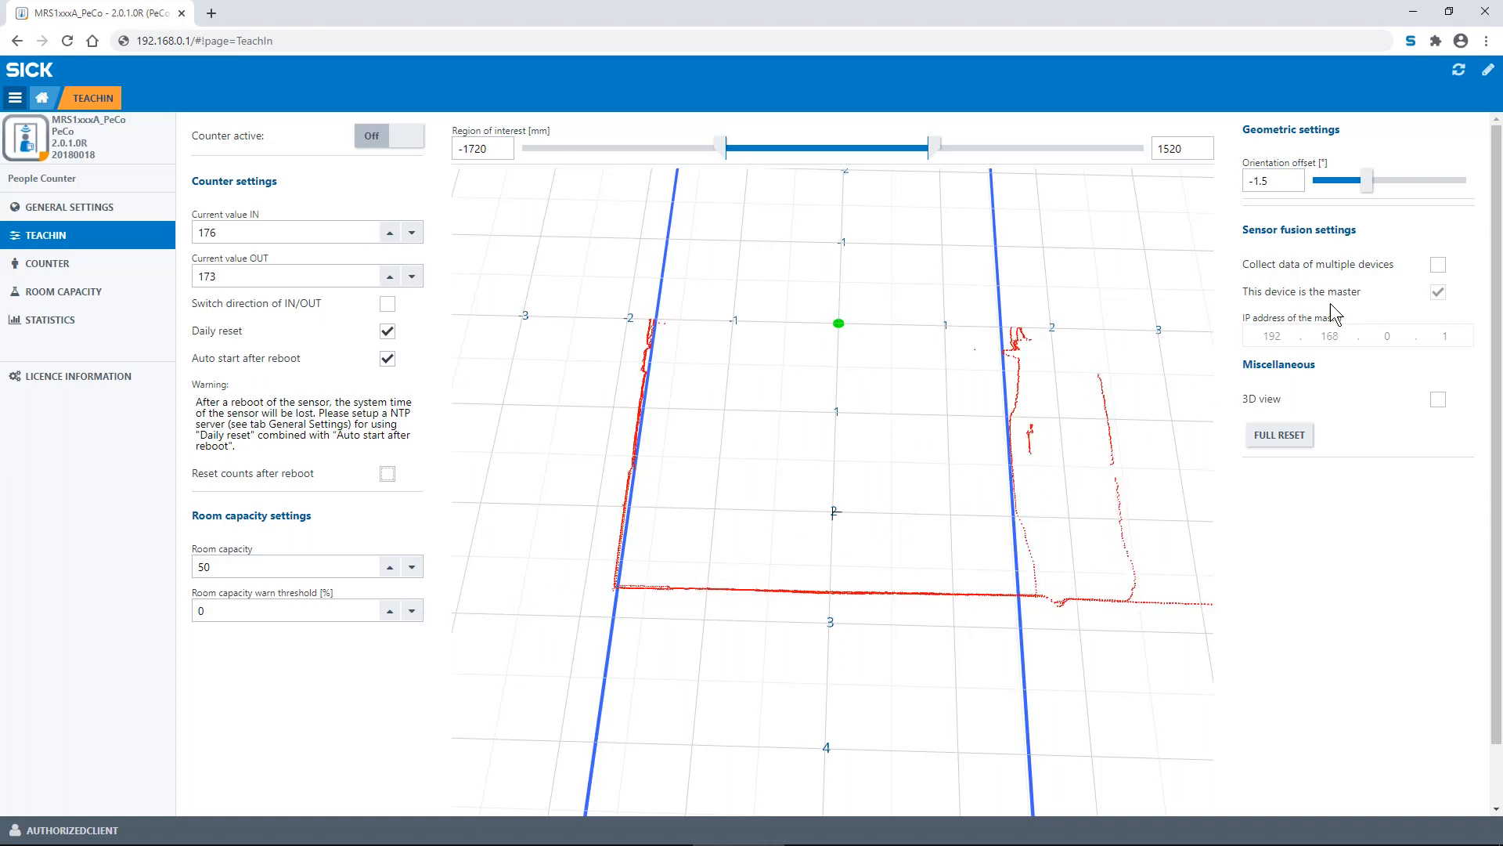
Toggle multi-device data collection on and off, set Counter active to On and show today's IN/OUT counts.
click(1438, 263)
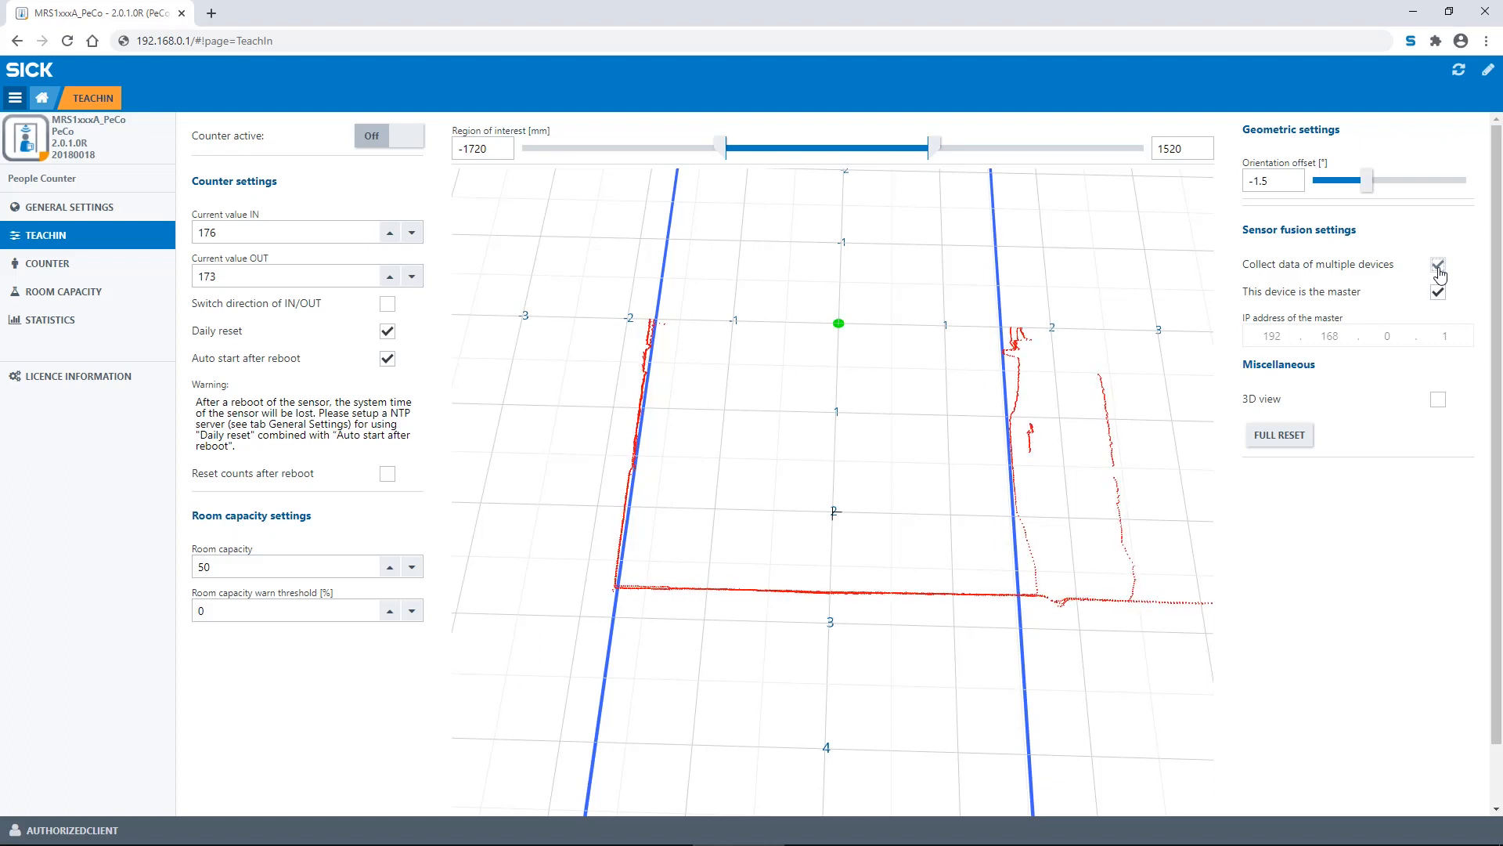
click(1437, 291)
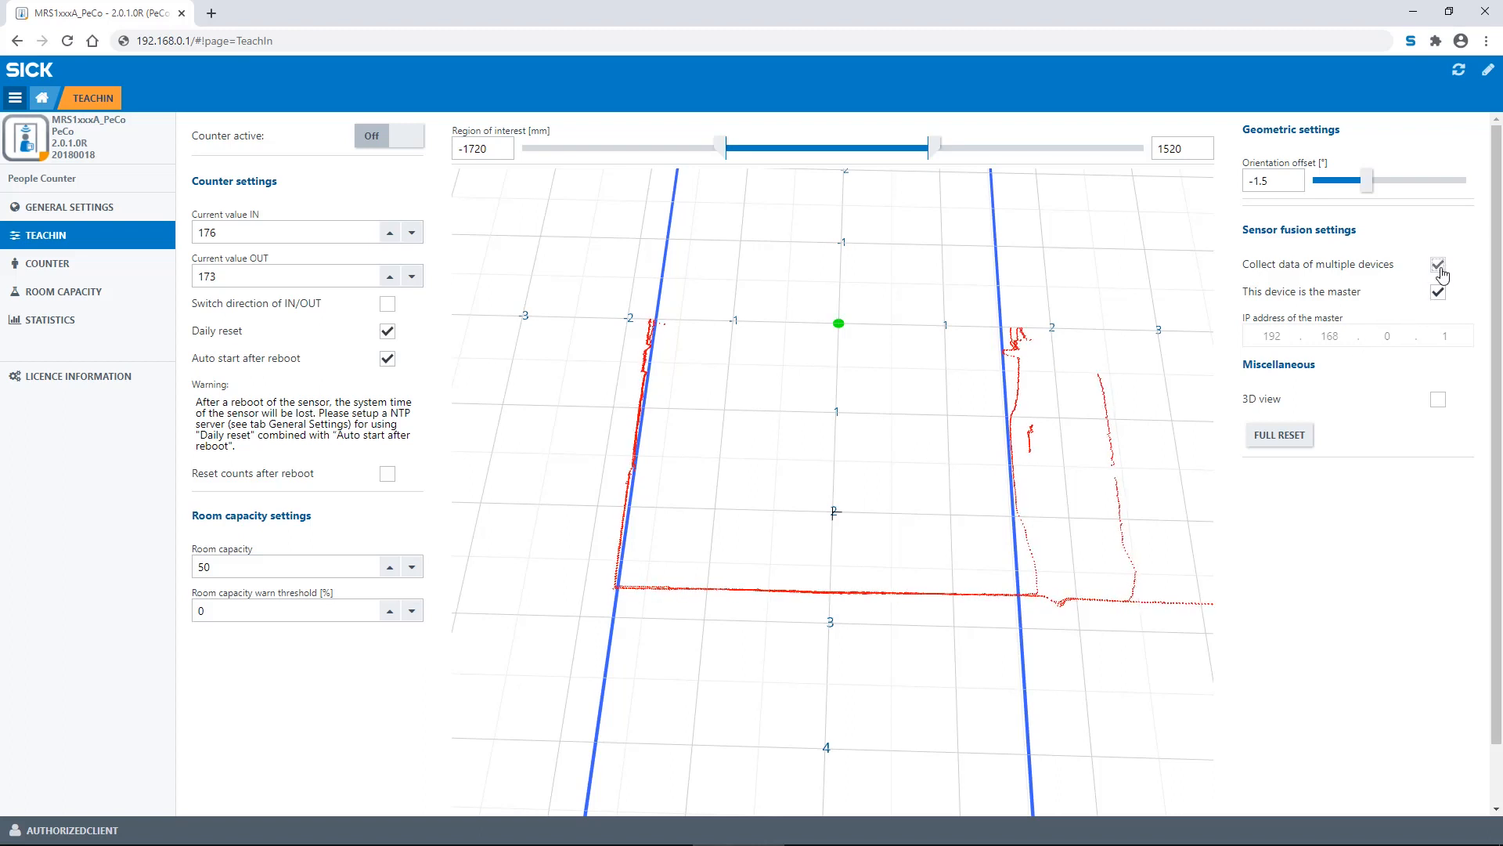
click(1437, 263)
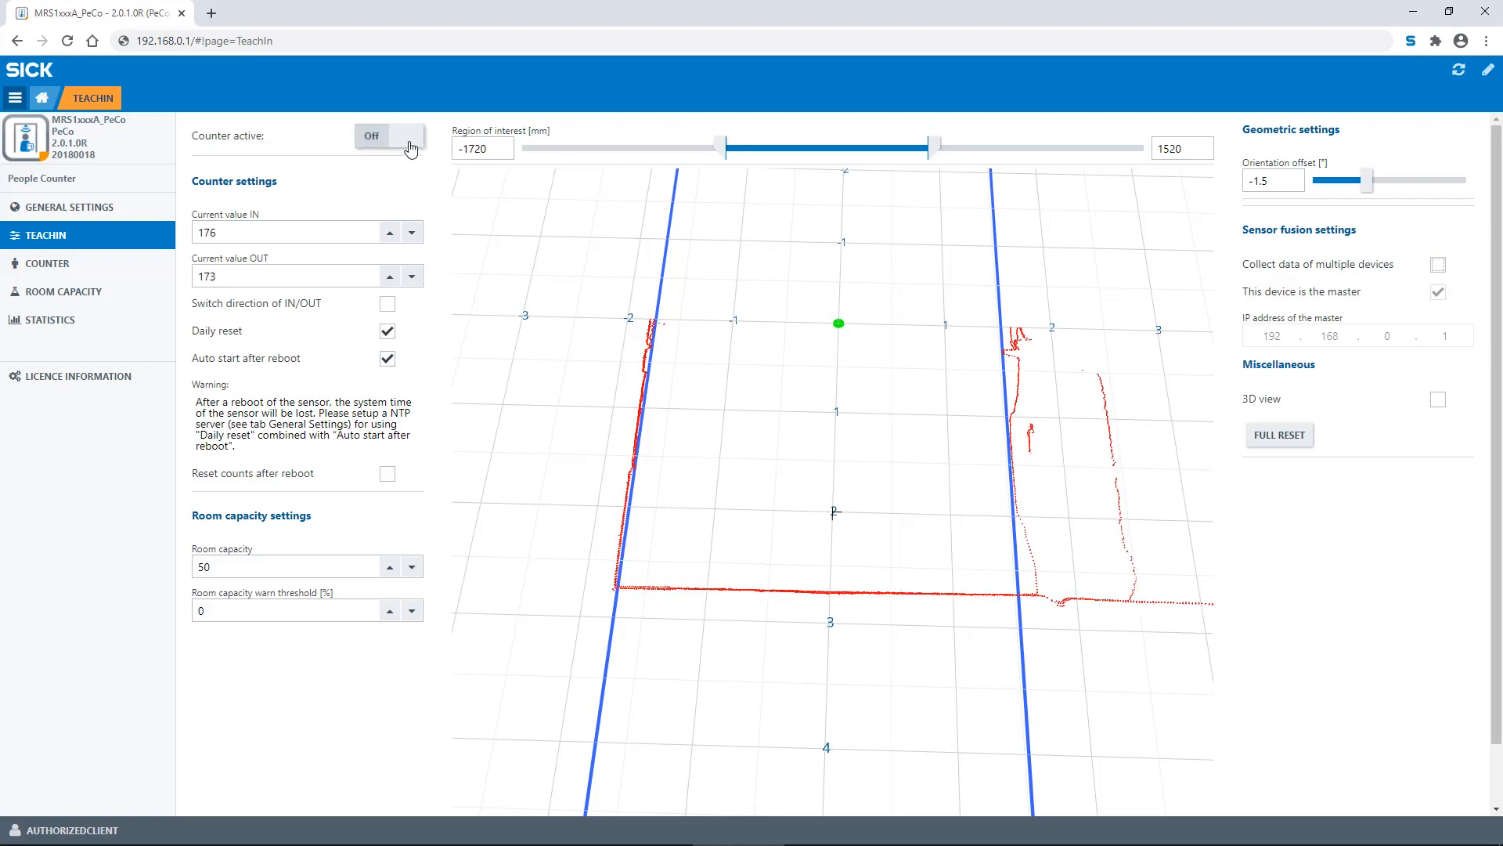
click(388, 135)
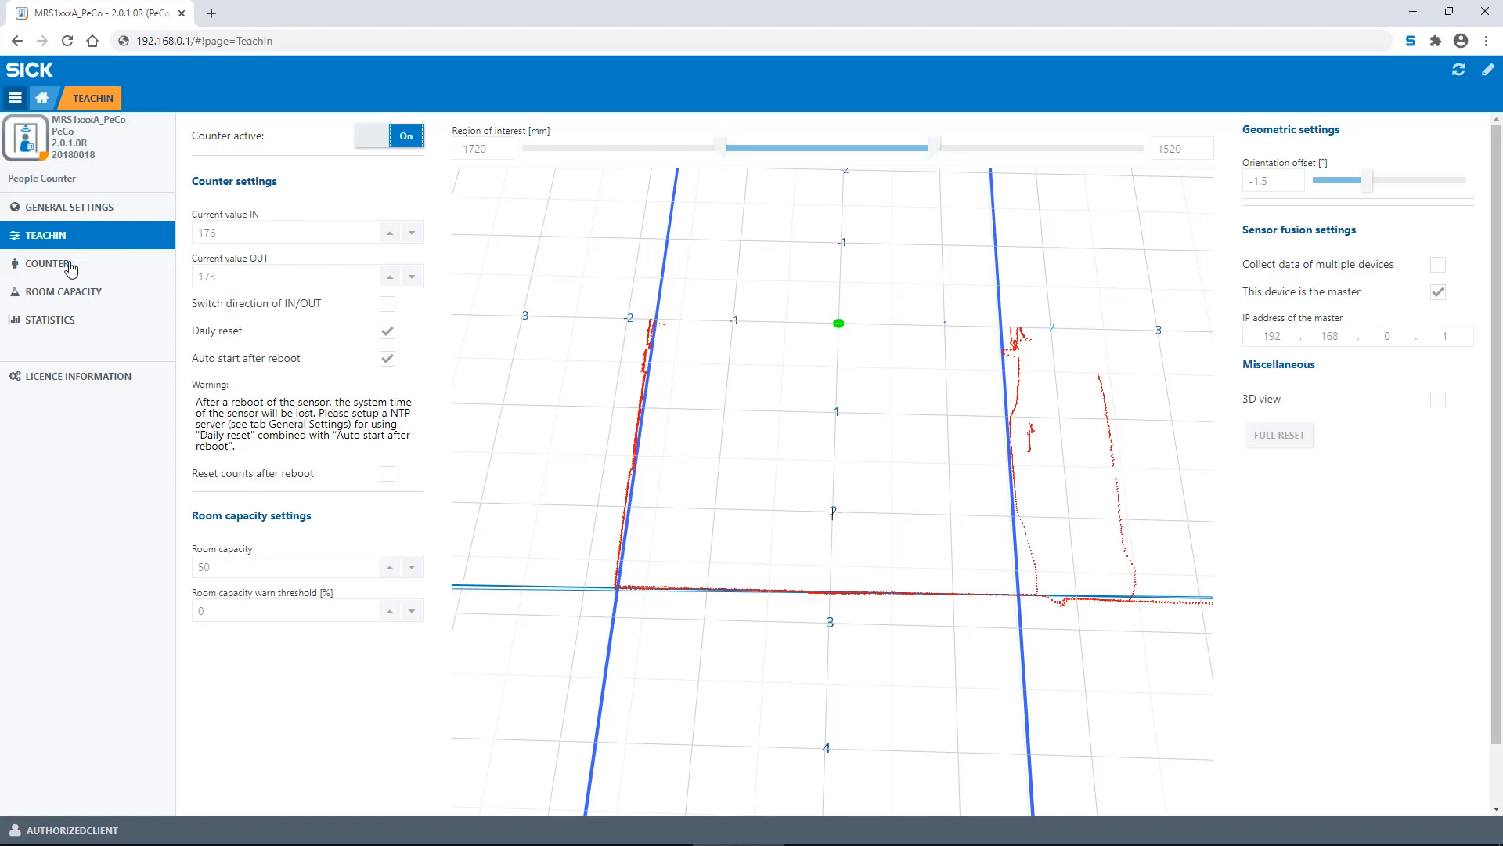
click(44, 263)
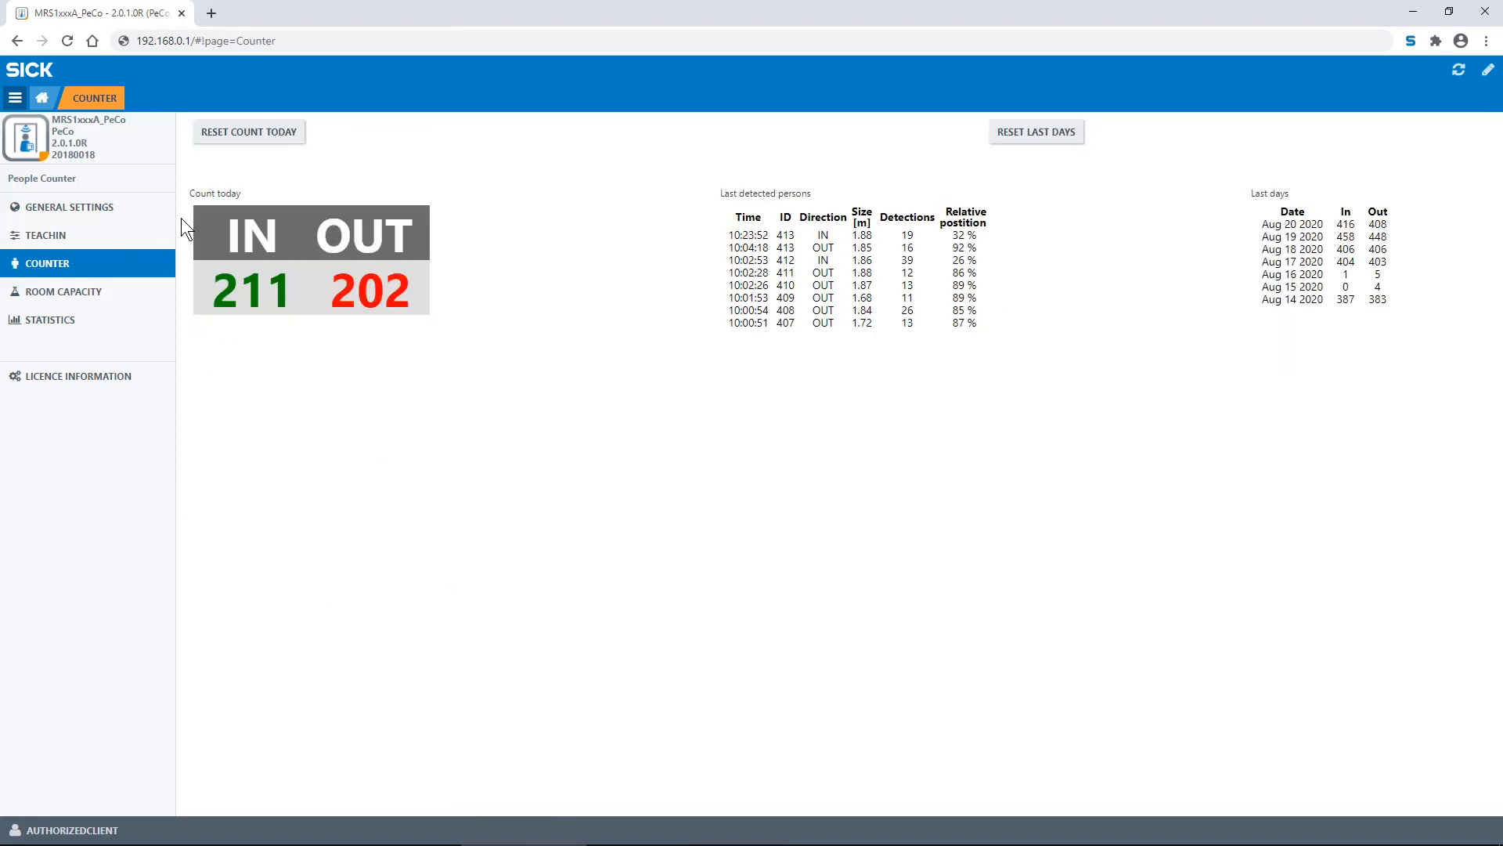
mouse_move(249, 199)
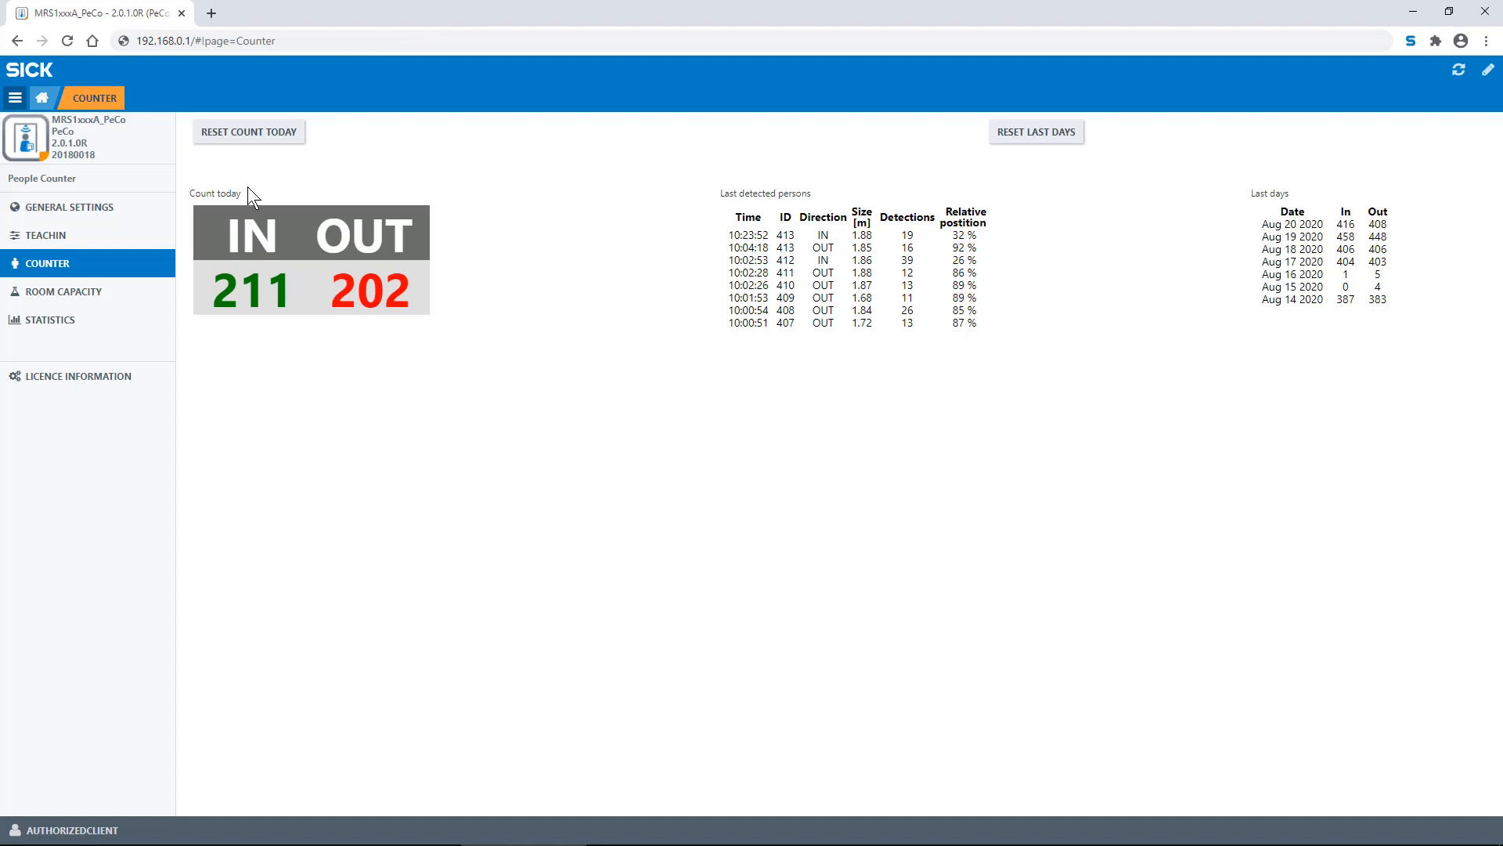
mouse_move(257, 152)
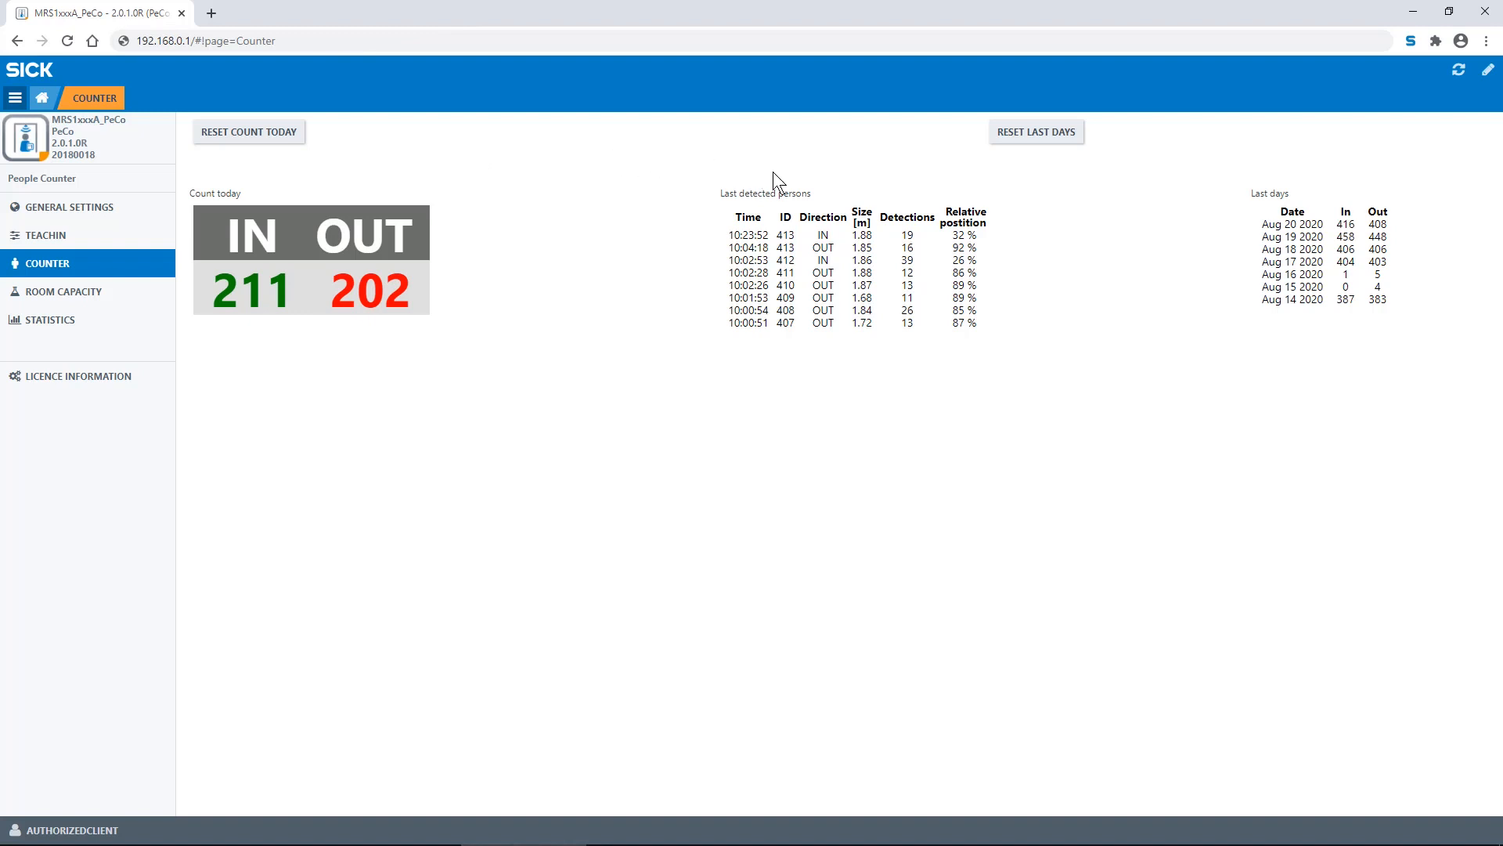
mouse_move(833, 196)
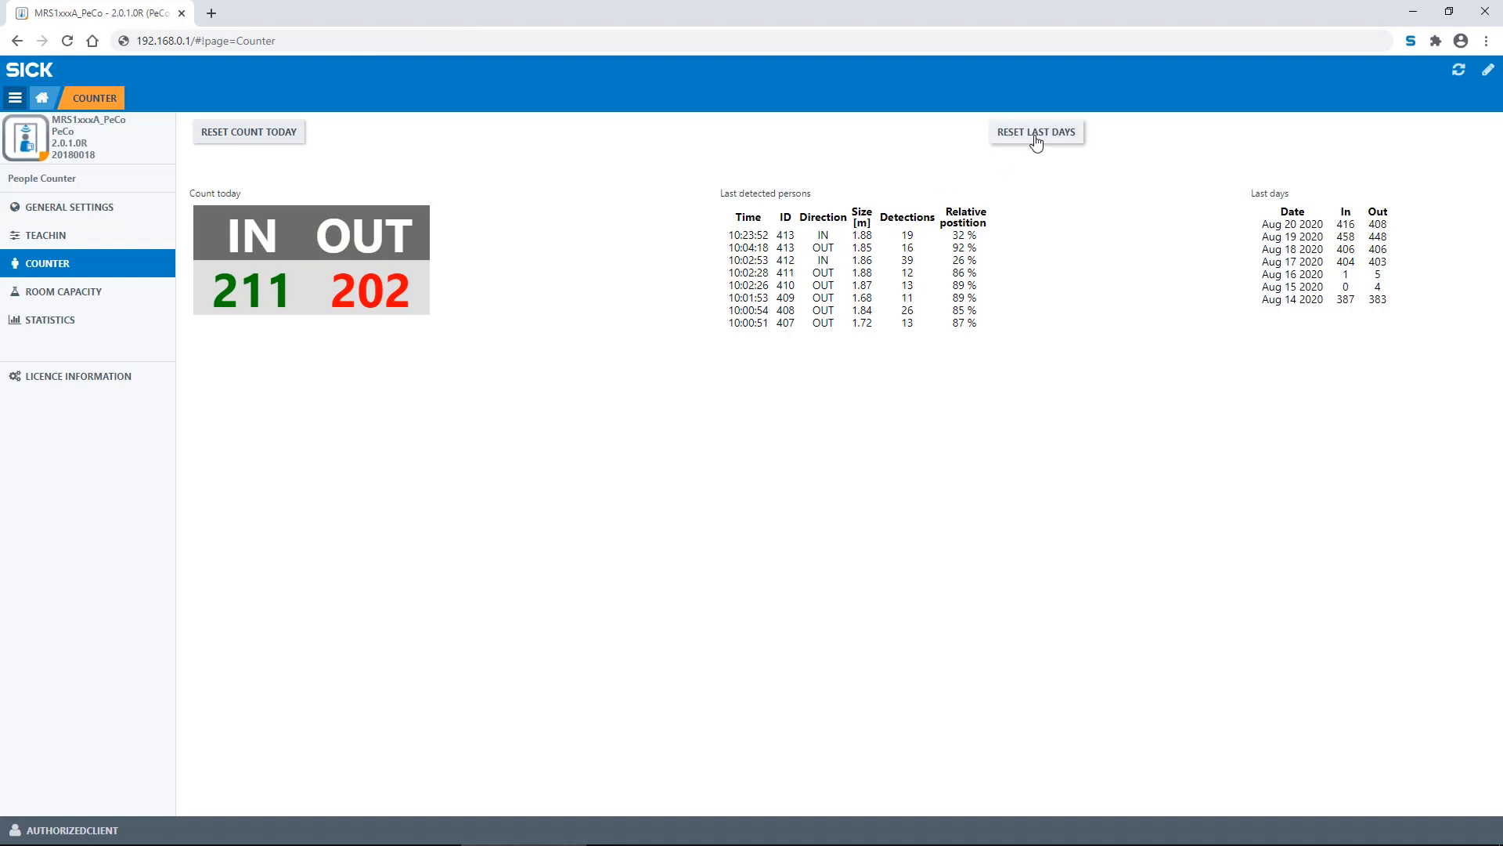
mouse_move(946, 160)
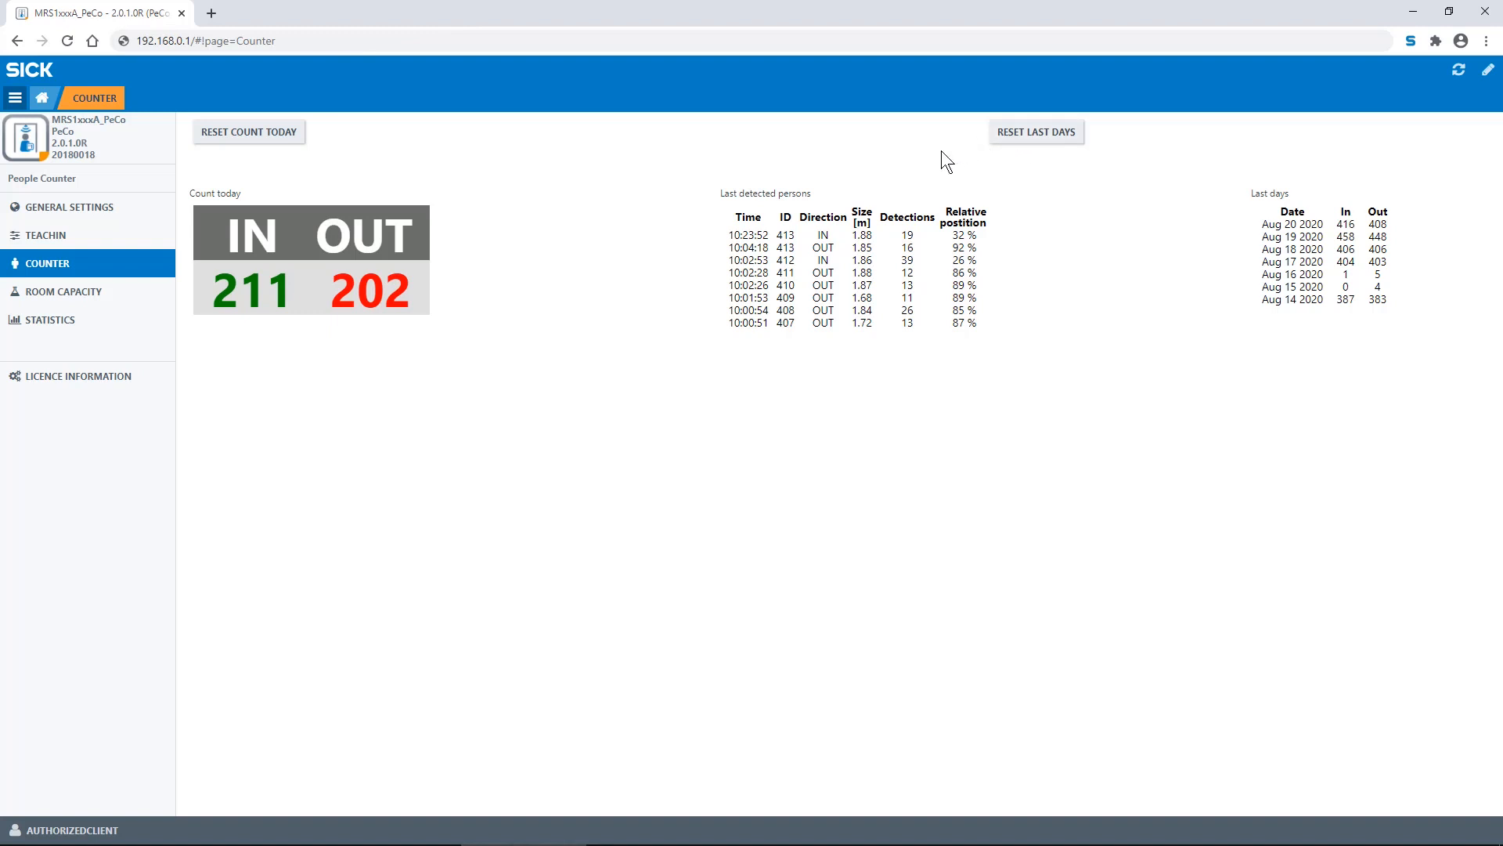
mouse_move(186, 282)
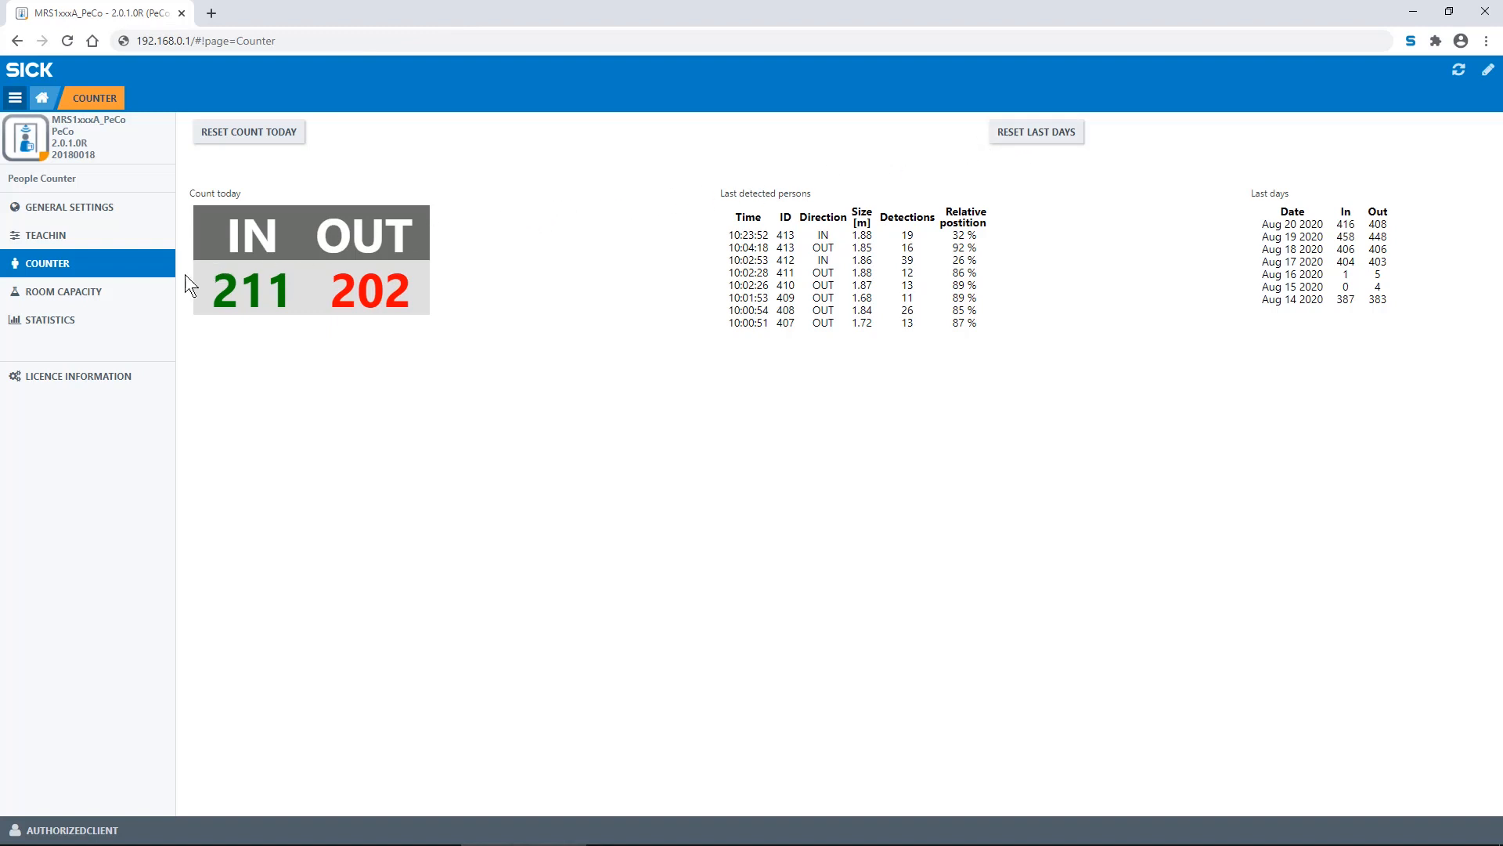
On Room Capacity, correct persons inside up to 12 and back to 11 of 50.
click(61, 292)
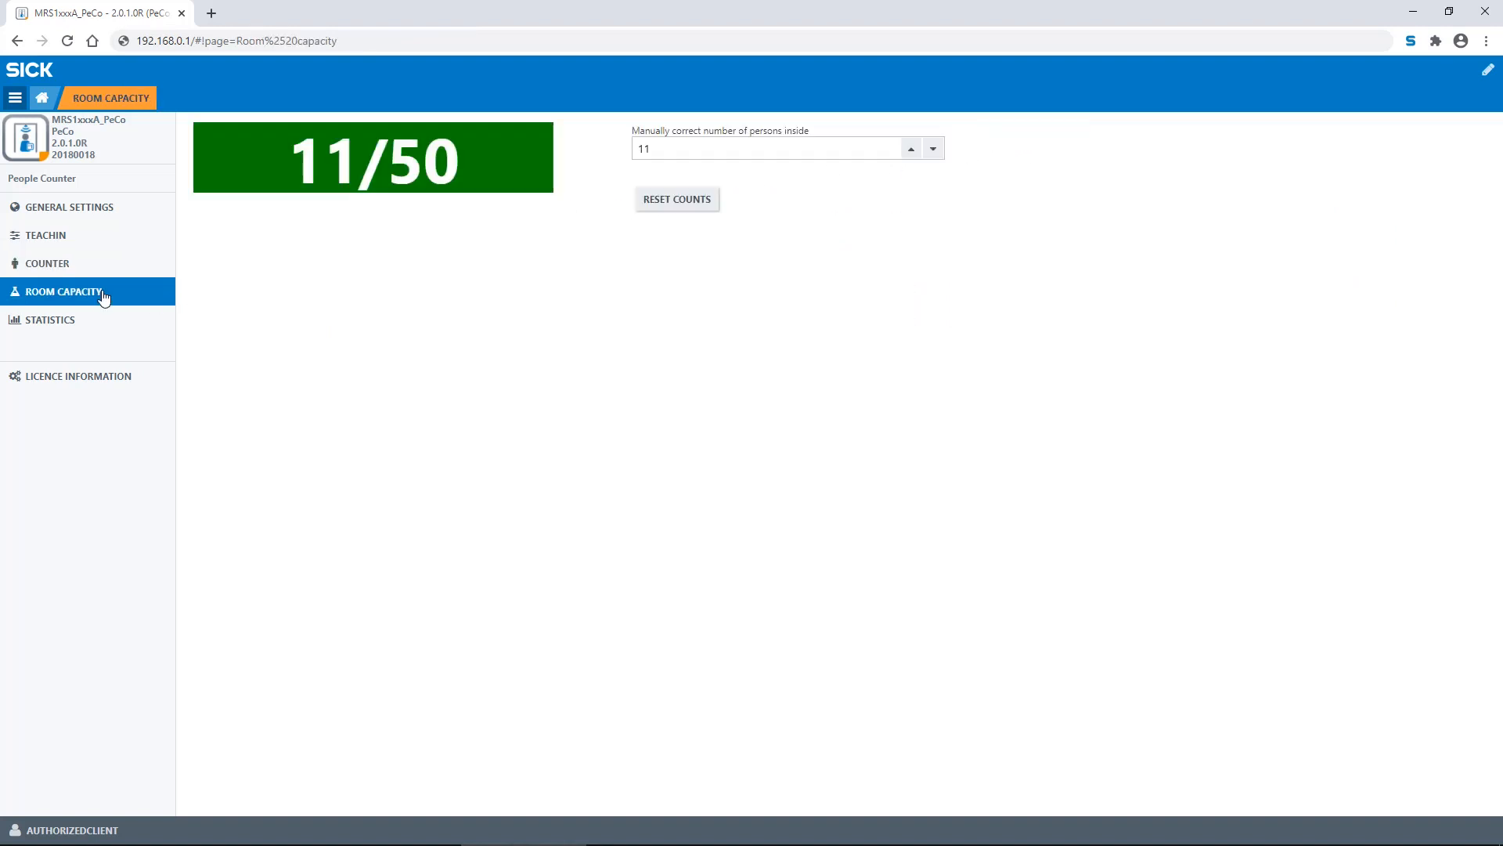
mouse_move(318, 208)
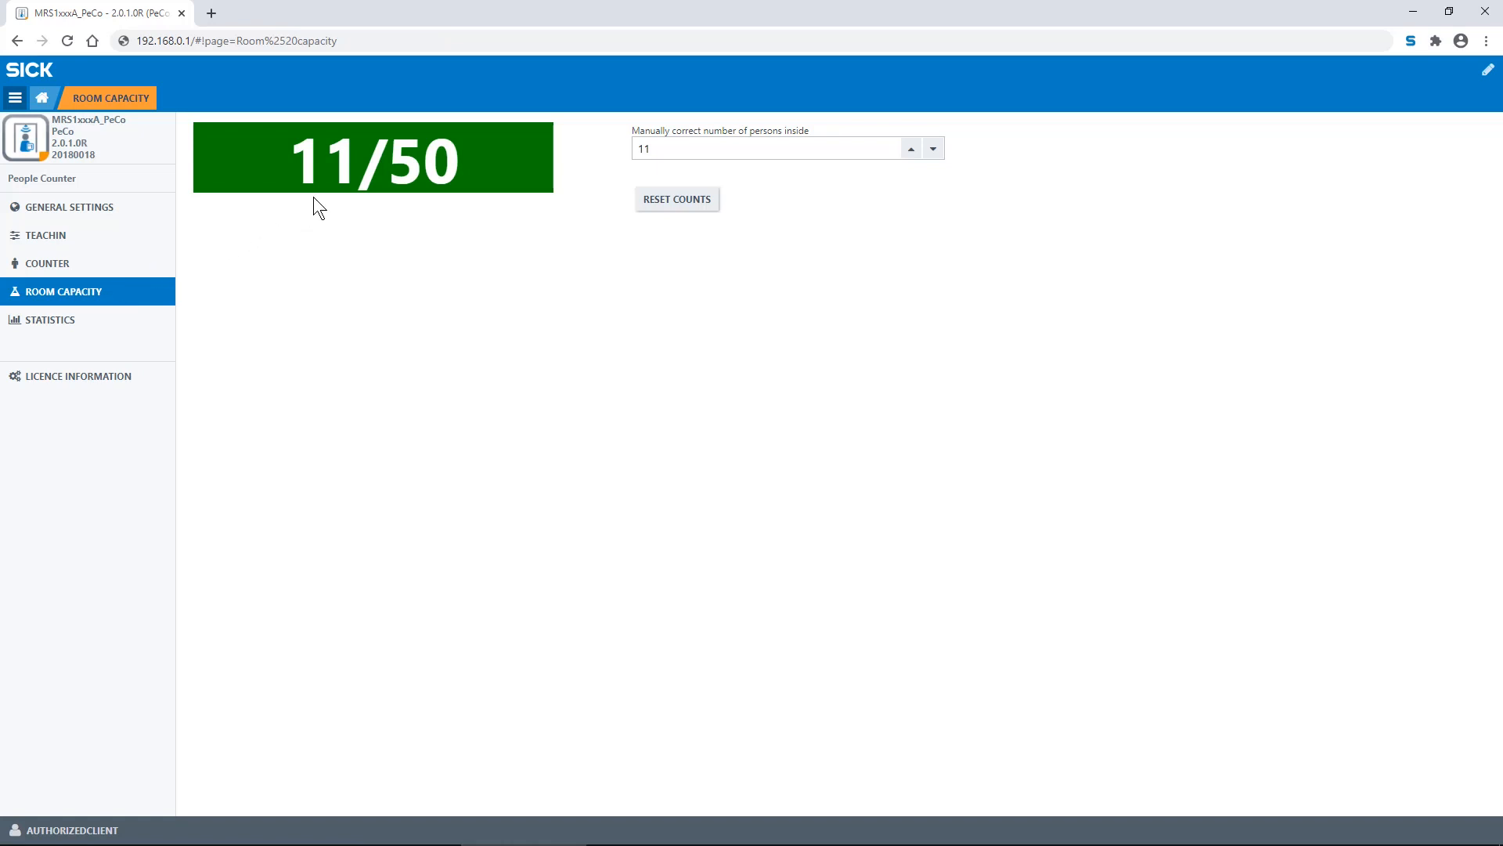
mouse_move(481, 199)
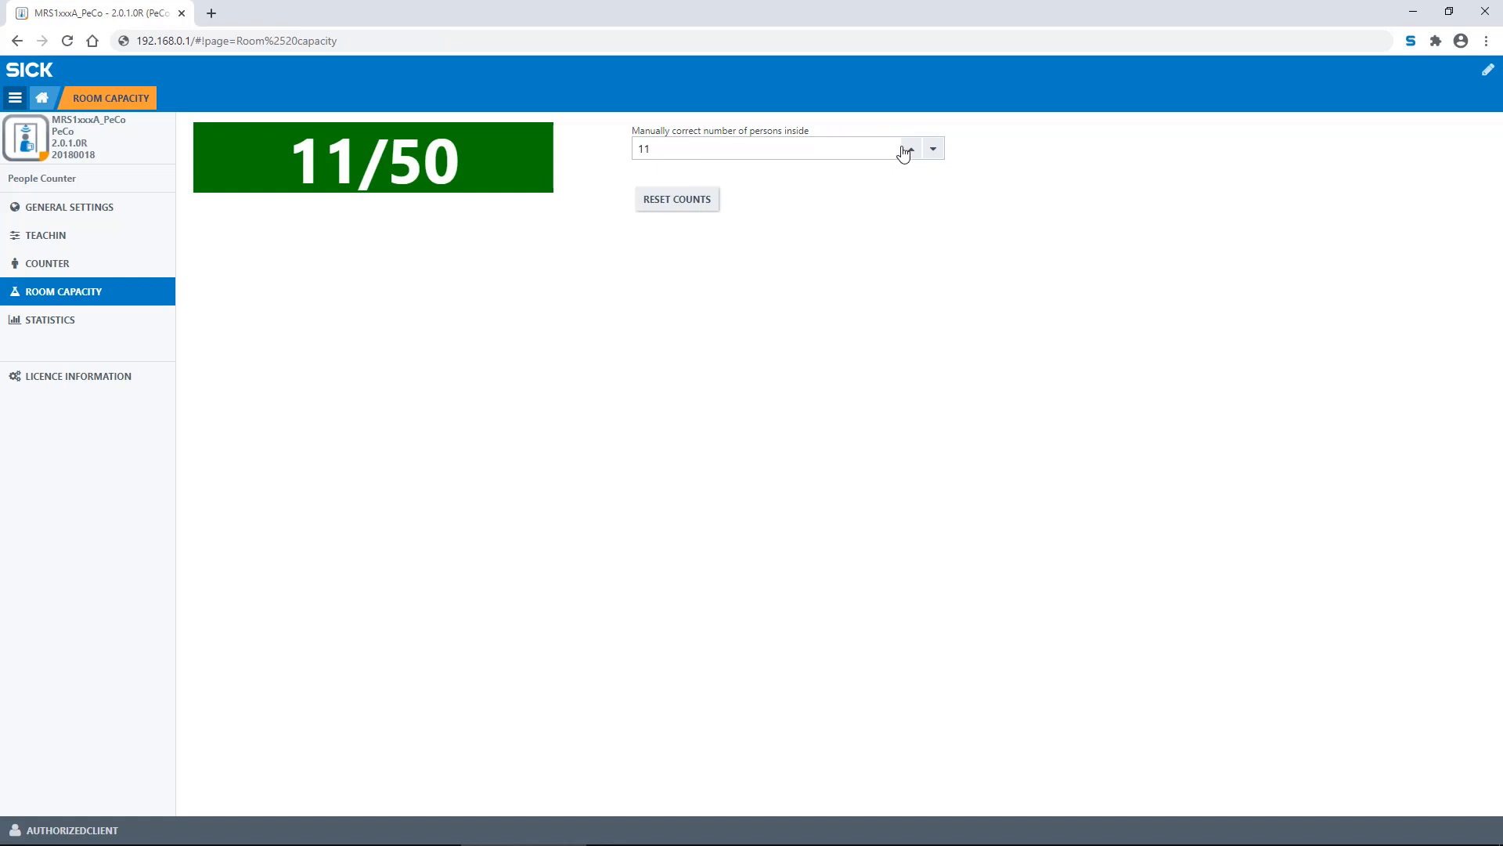
click(910, 149)
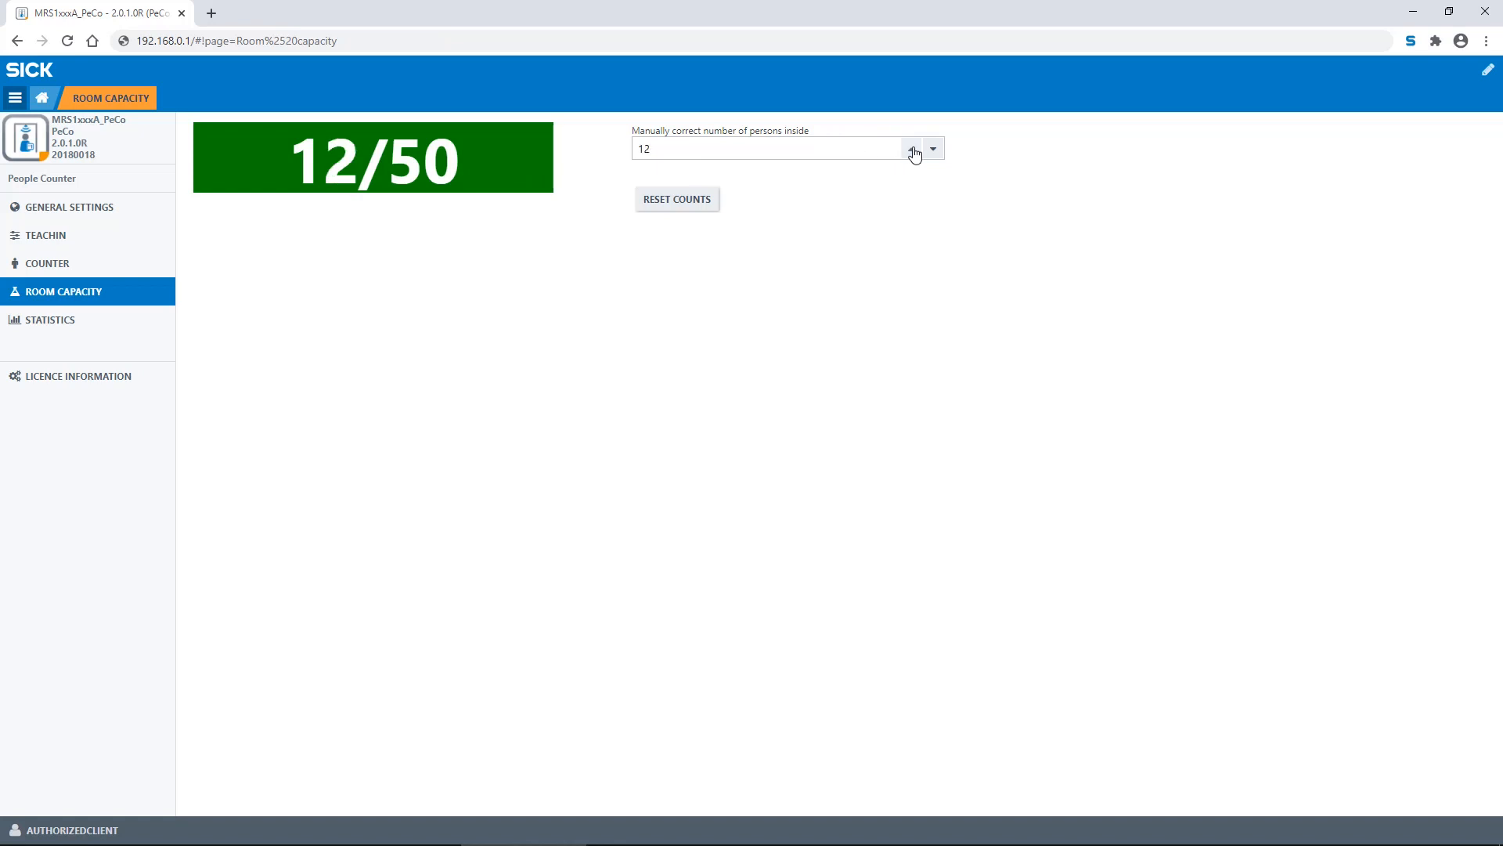
click(933, 153)
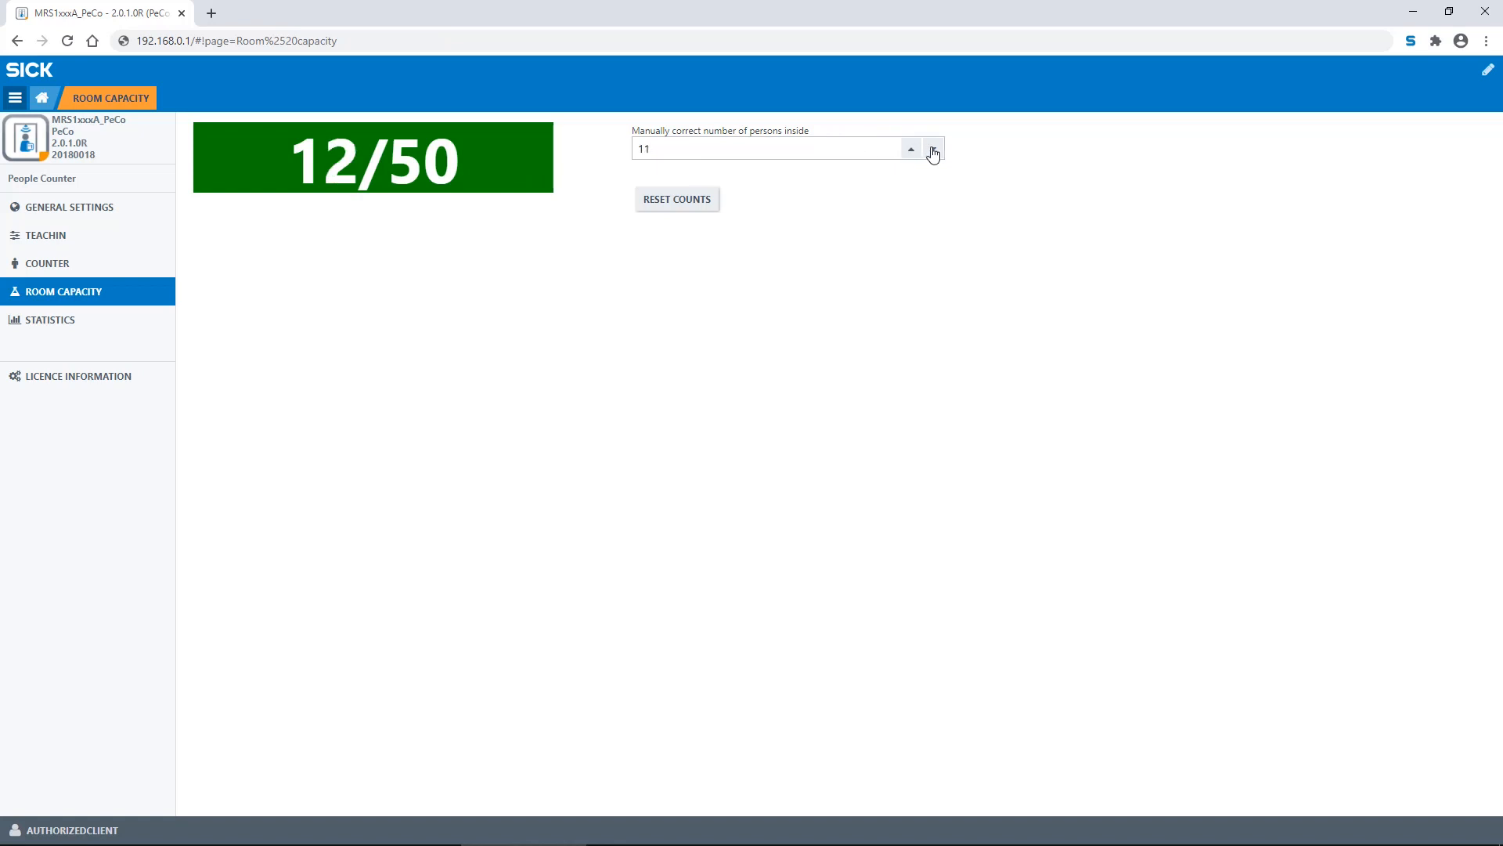
click(934, 148)
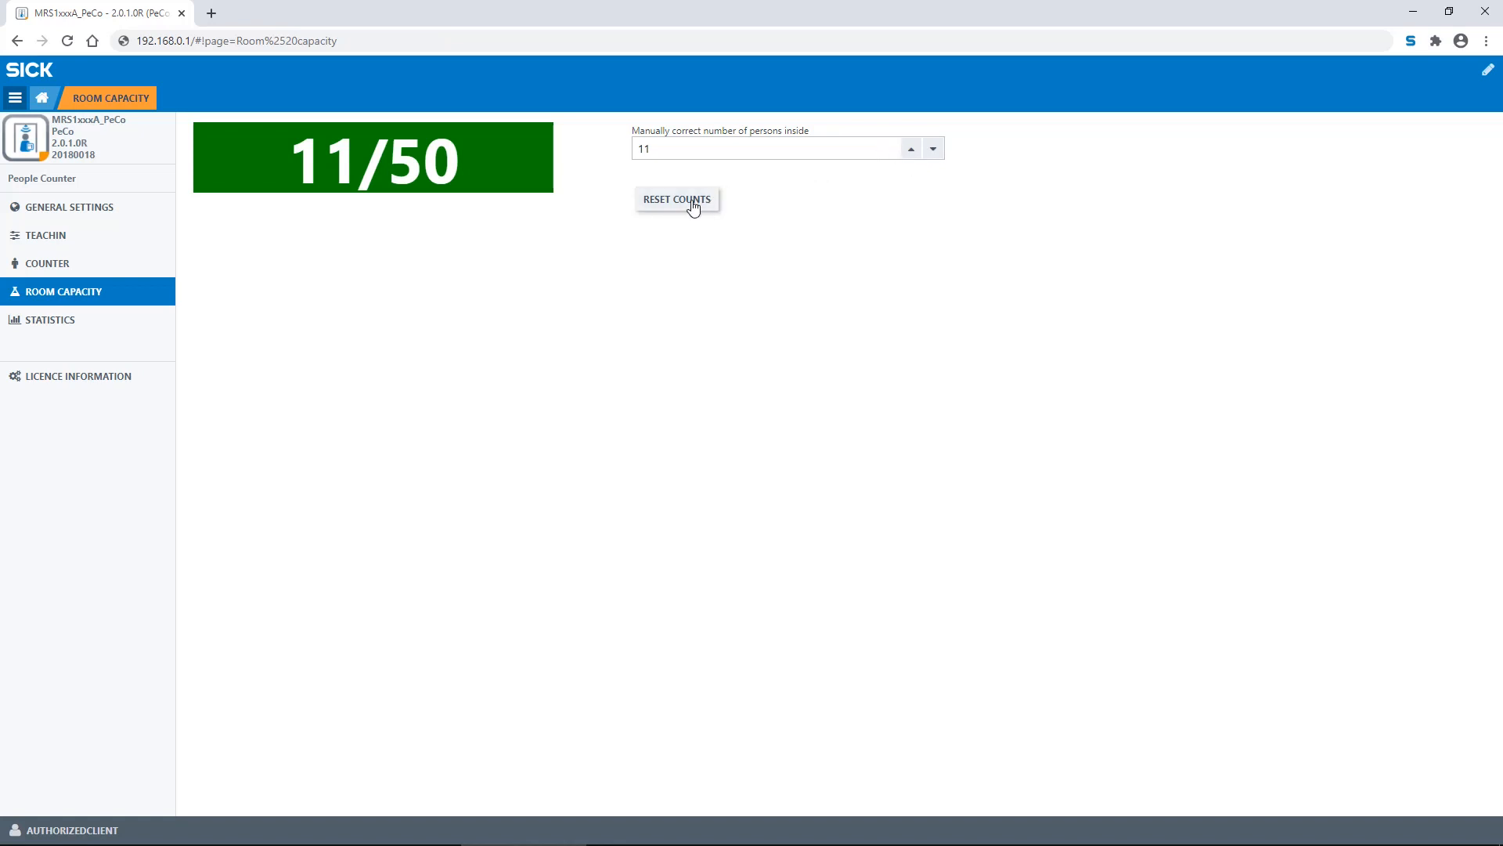
mouse_move(689, 210)
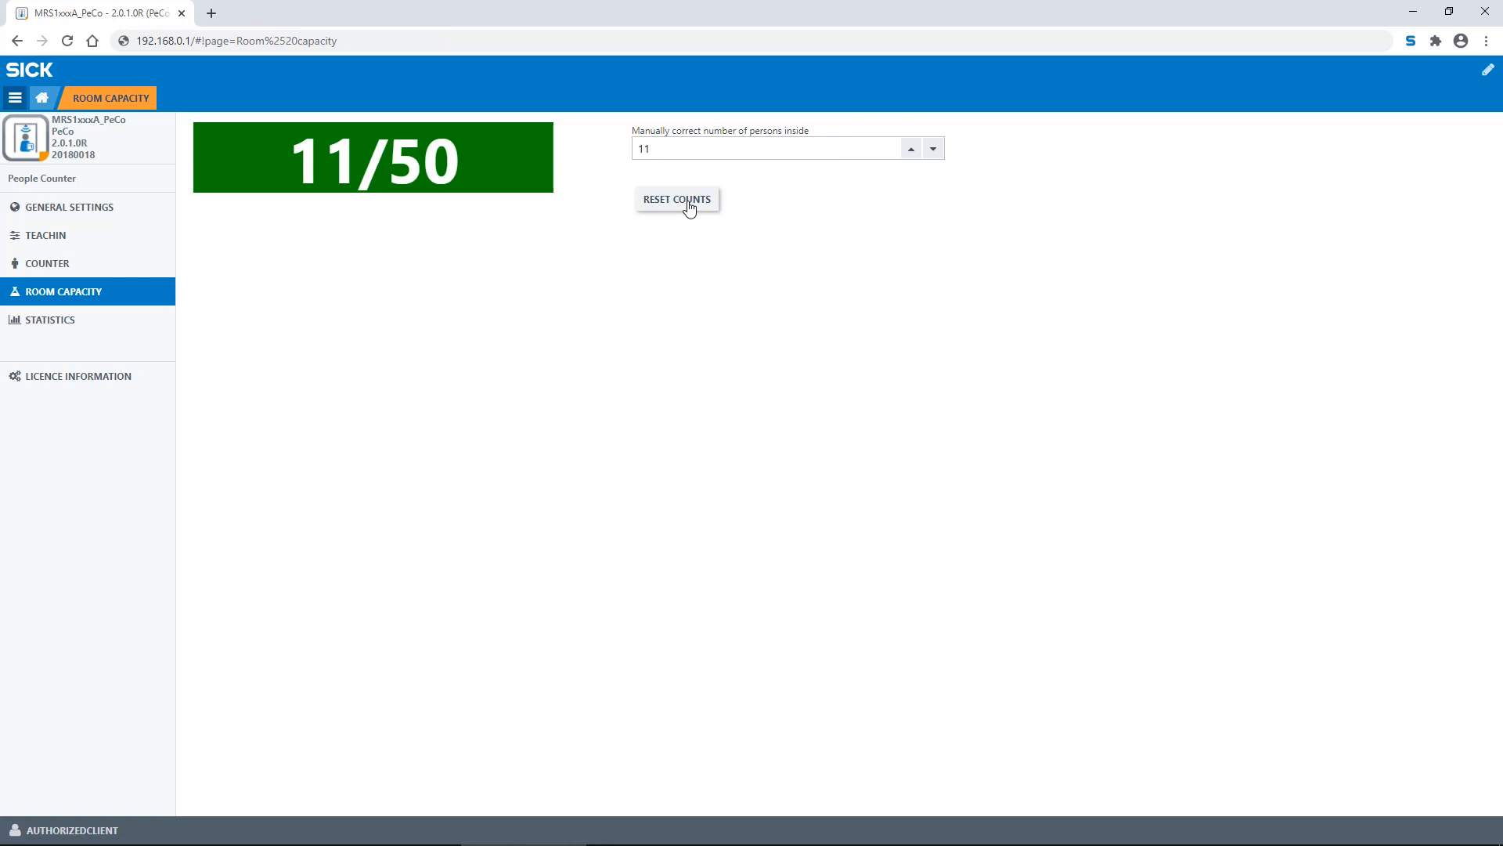
mouse_move(117, 312)
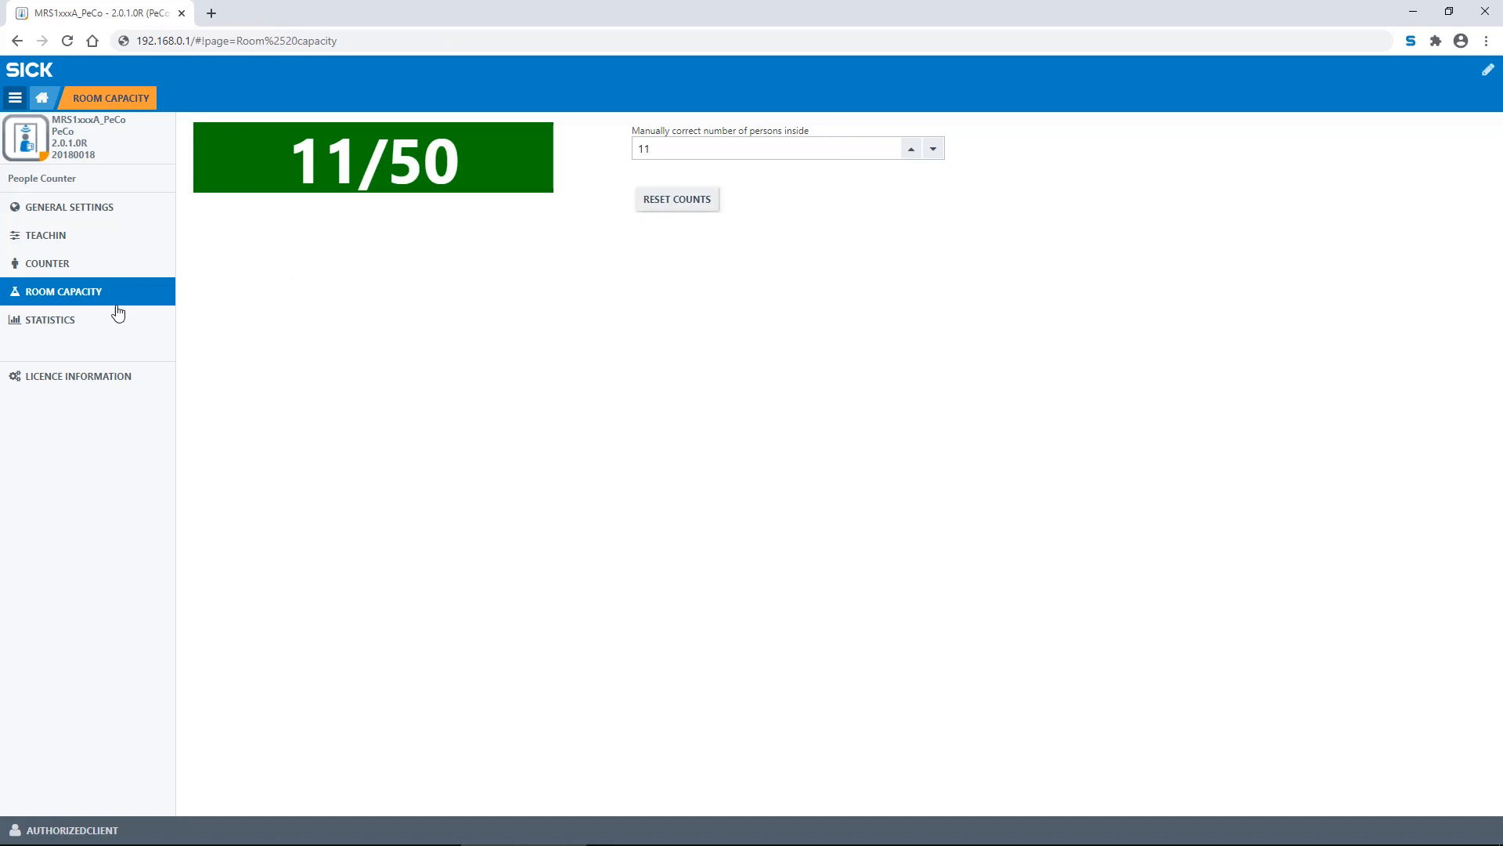
On Statistics, load counting log 00025_Aug 01 2020 showing 485 in and 475 out.
click(49, 320)
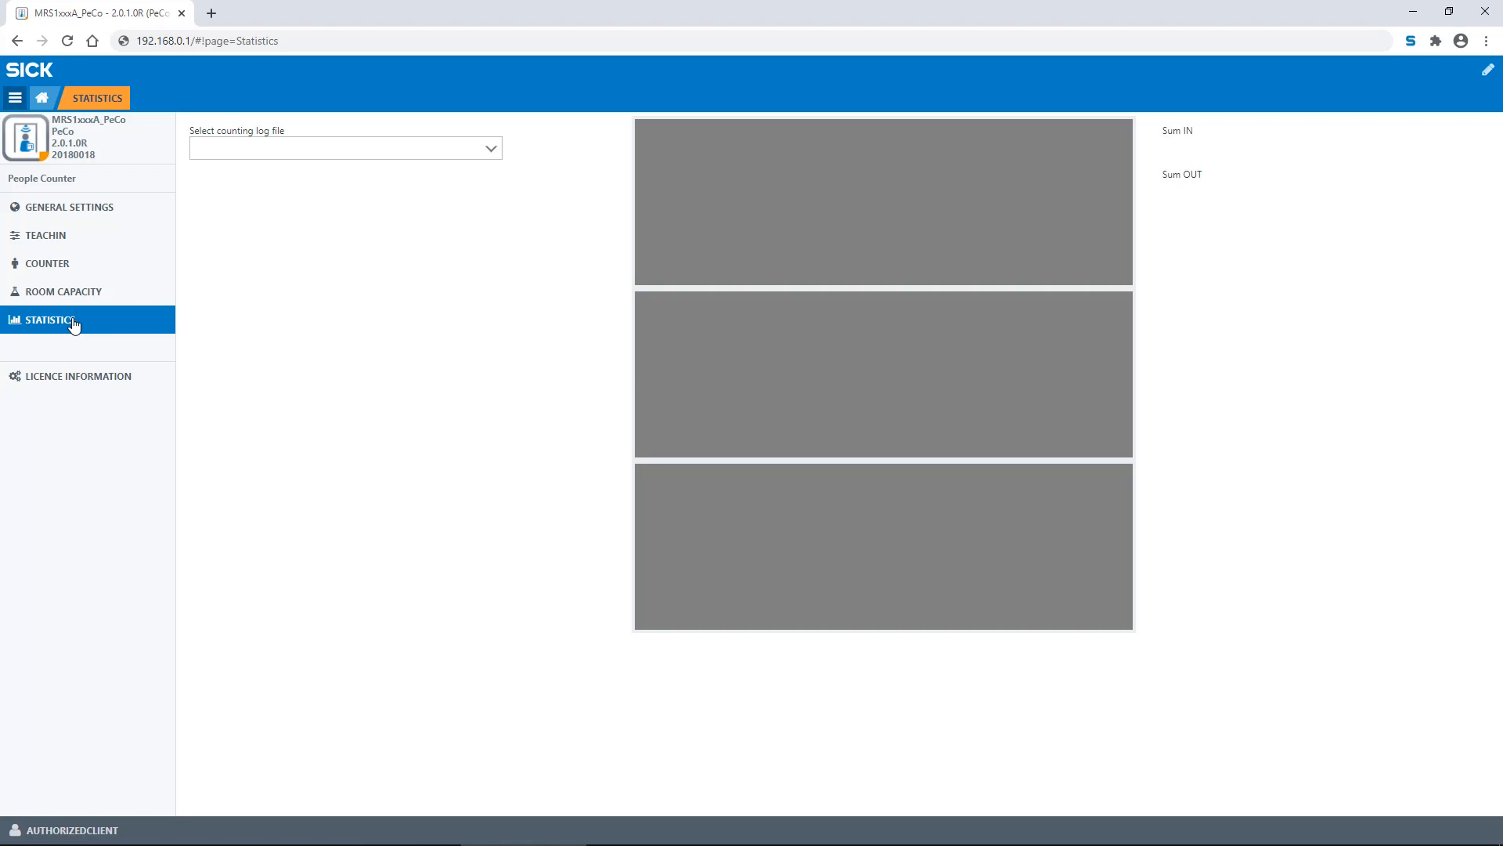
mouse_move(154, 296)
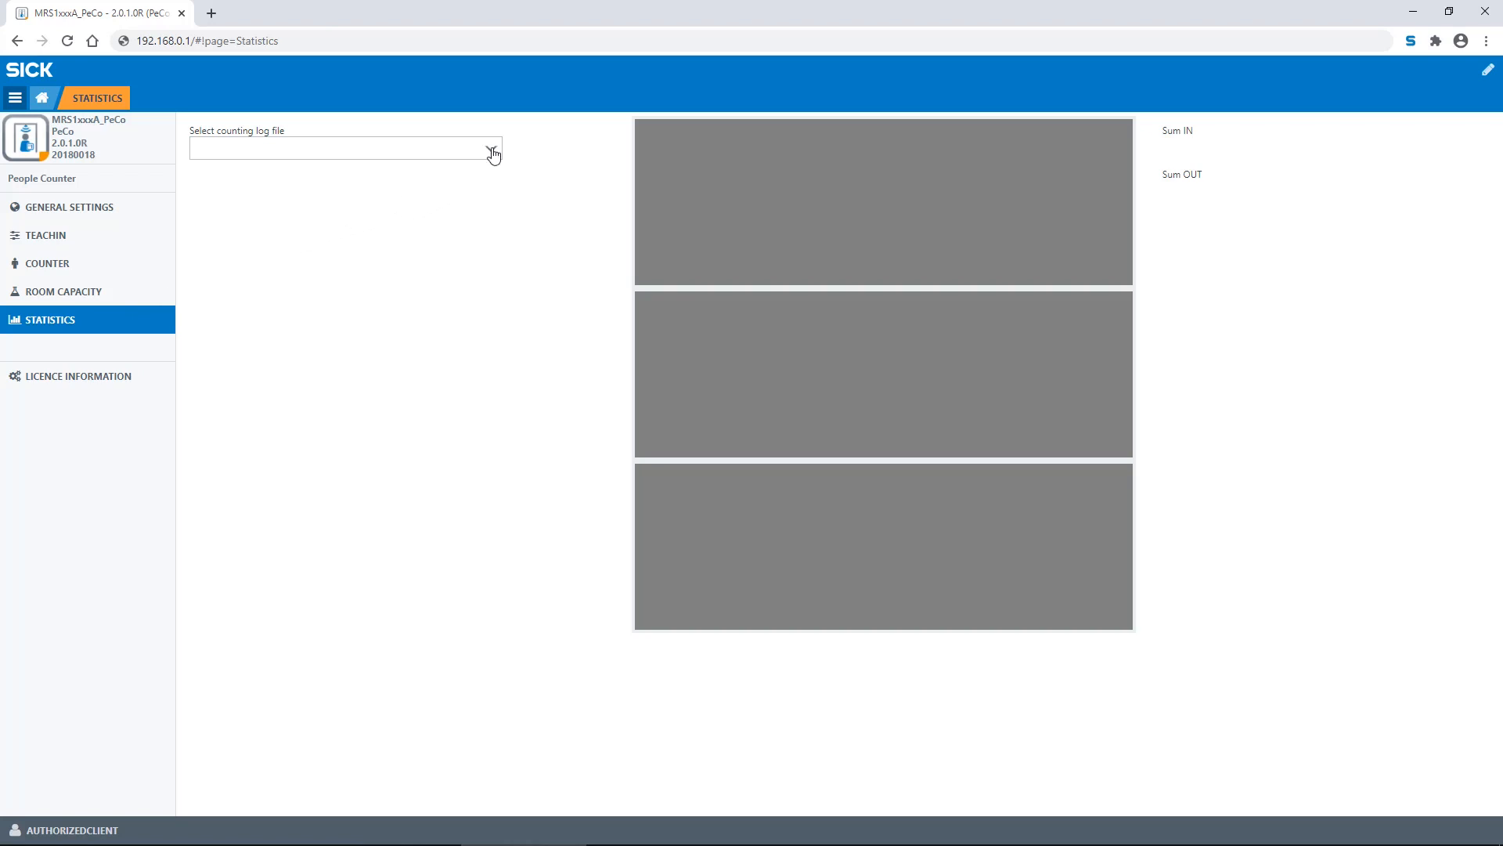
click(490, 151)
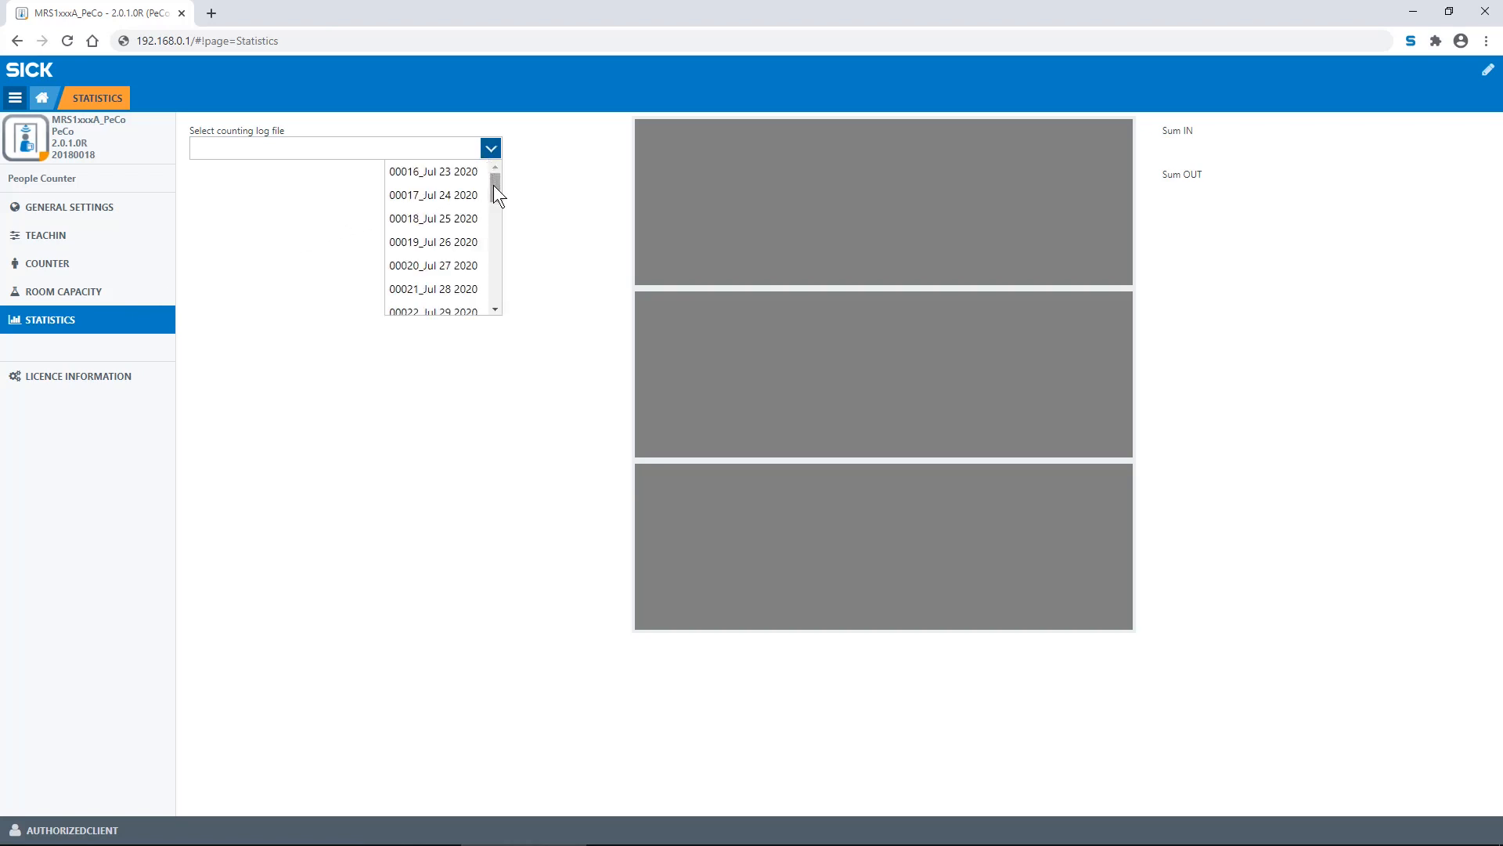
scroll(down, 3)
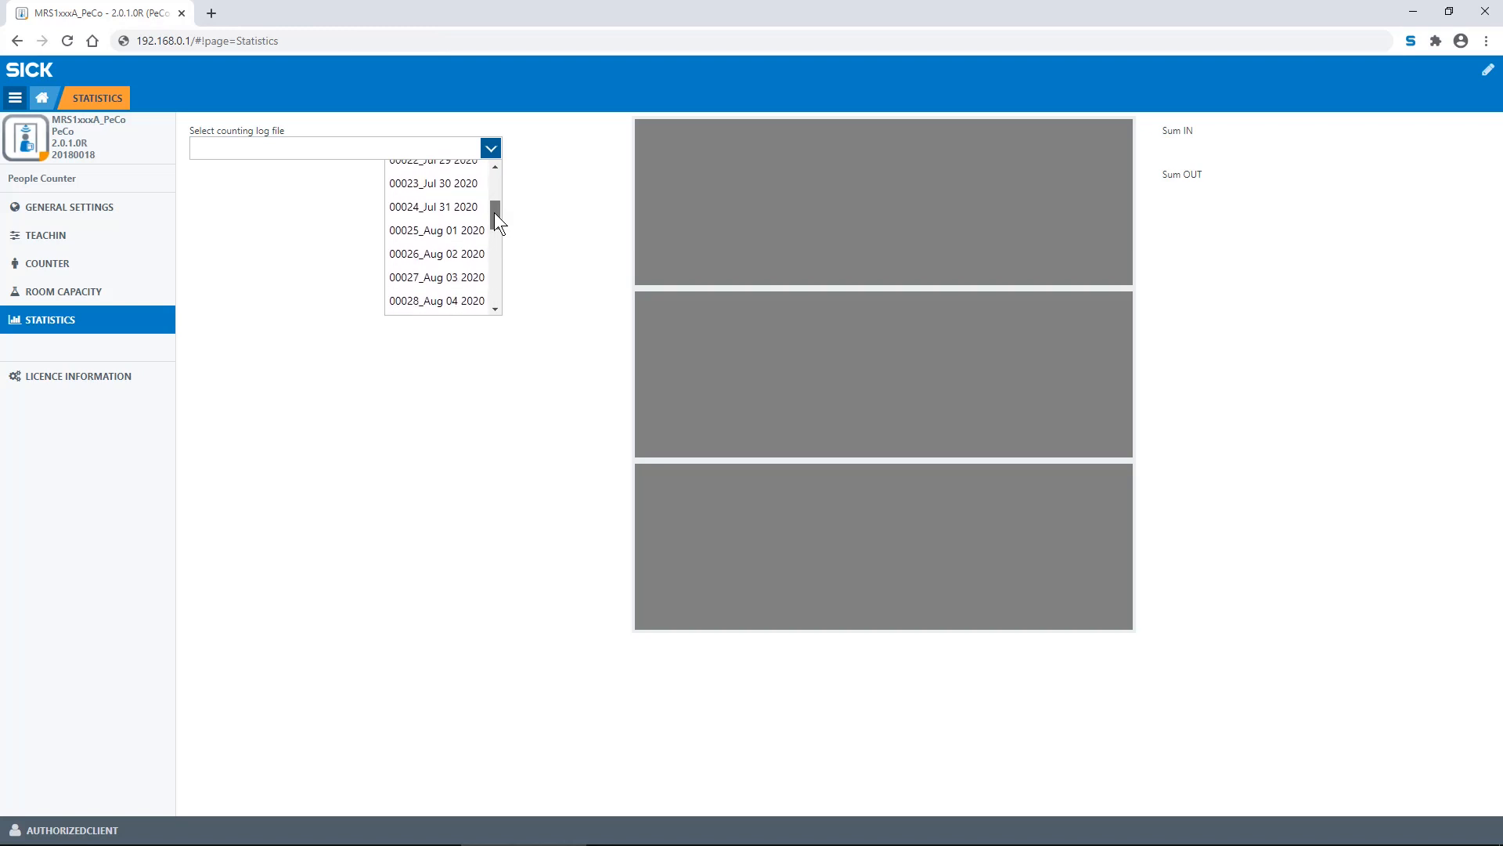
click(435, 230)
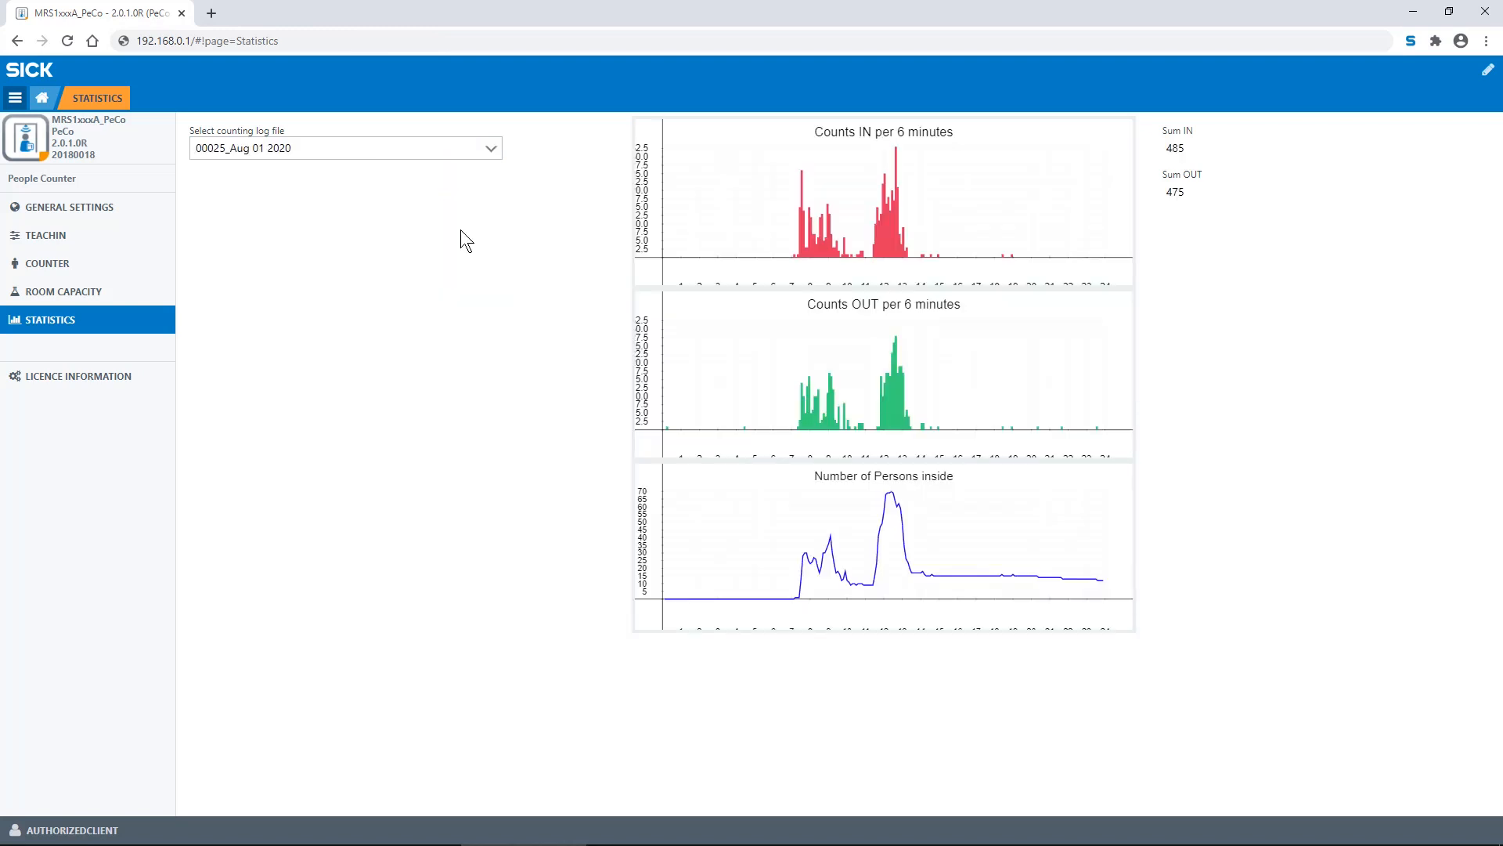
mouse_move(664, 188)
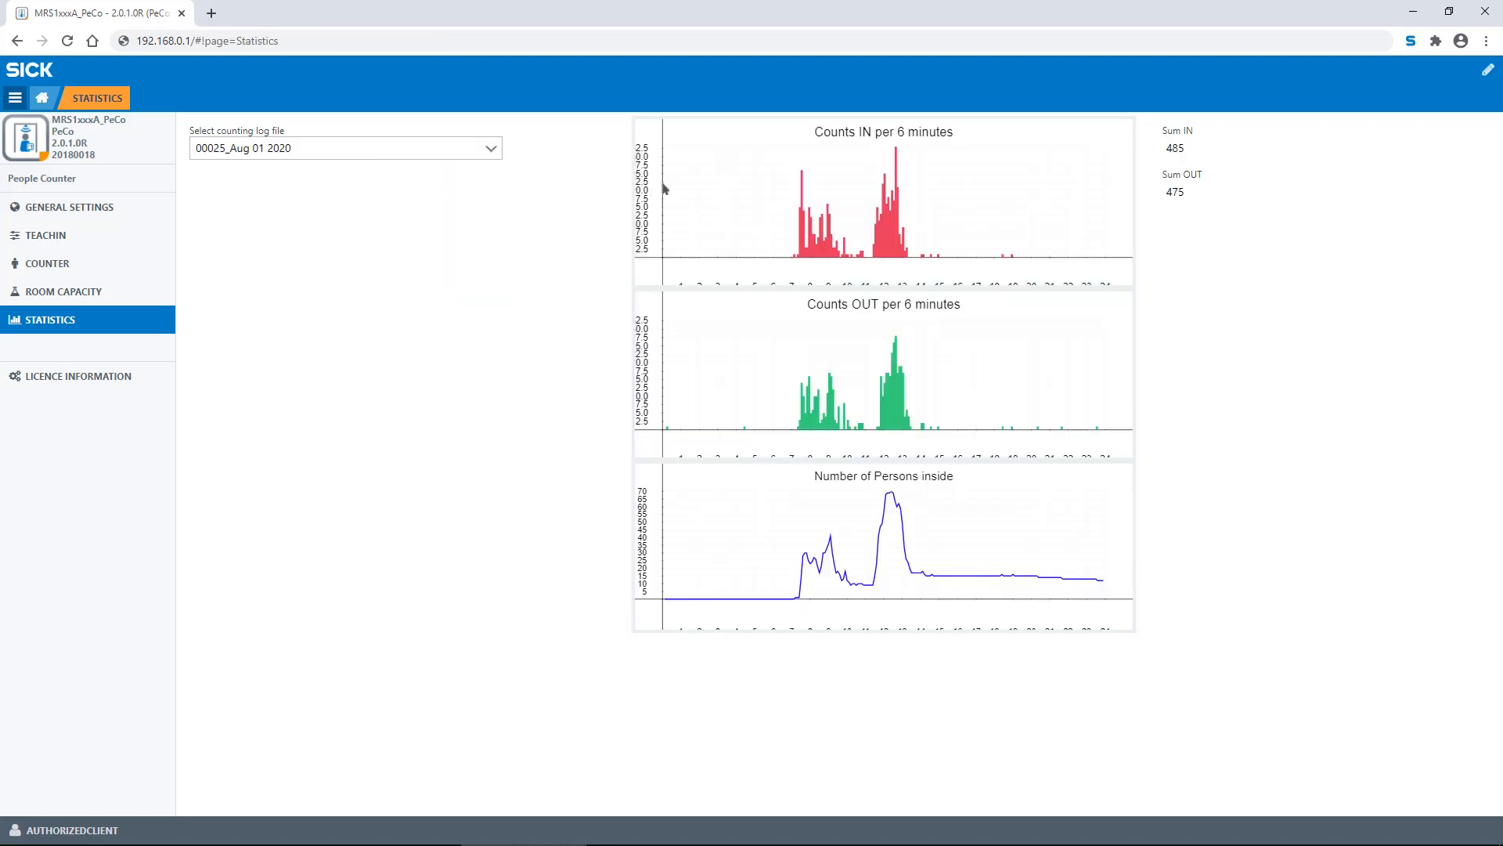
mouse_move(811, 144)
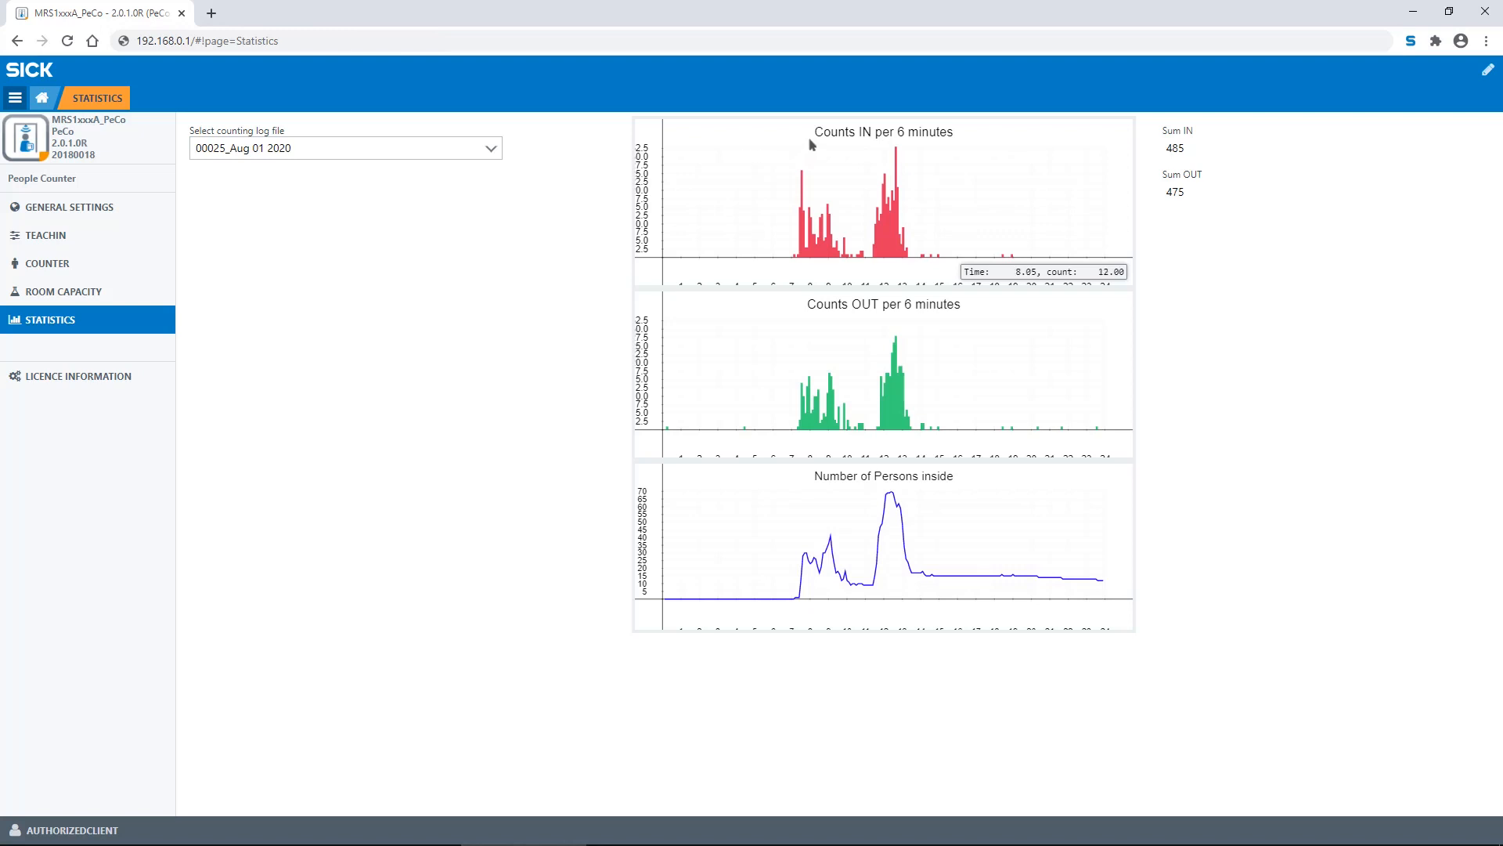
mouse_move(811, 226)
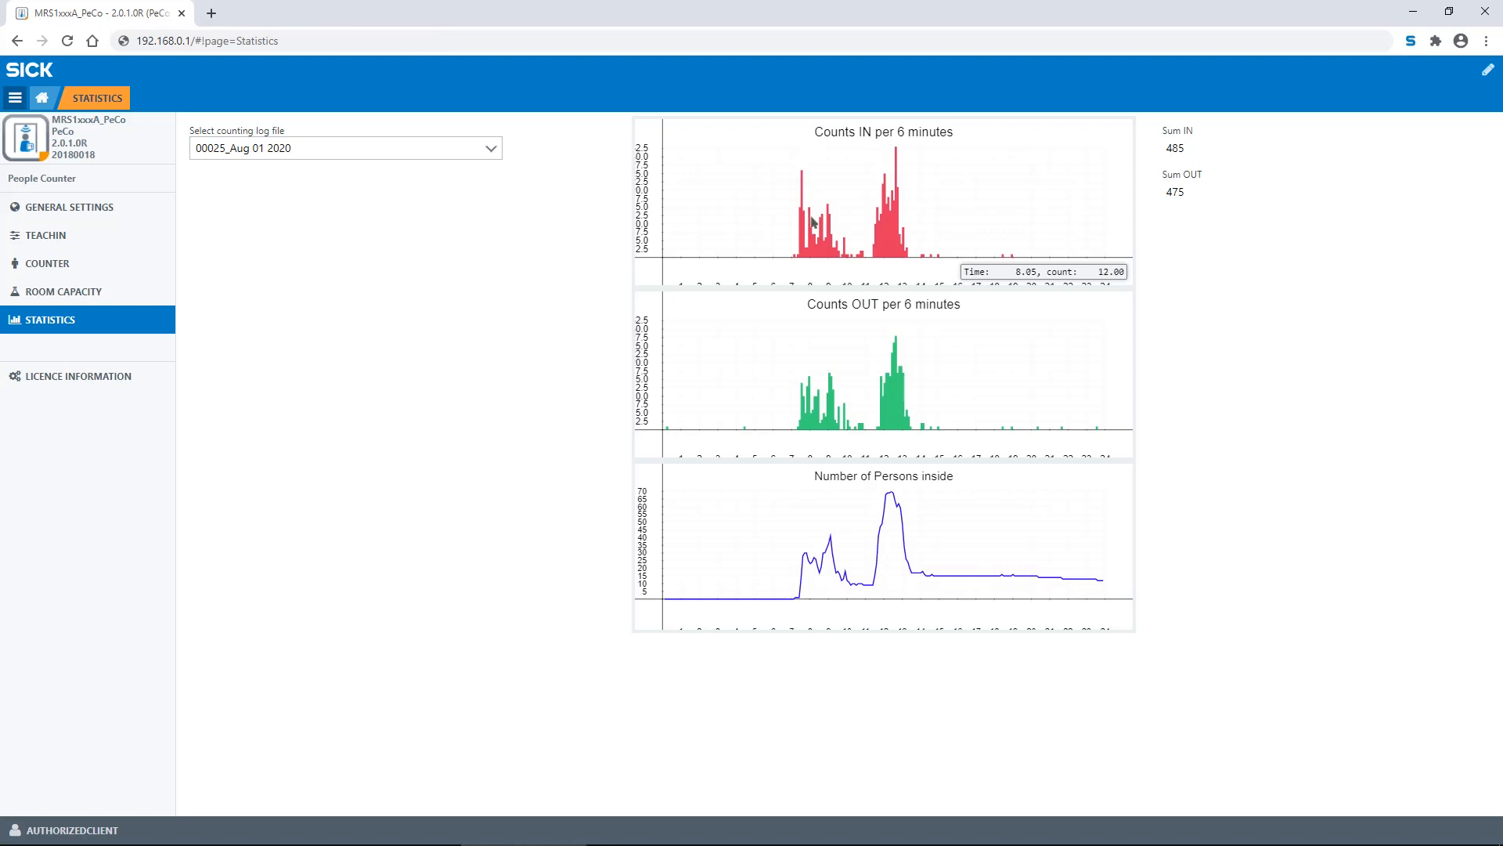
mouse_move(803, 312)
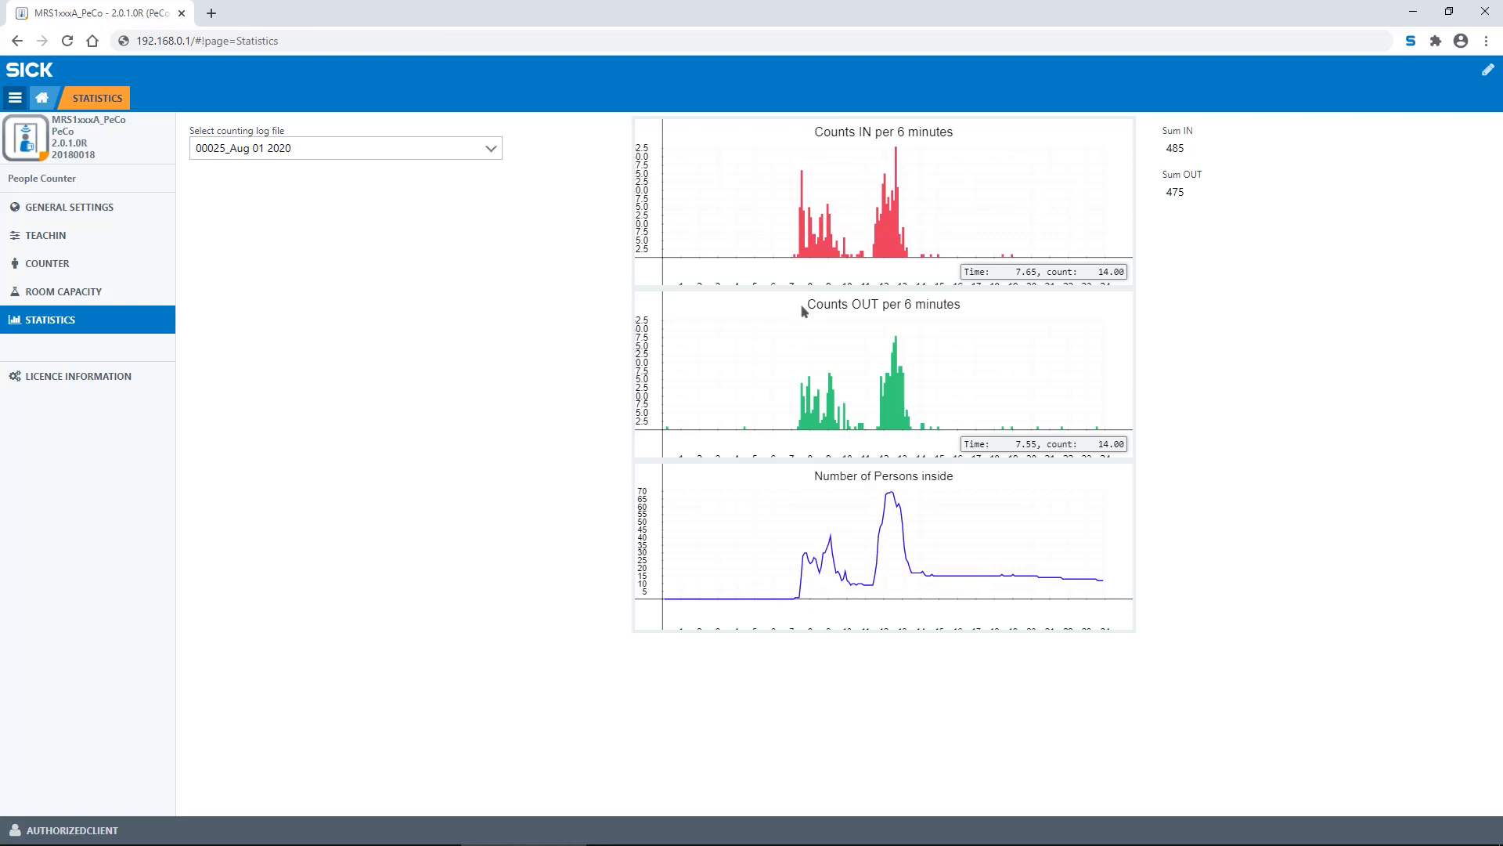
mouse_move(800, 407)
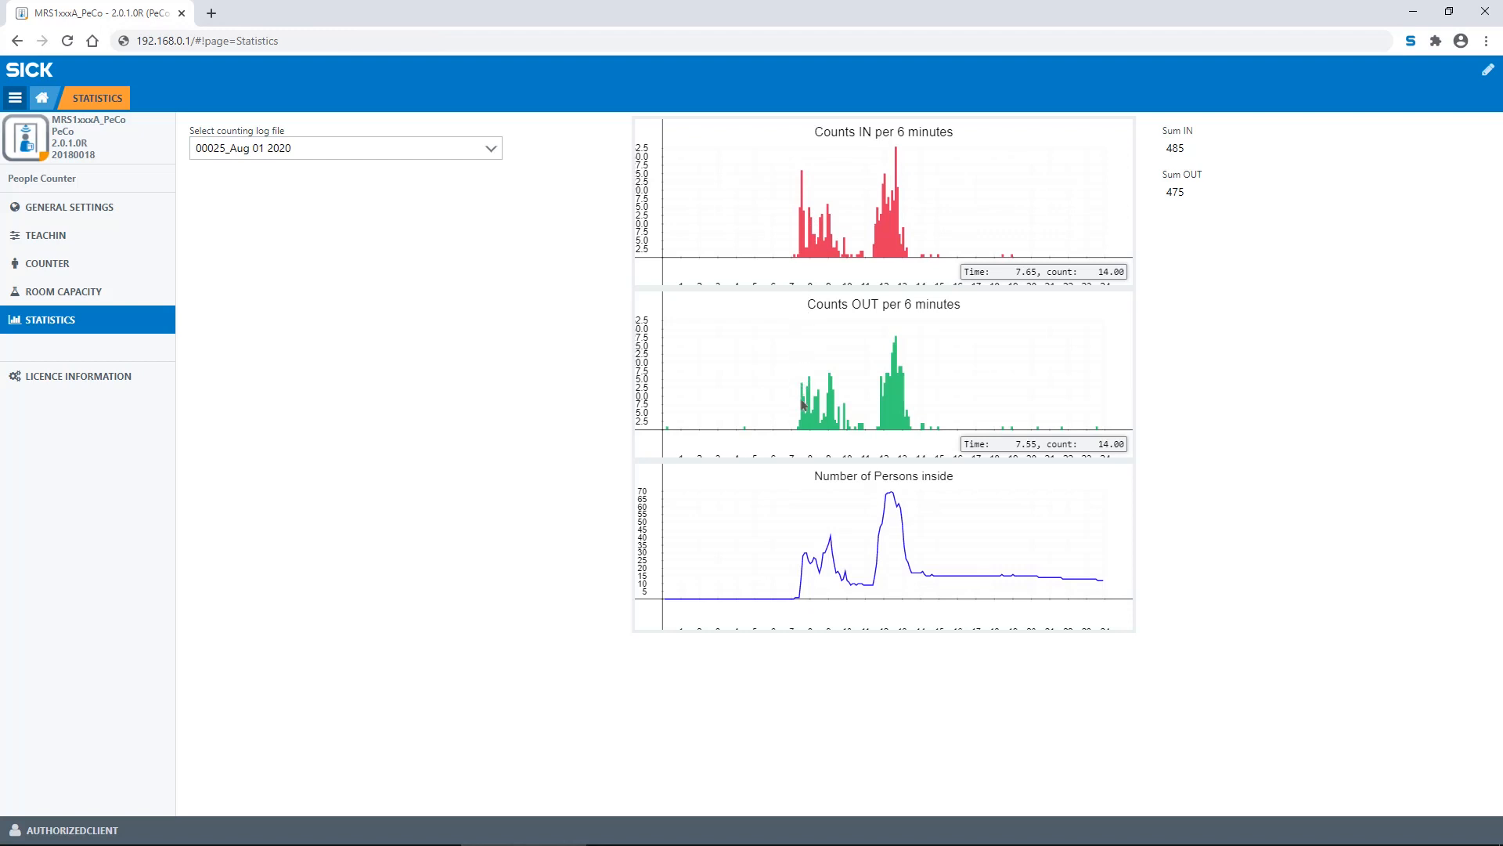
mouse_move(803, 487)
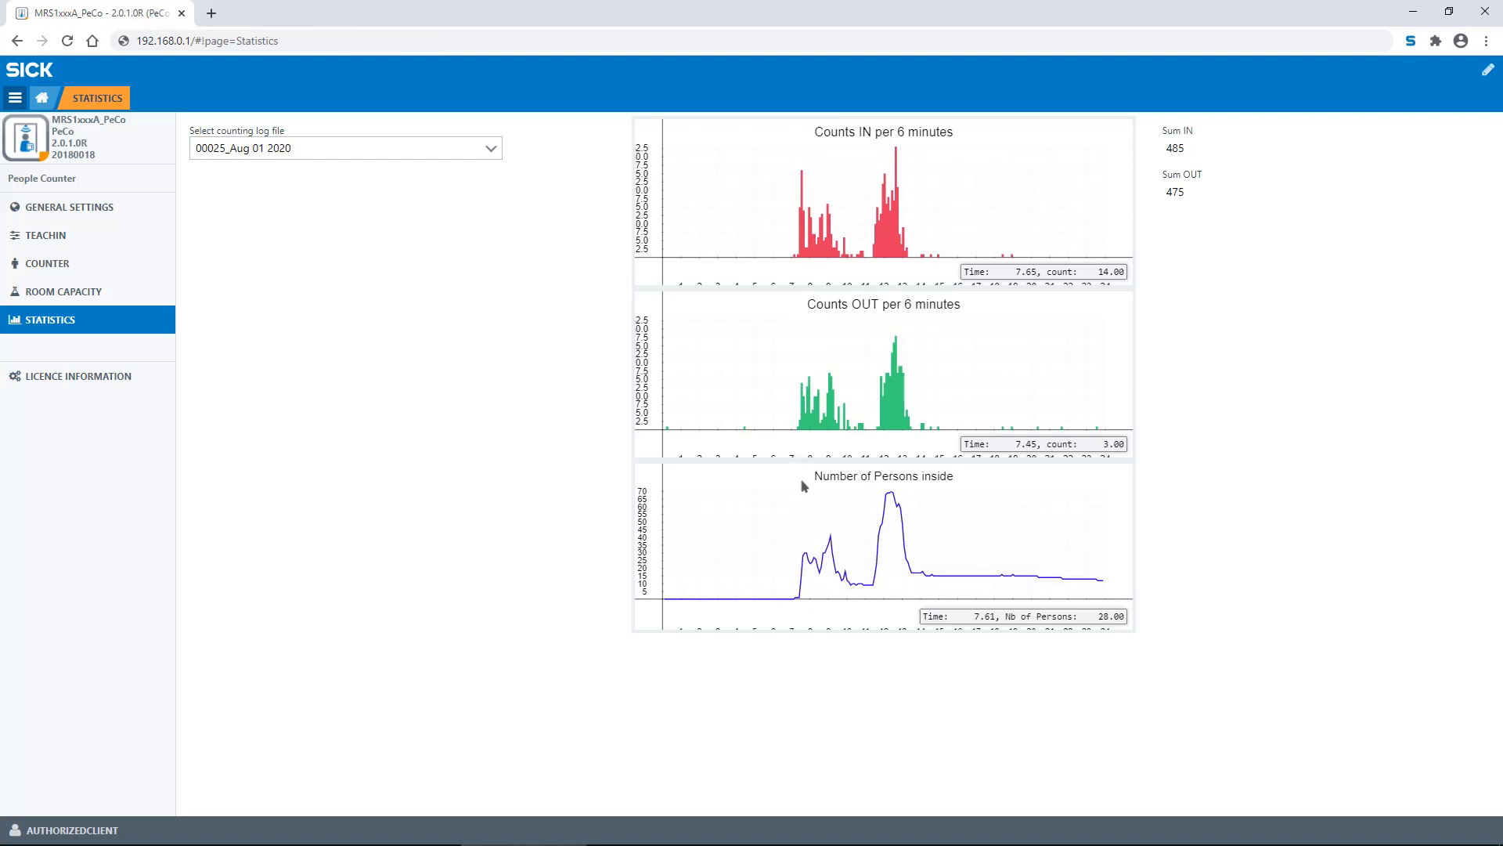